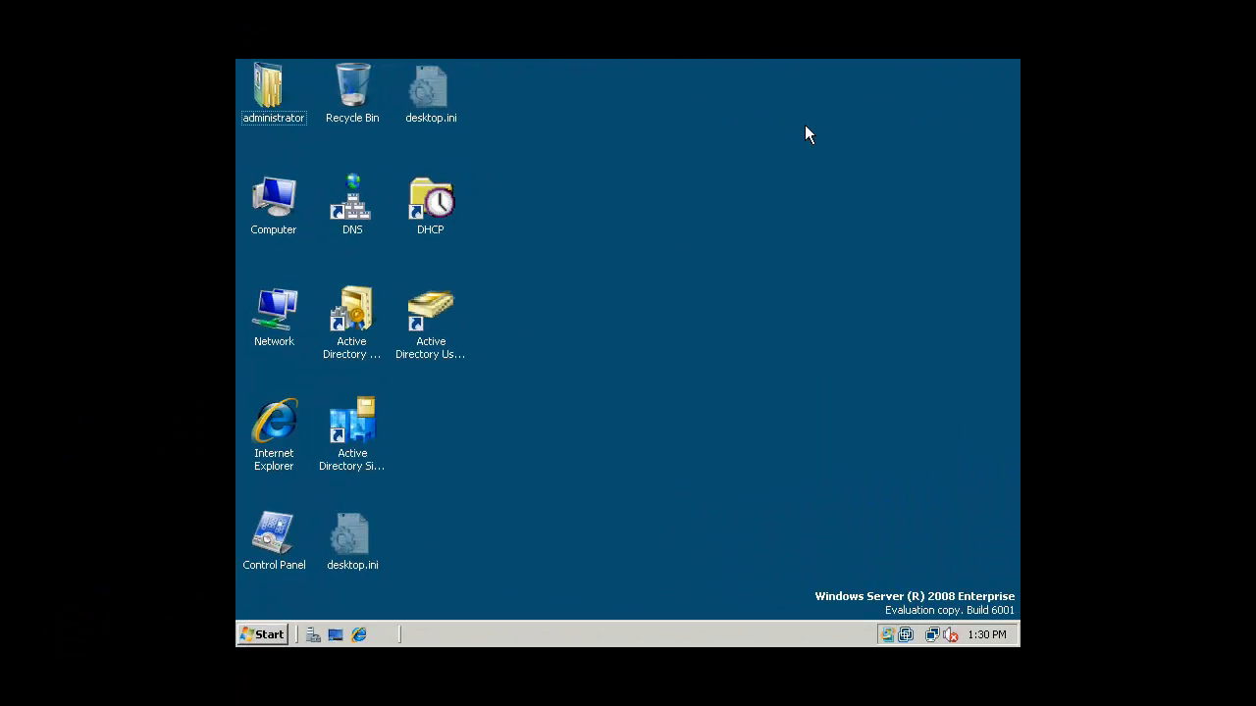
mouse_move(692, 220)
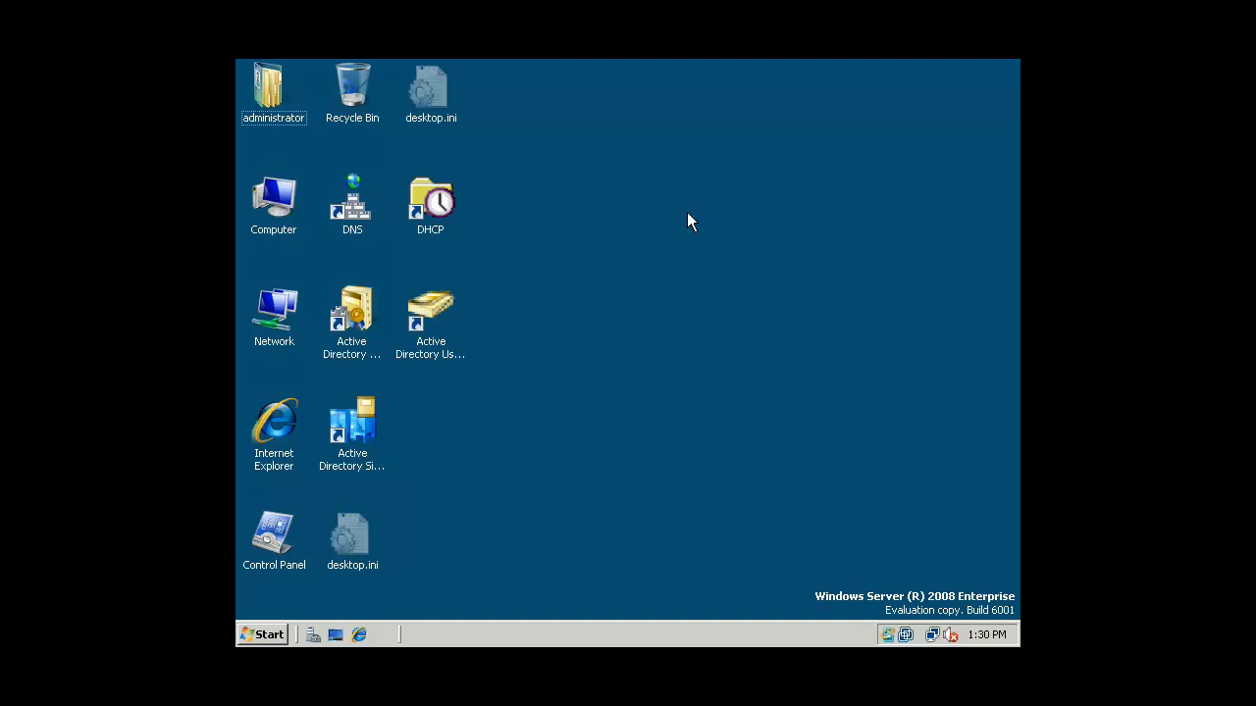
mouse_move(691, 212)
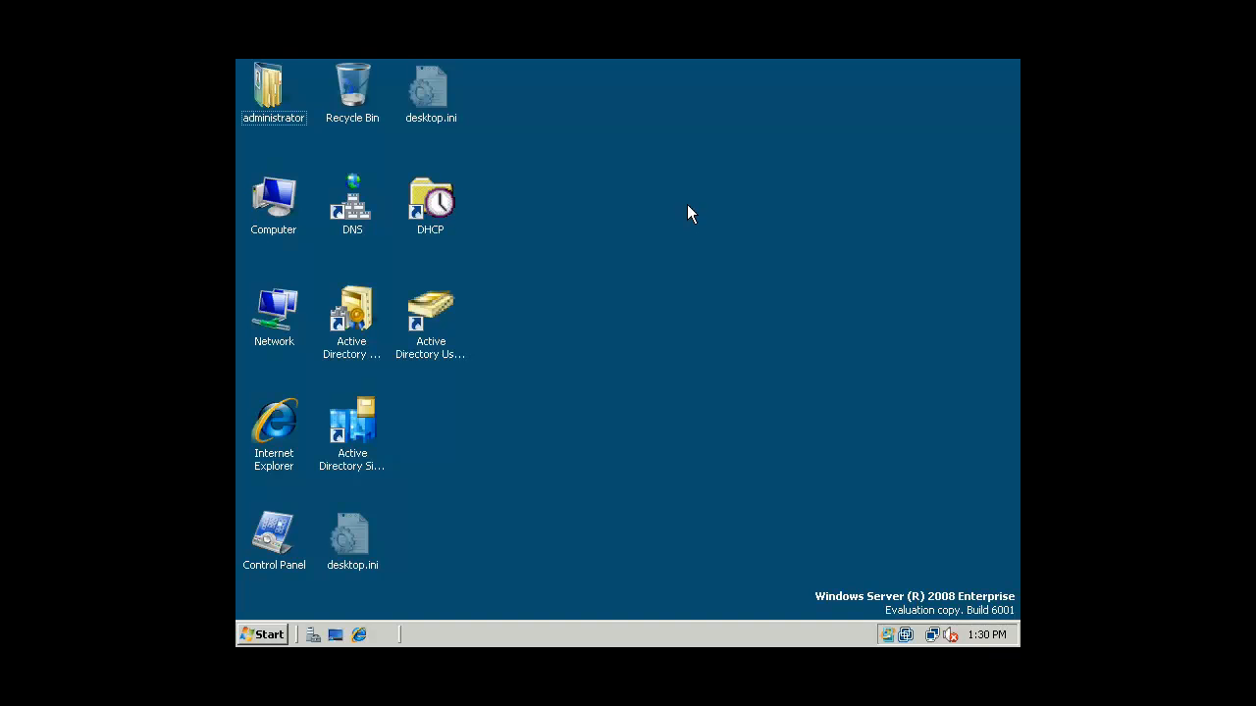
mouse_move(658, 285)
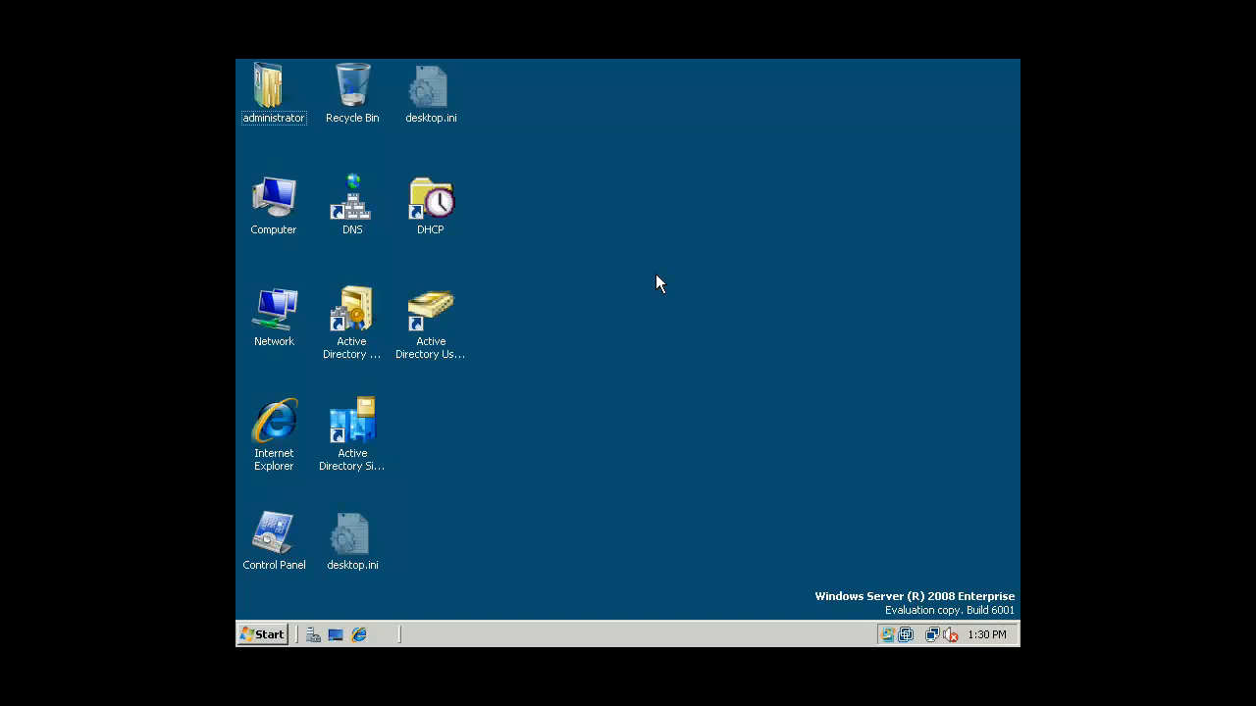
mouse_move(267, 641)
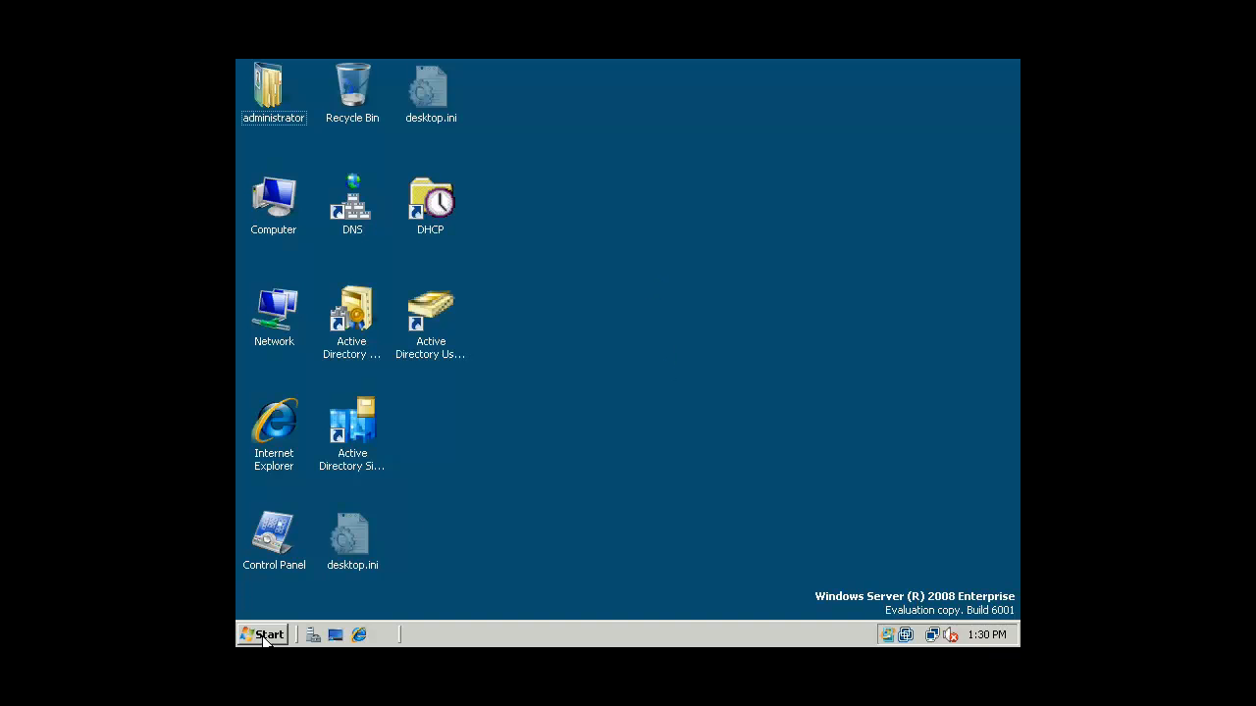
- Open Documents and review the Folder Options View settings, leaving Use Sharing Wizard unchecked
click(263, 634)
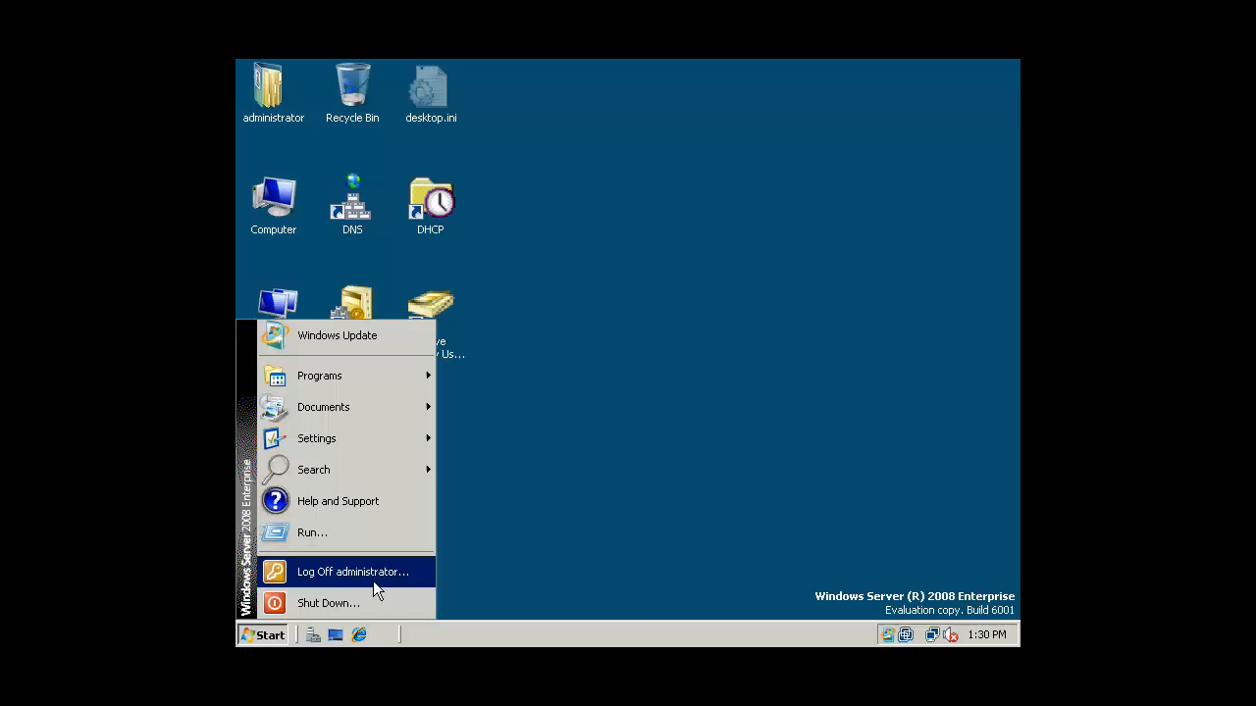
click(322, 407)
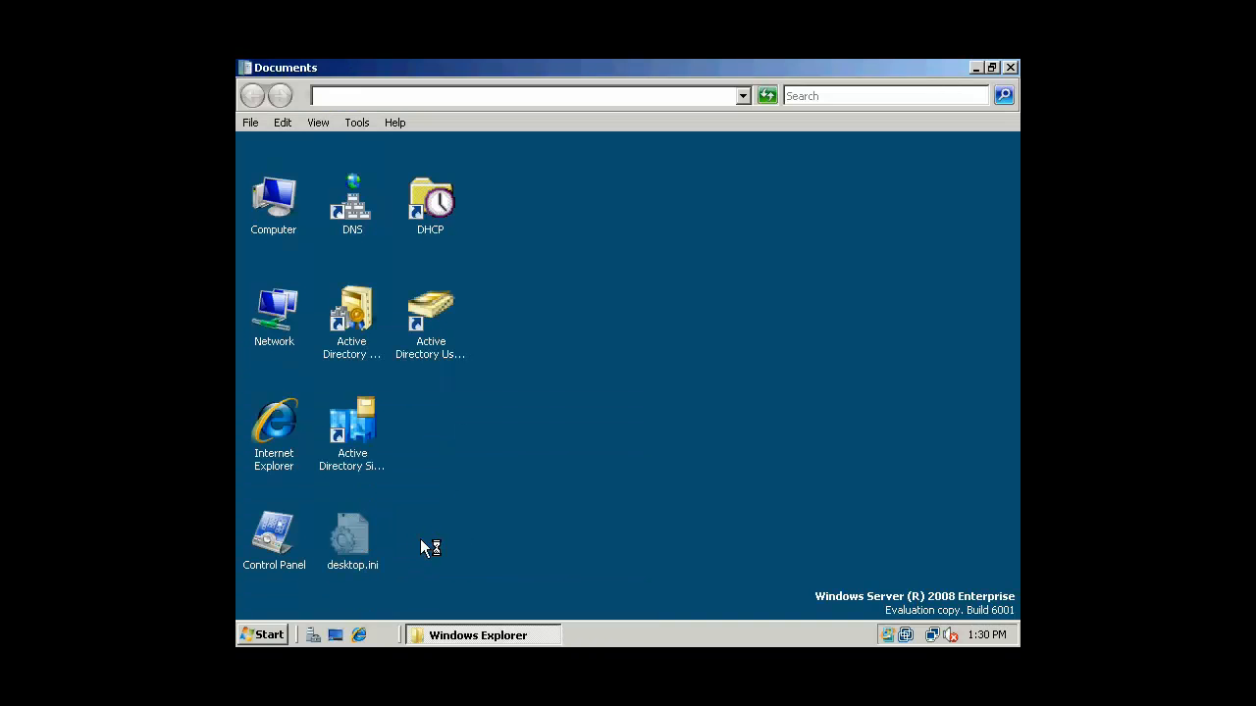
click(356, 121)
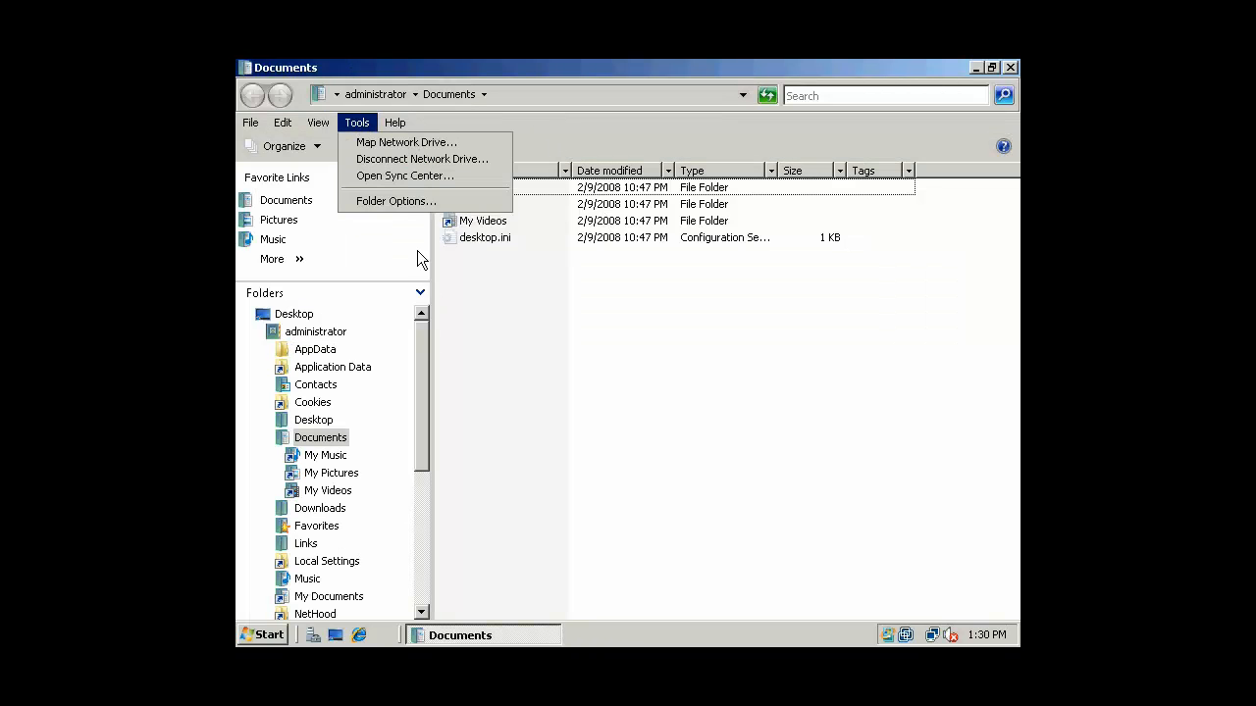
click(395, 200)
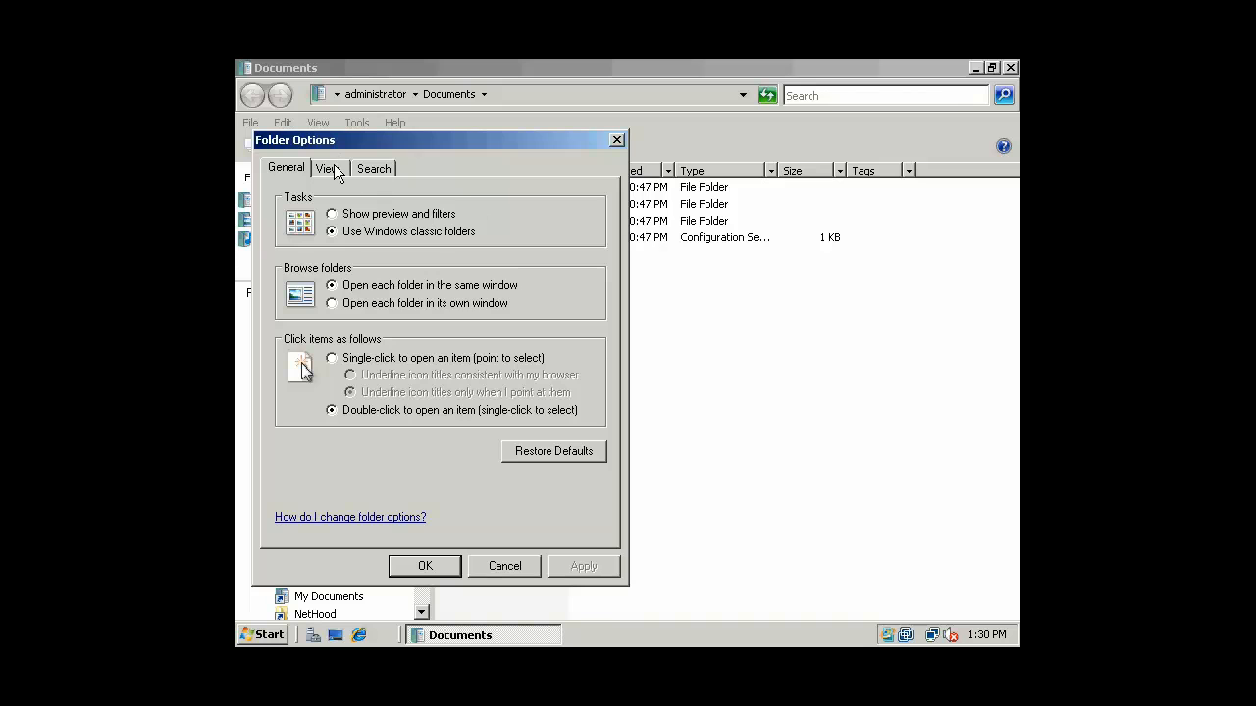
click(327, 168)
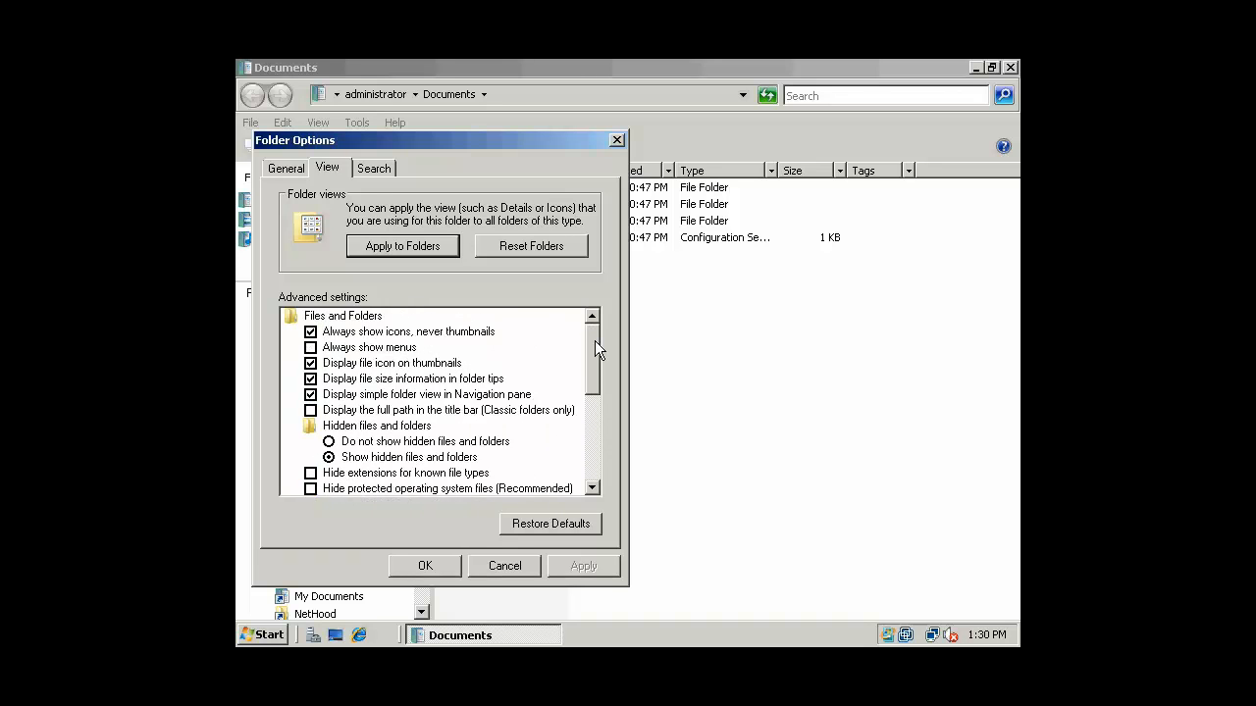
mouse_move(594, 324)
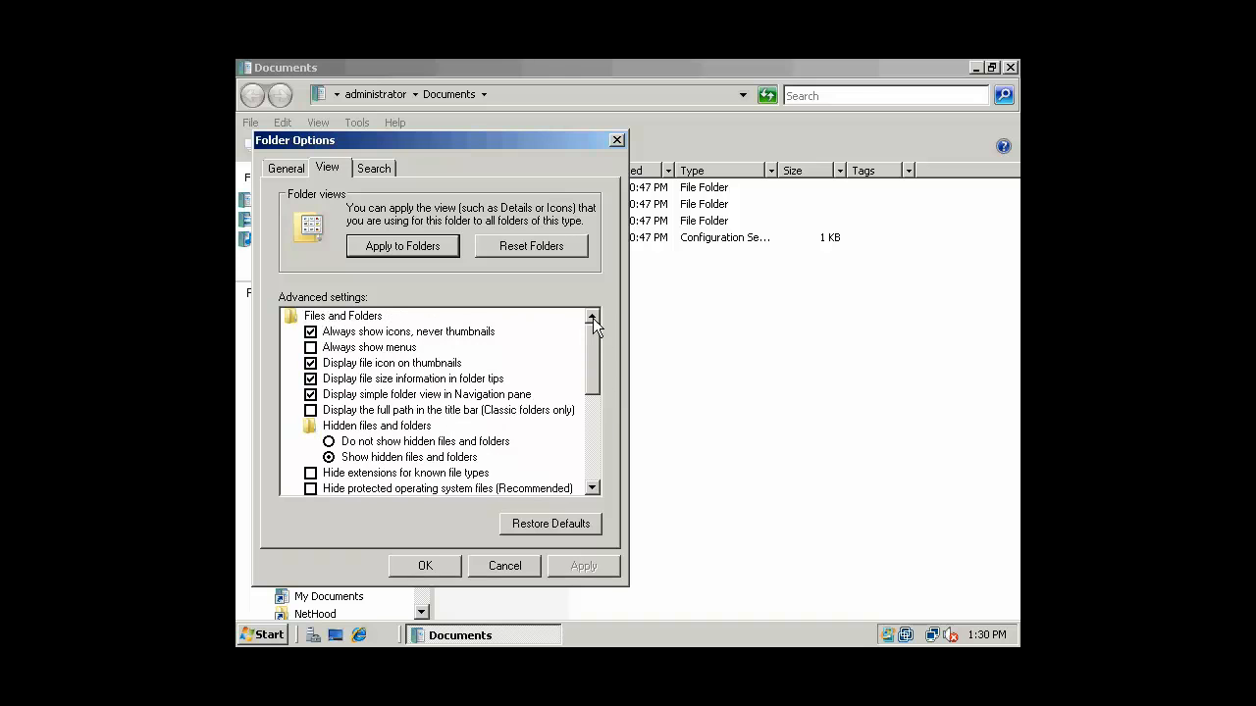
scroll(down, 3)
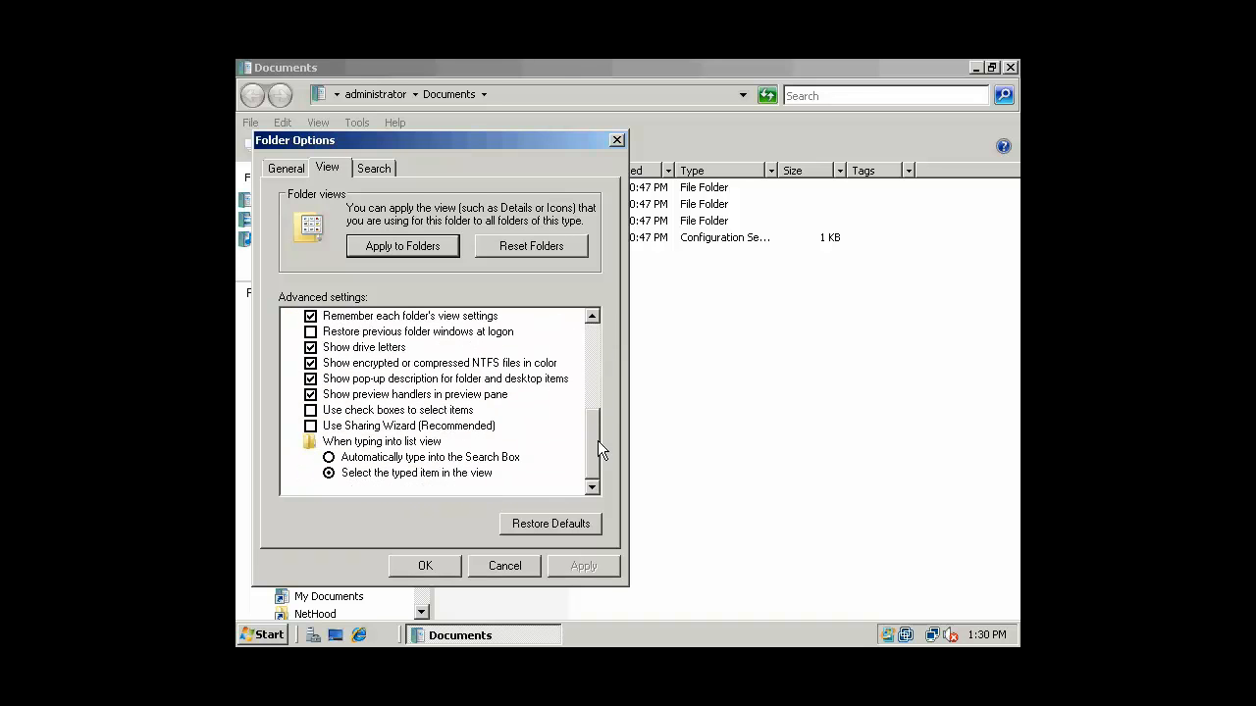
mouse_move(582, 459)
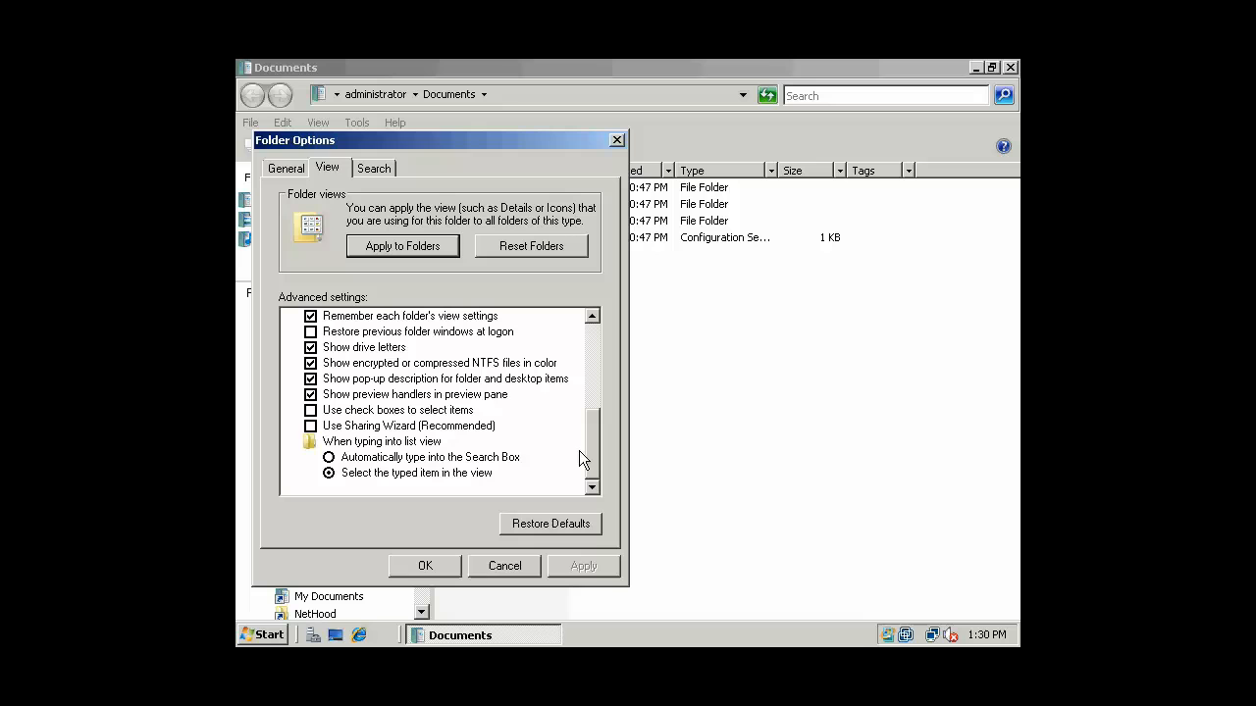
mouse_move(424, 426)
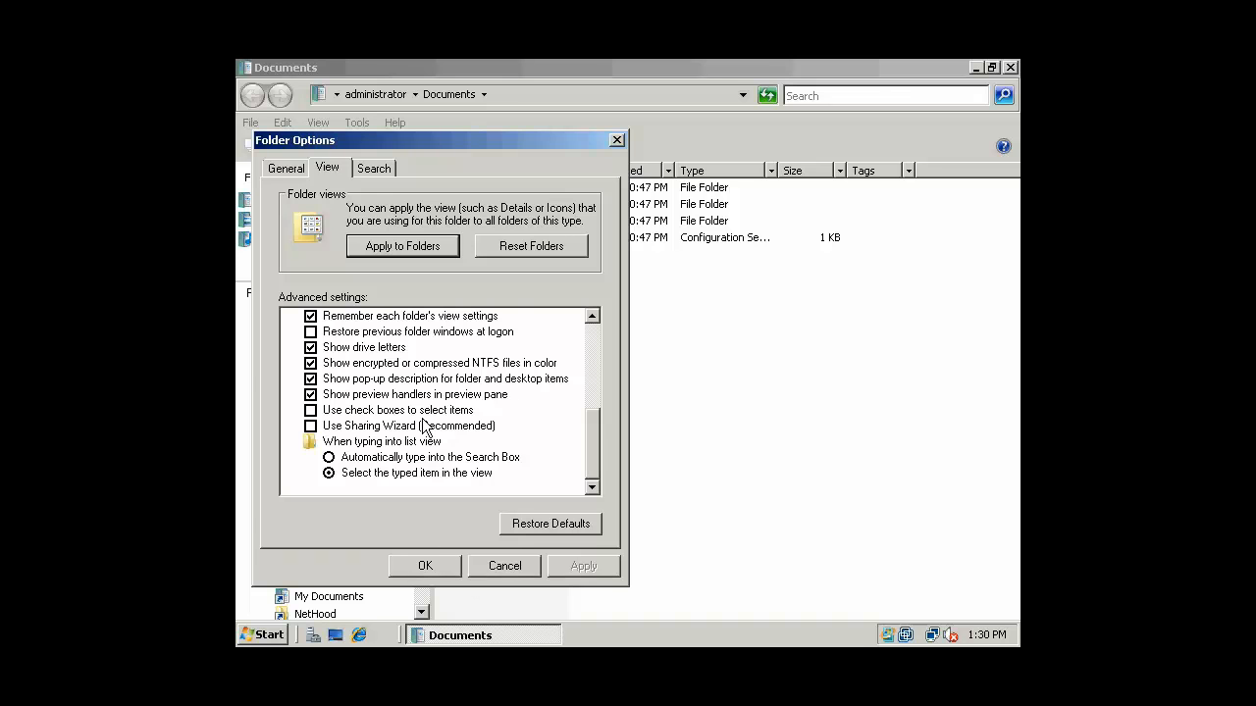
click(424, 565)
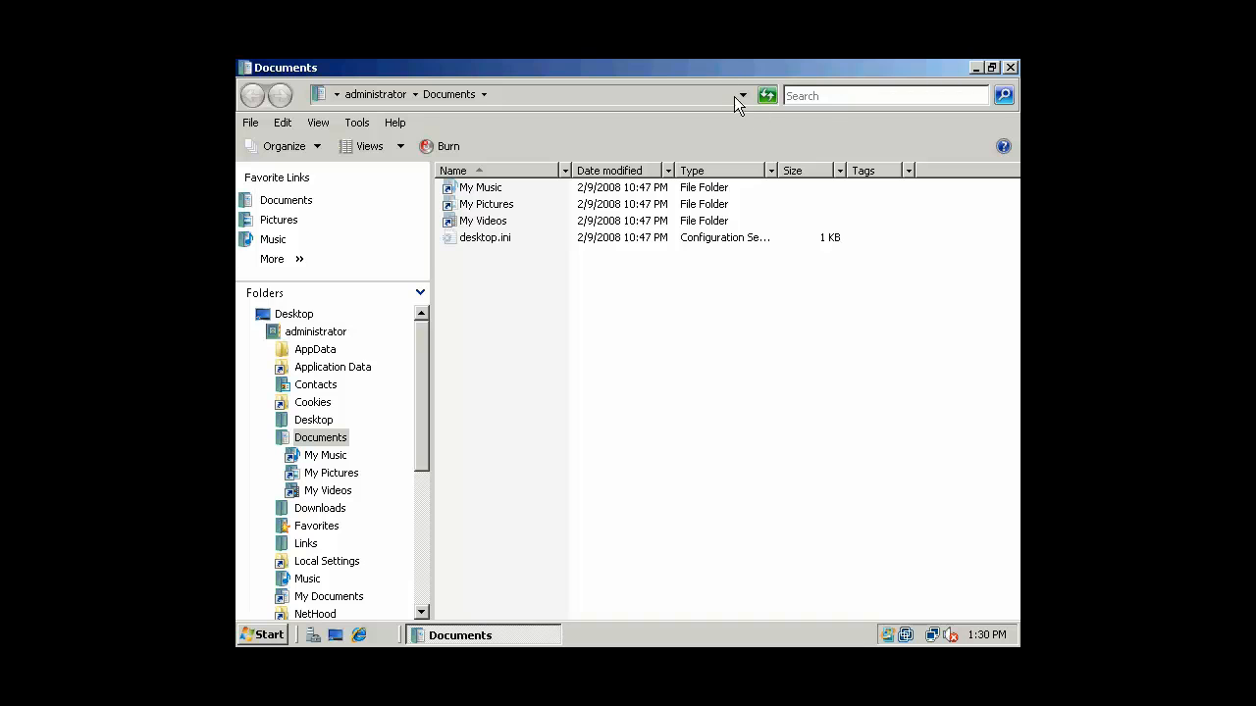
mouse_move(1012, 71)
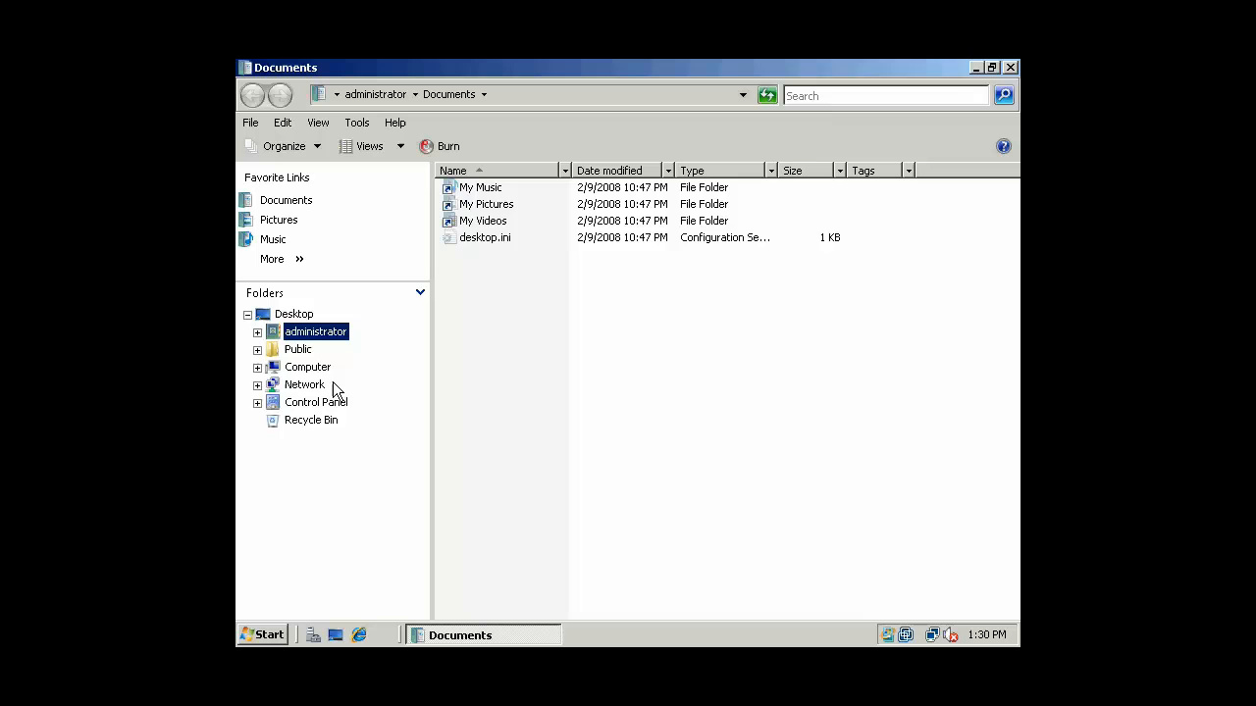
- Browse Public and Computer in the Folders pane, then open Local Disk (C:)
click(298, 350)
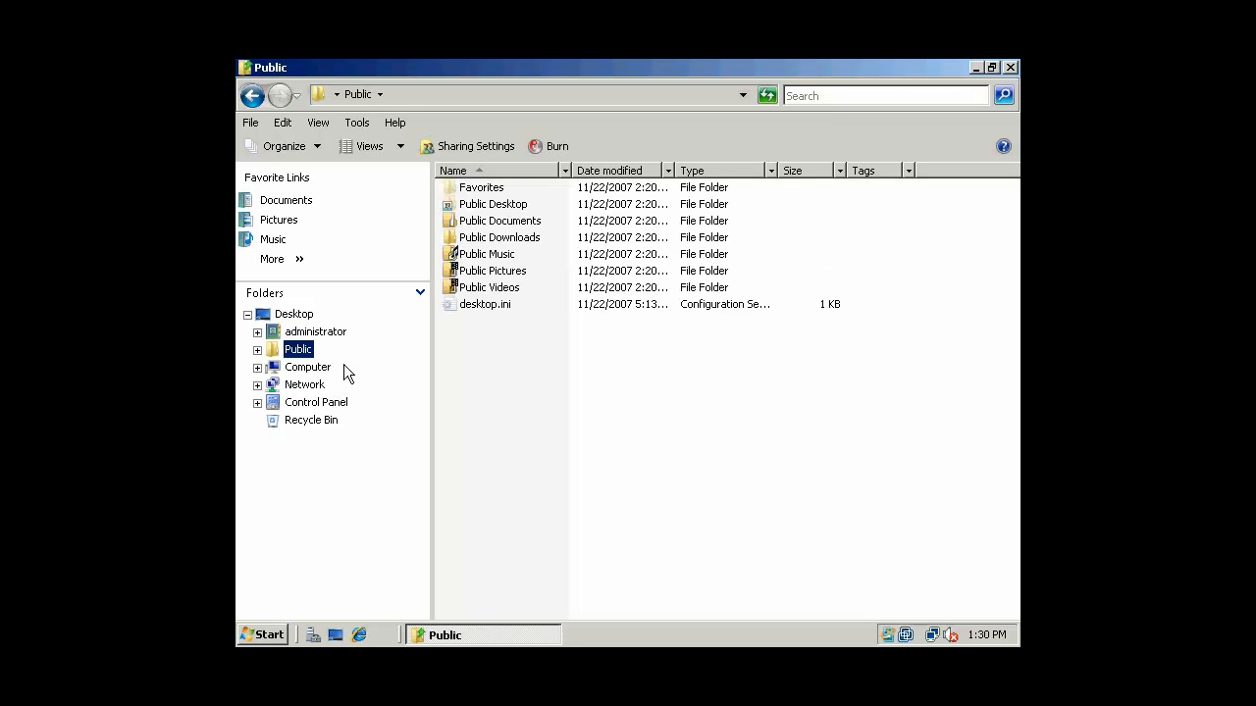
click(307, 366)
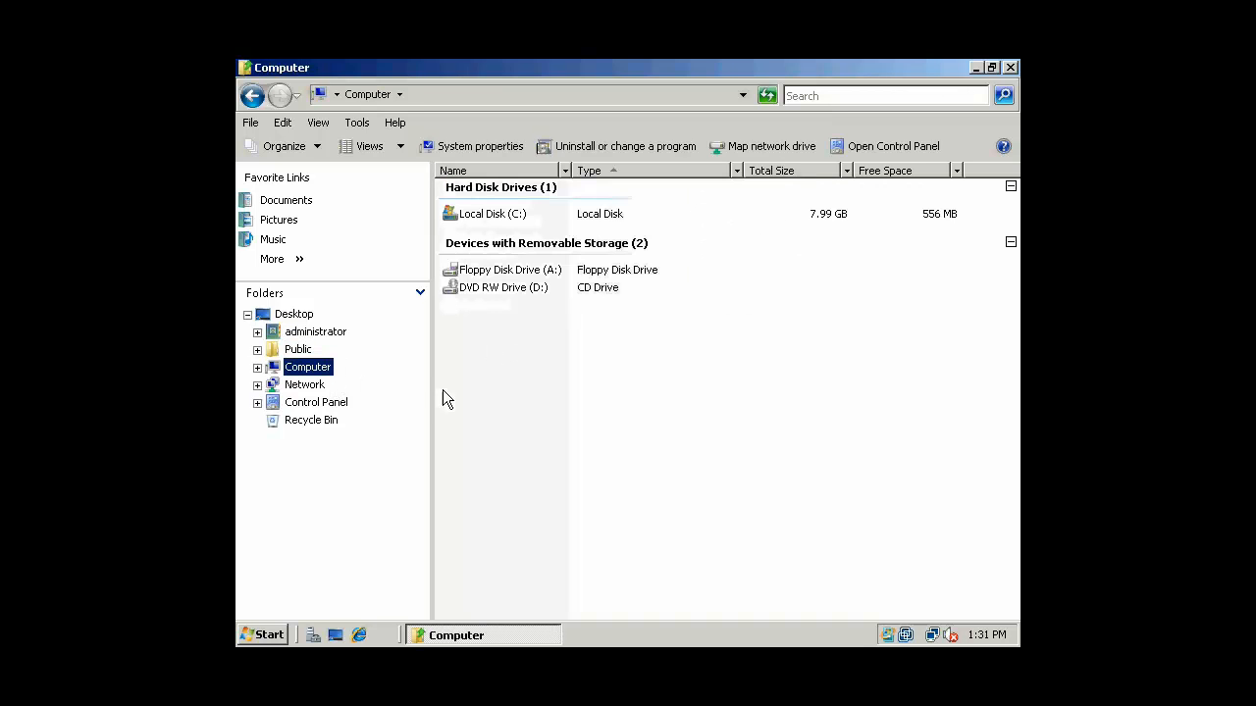
click(490, 214)
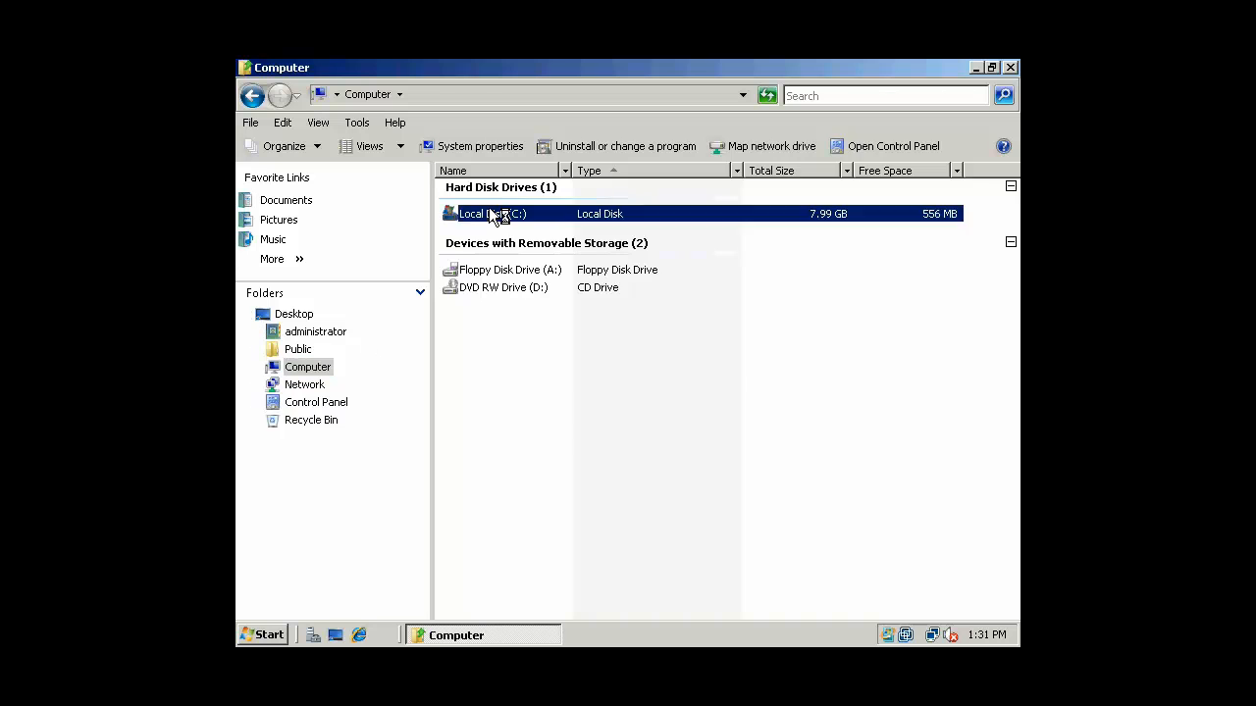
double_click(488, 213)
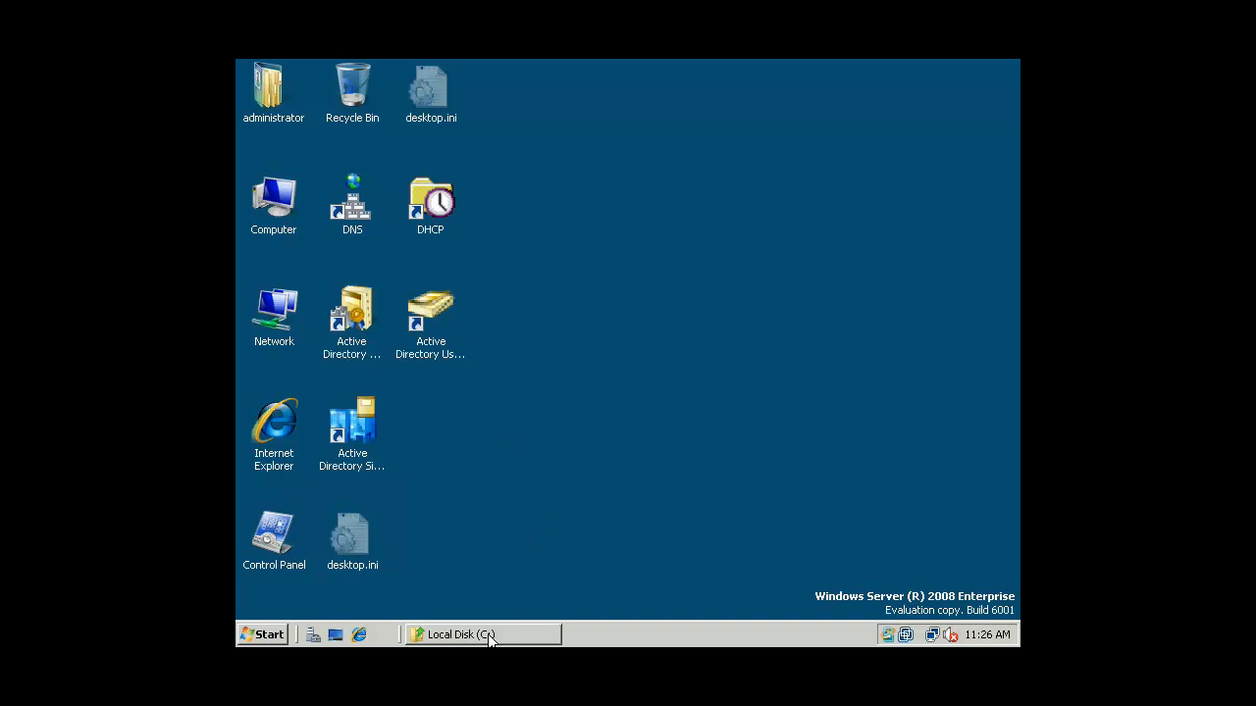
- Open TopSecret's properties, review the TopSecretAccess group's security permissions, then view Sharing
click(482, 634)
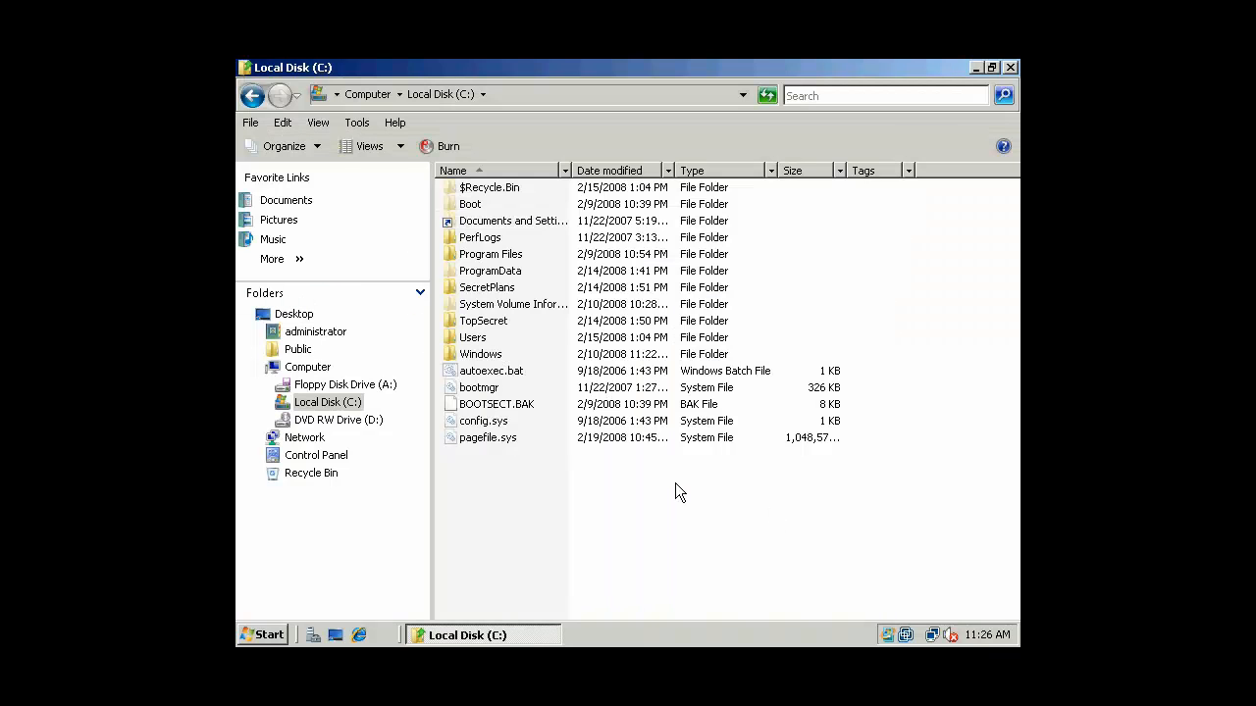
right_click(483, 321)
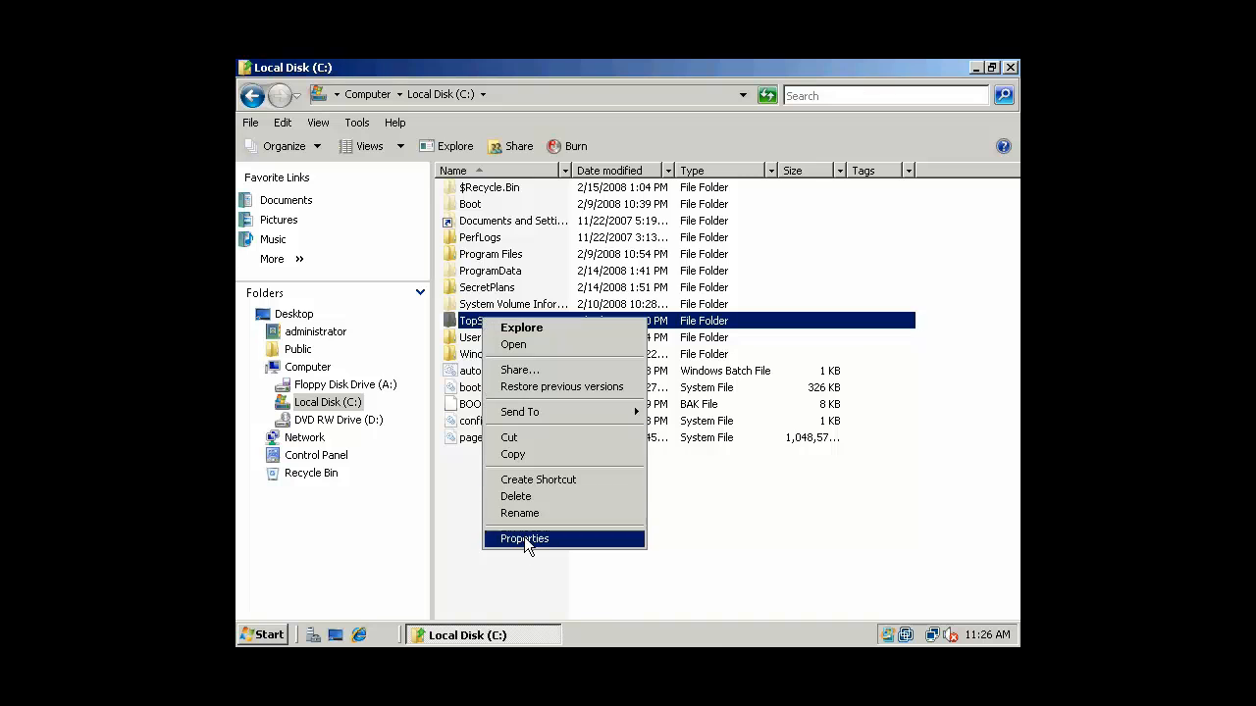
click(524, 539)
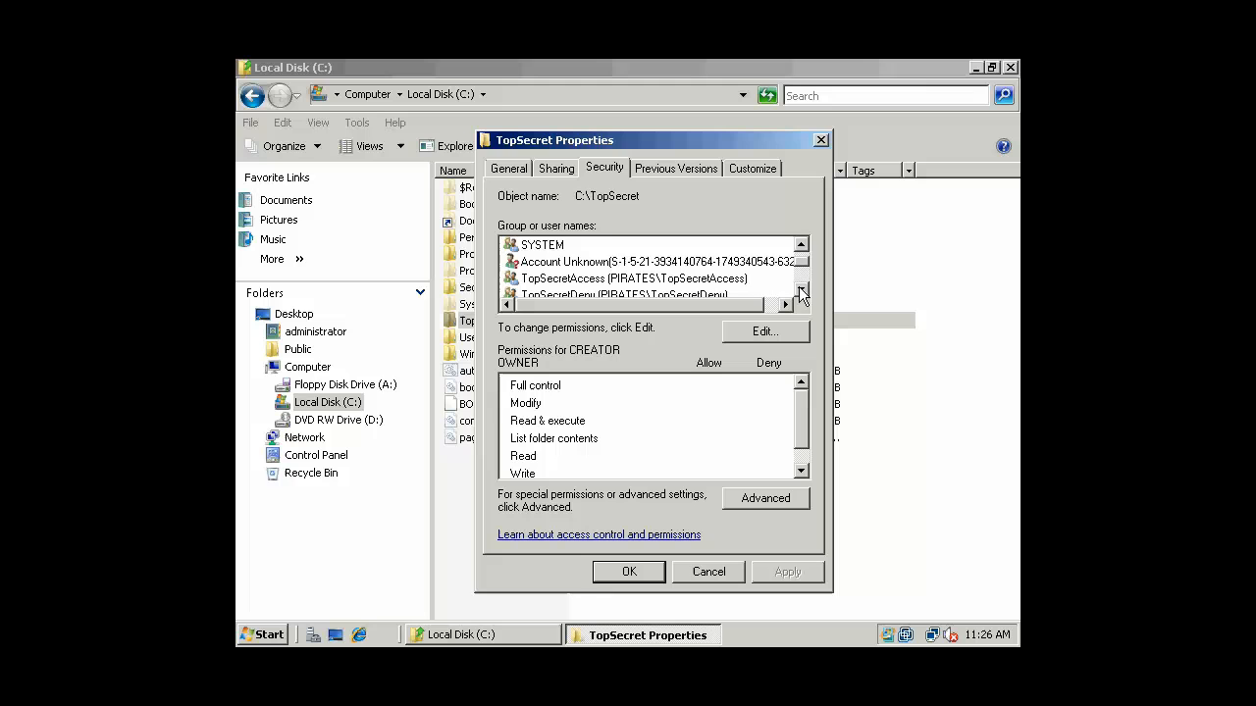
click(801, 292)
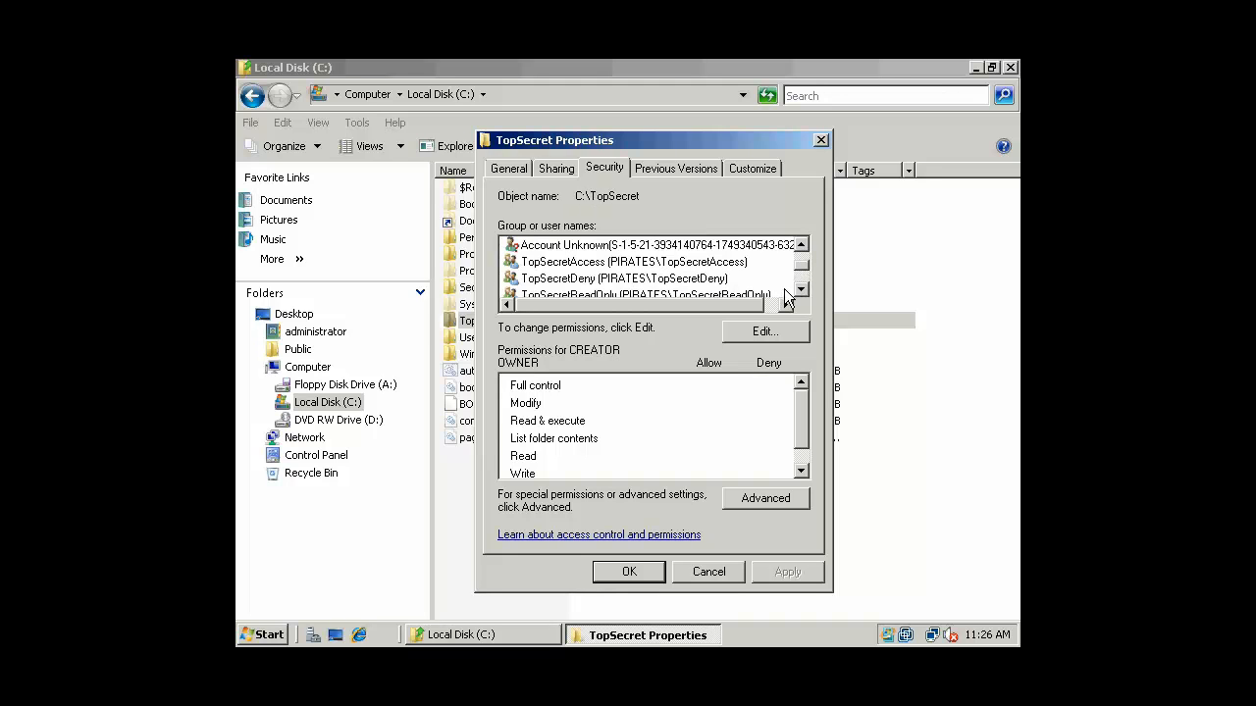
mouse_move(667, 285)
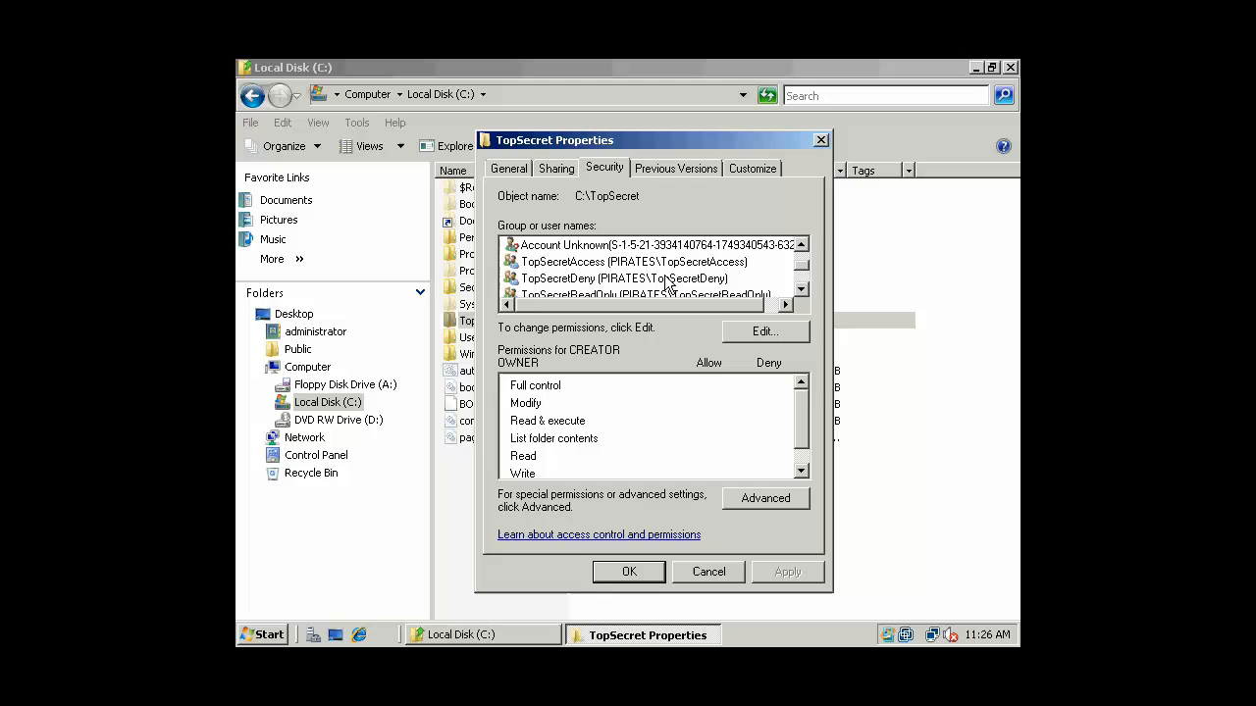
click(643, 261)
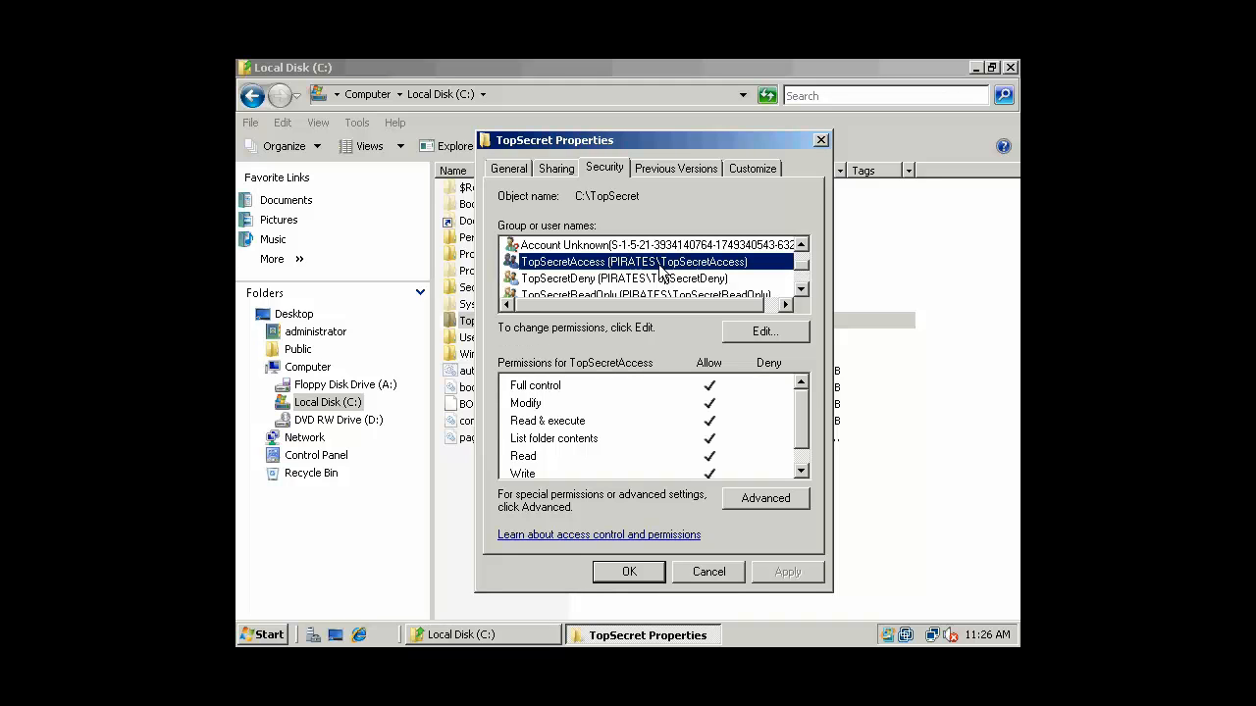
mouse_move(723, 411)
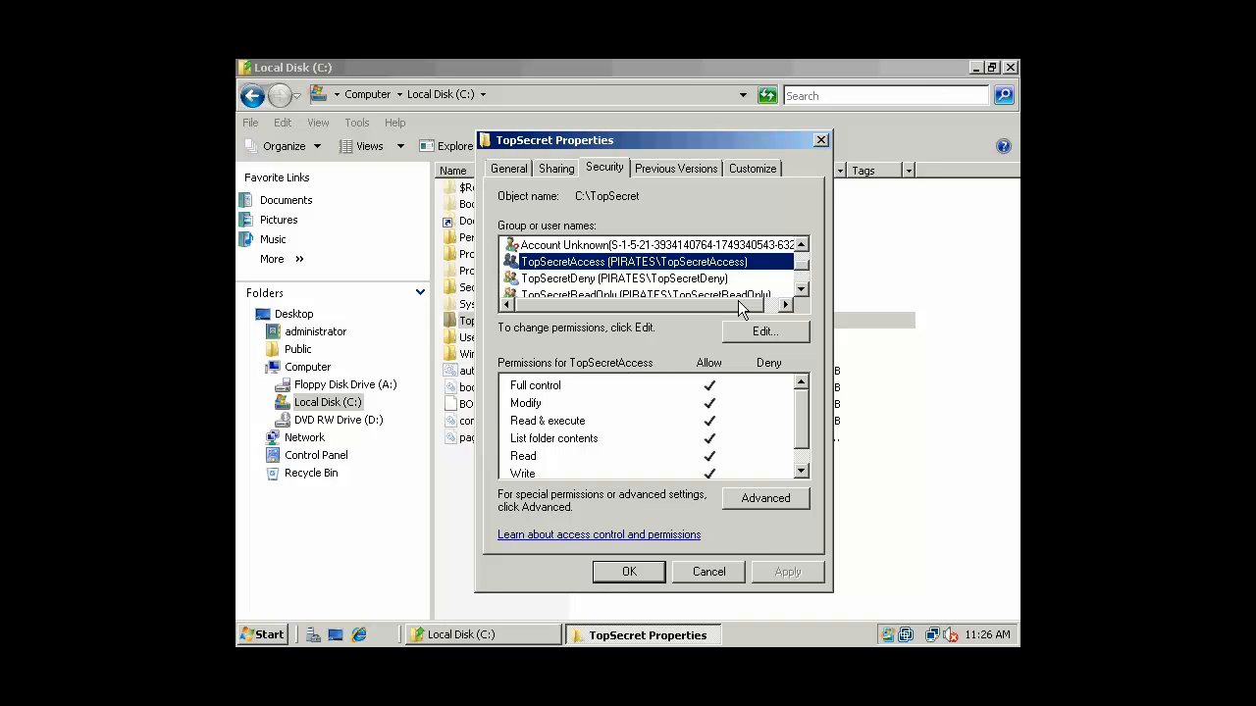
click(555, 168)
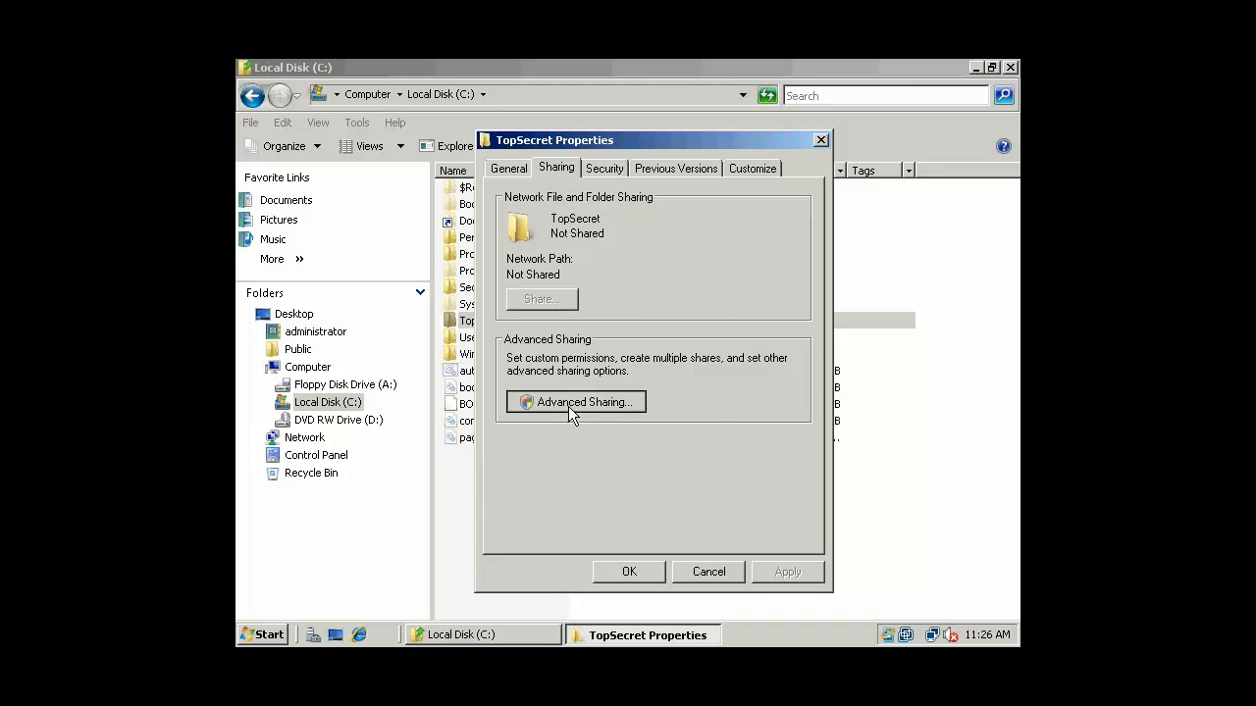
- Replace Everyone with the TopSecretAccess group in TopSecret's share permissions and confirm sharing
click(576, 401)
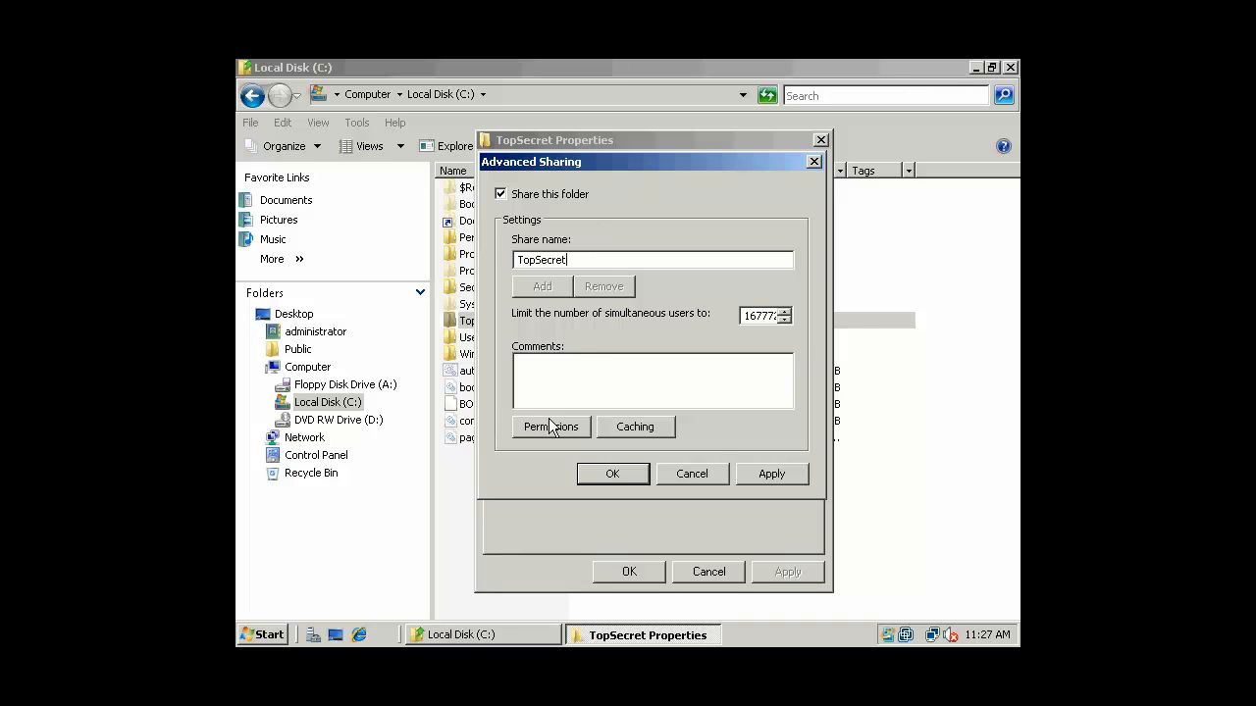
click(550, 426)
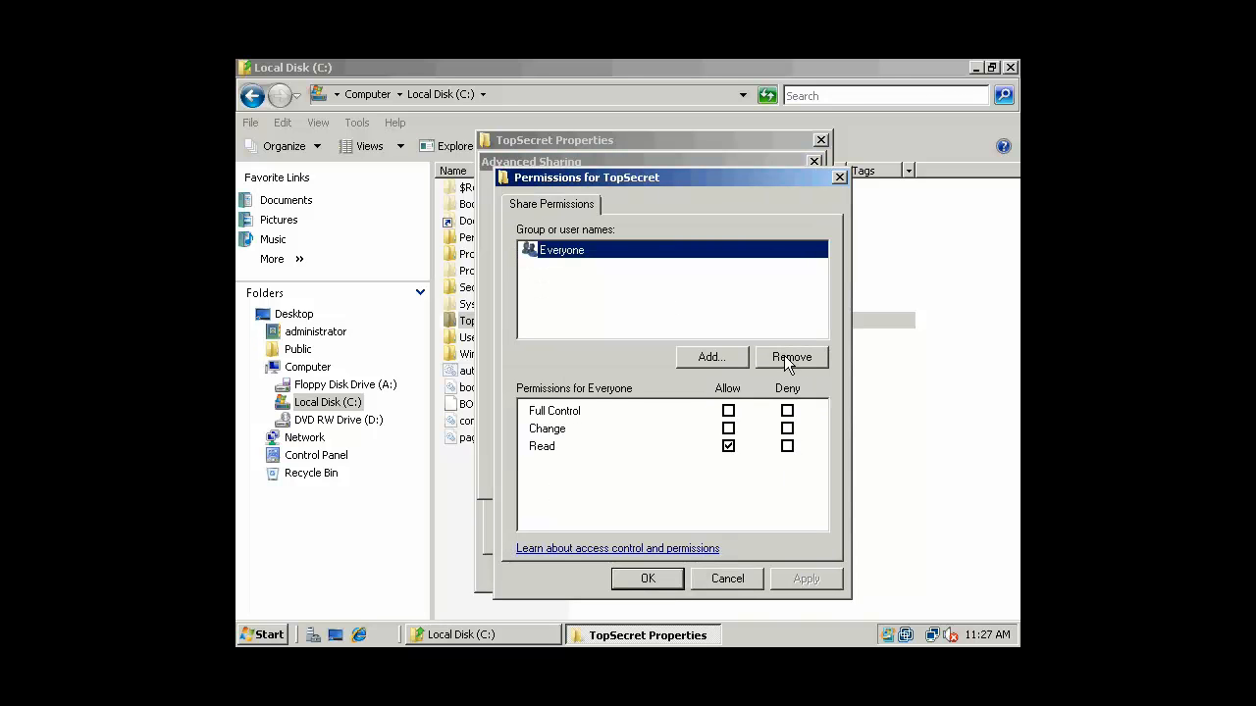
click(711, 357)
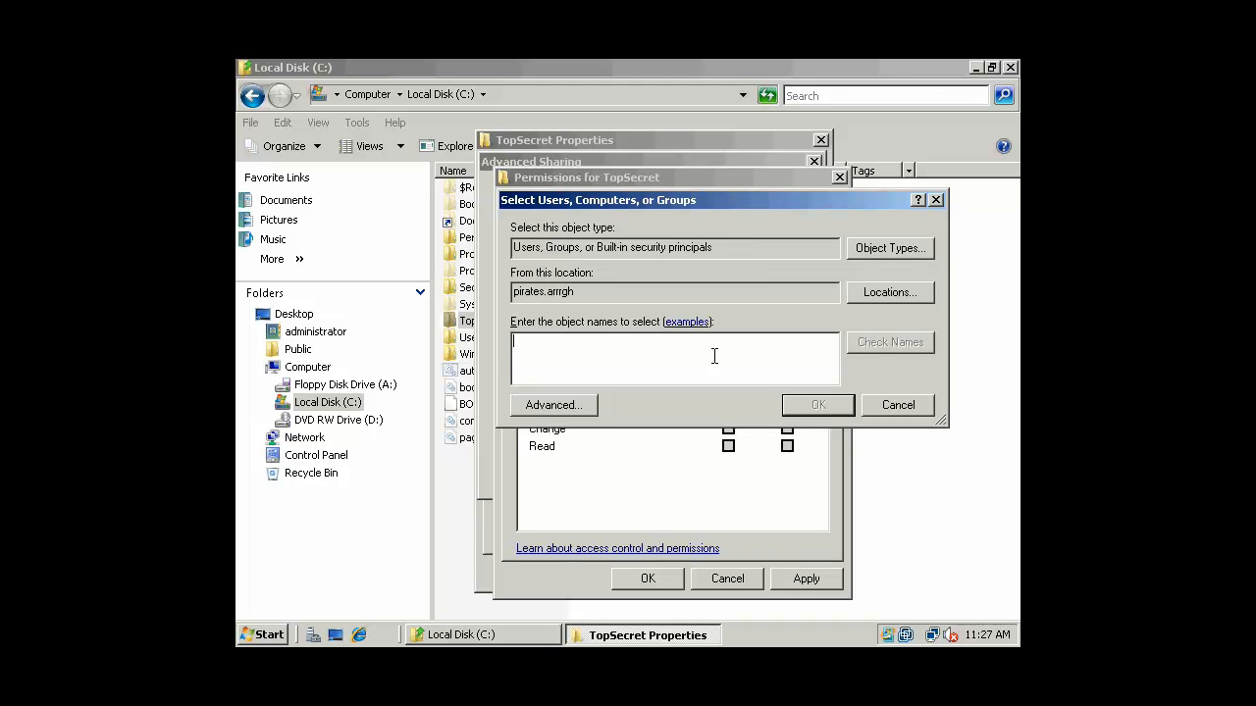
mouse_move(553, 405)
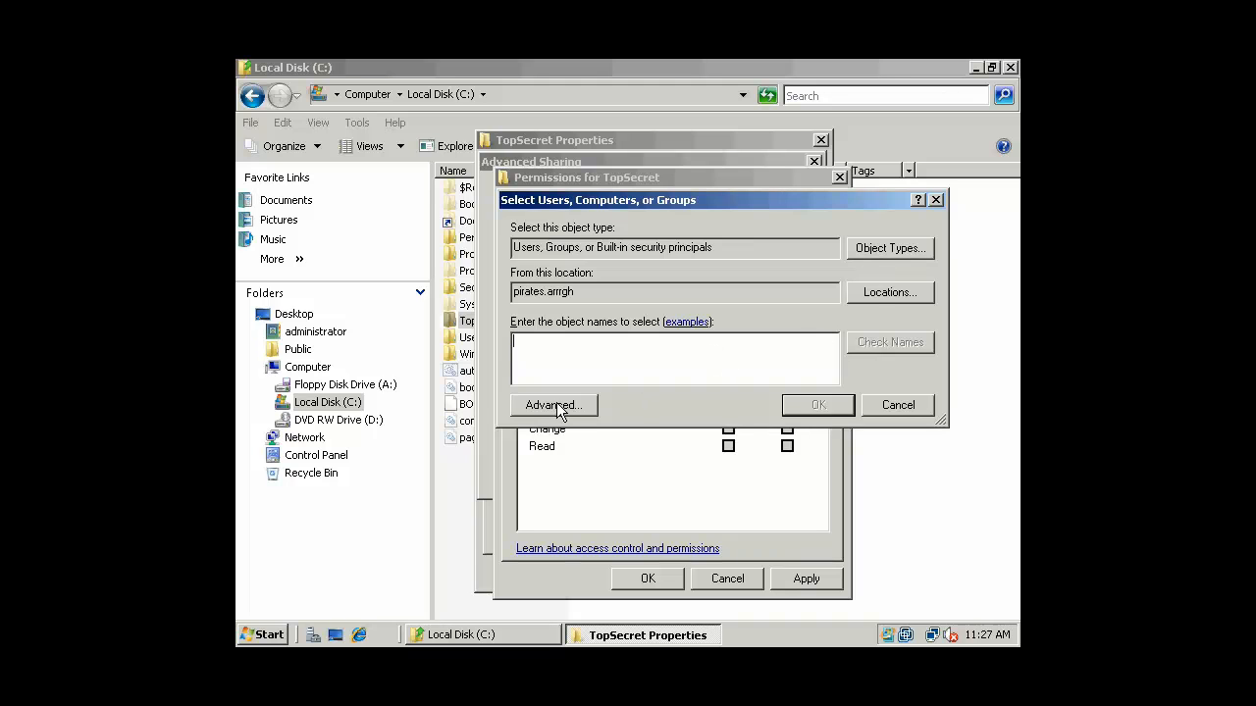
click(552, 405)
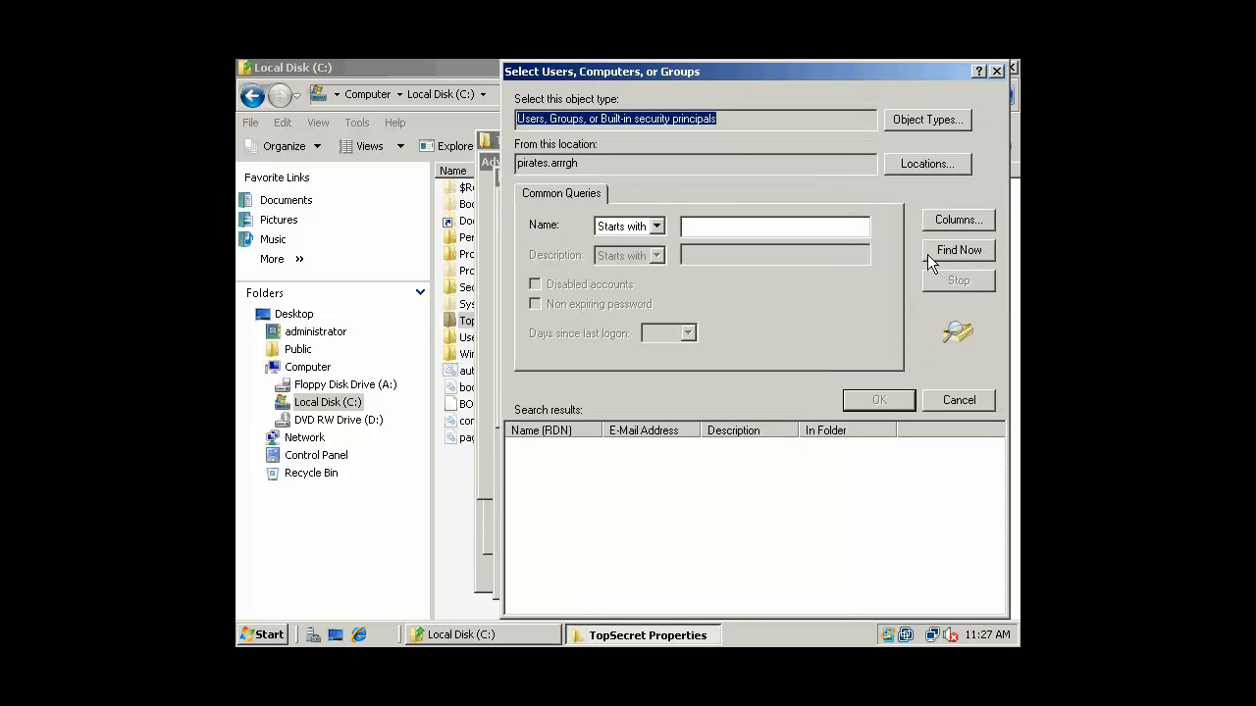
click(957, 249)
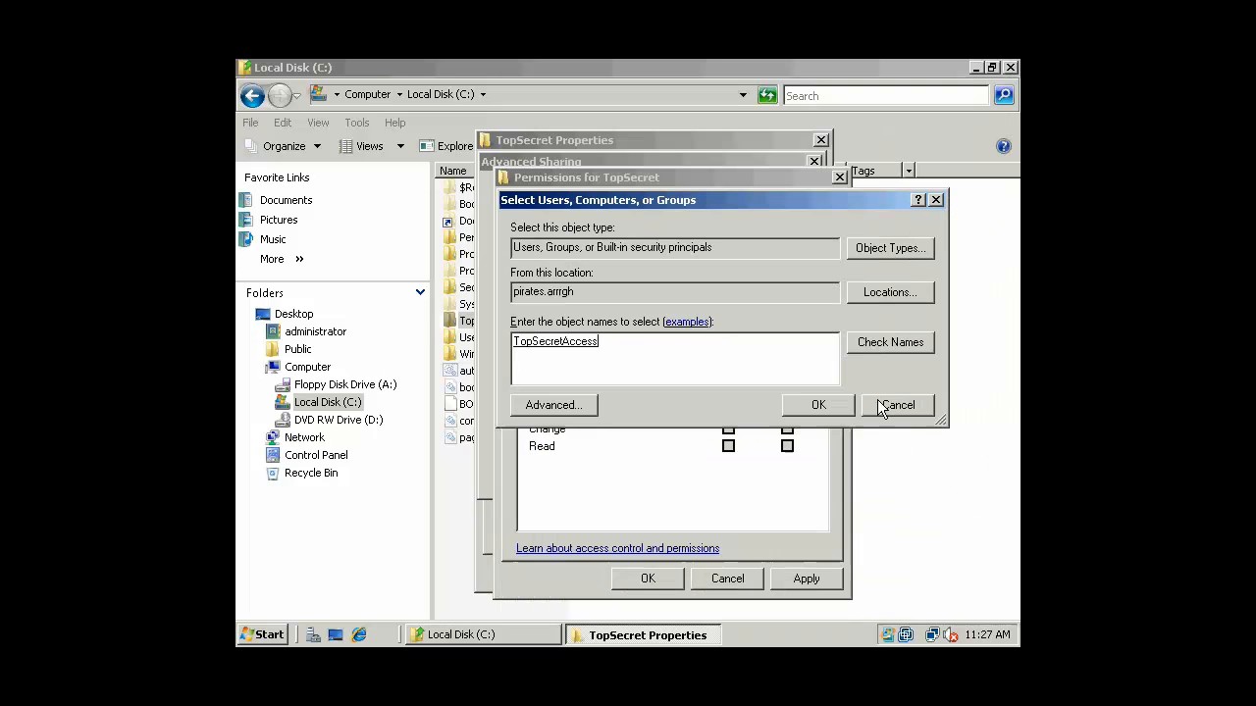
click(818, 404)
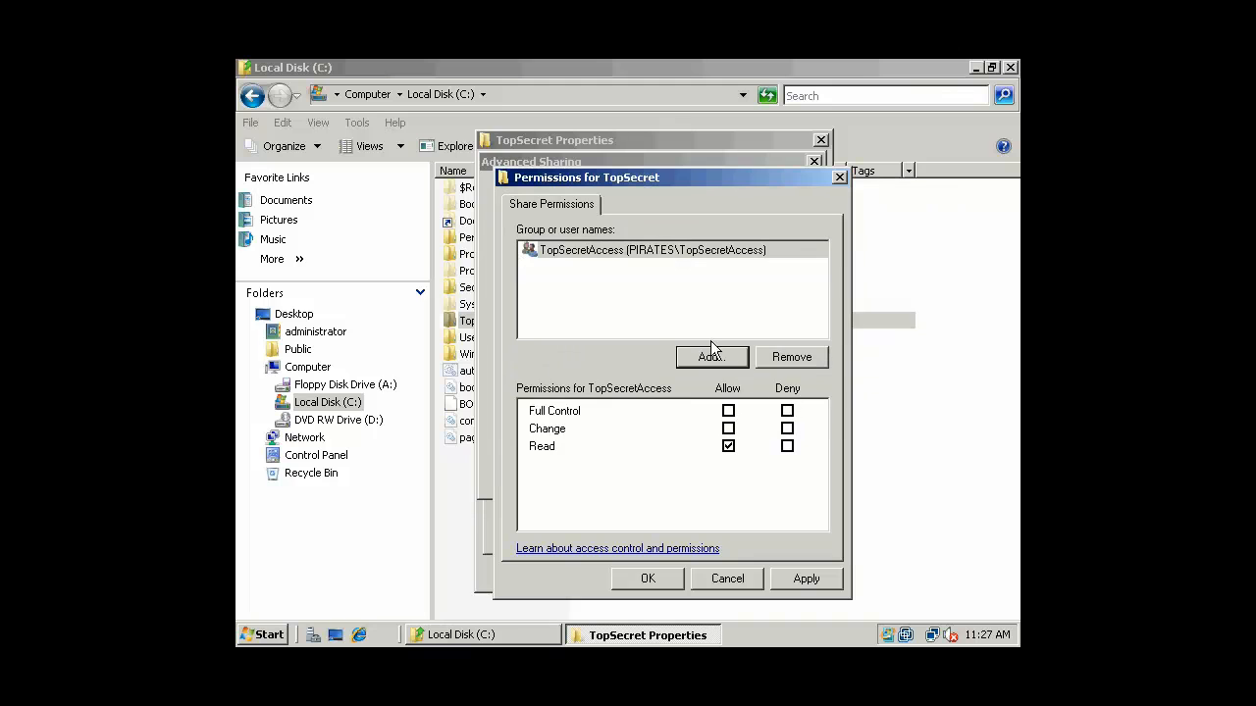
mouse_move(658, 275)
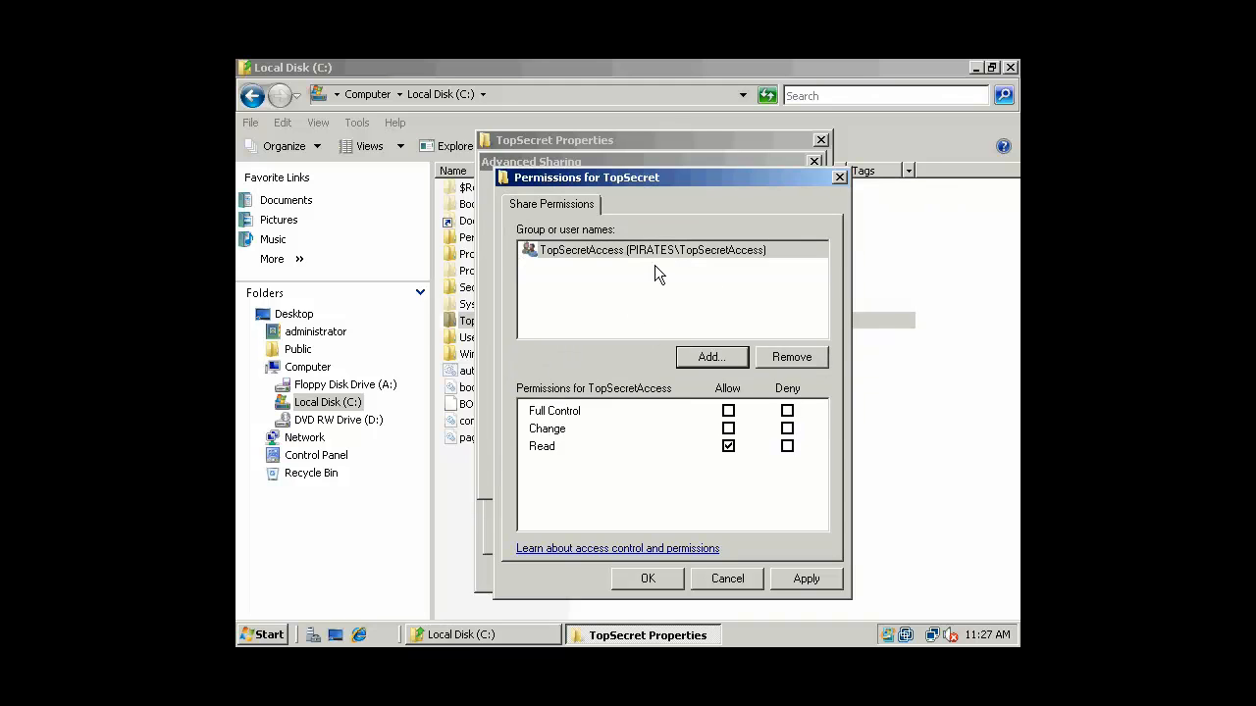
mouse_move(672, 586)
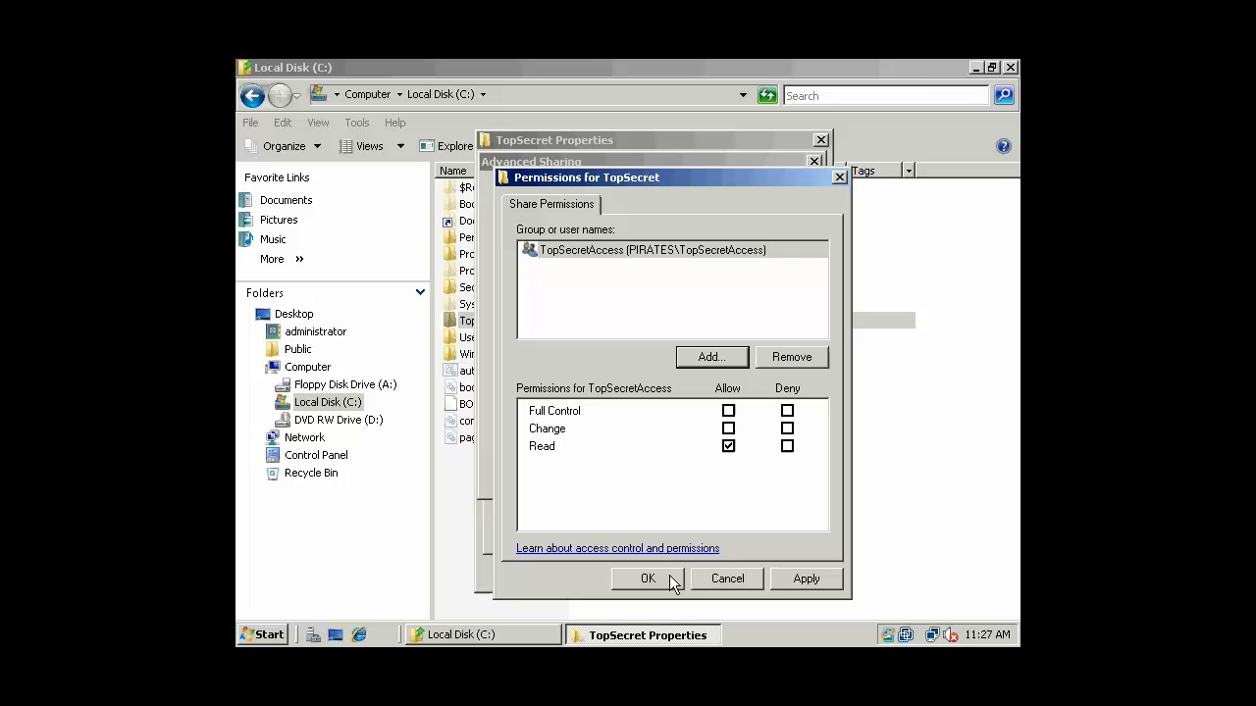
click(653, 250)
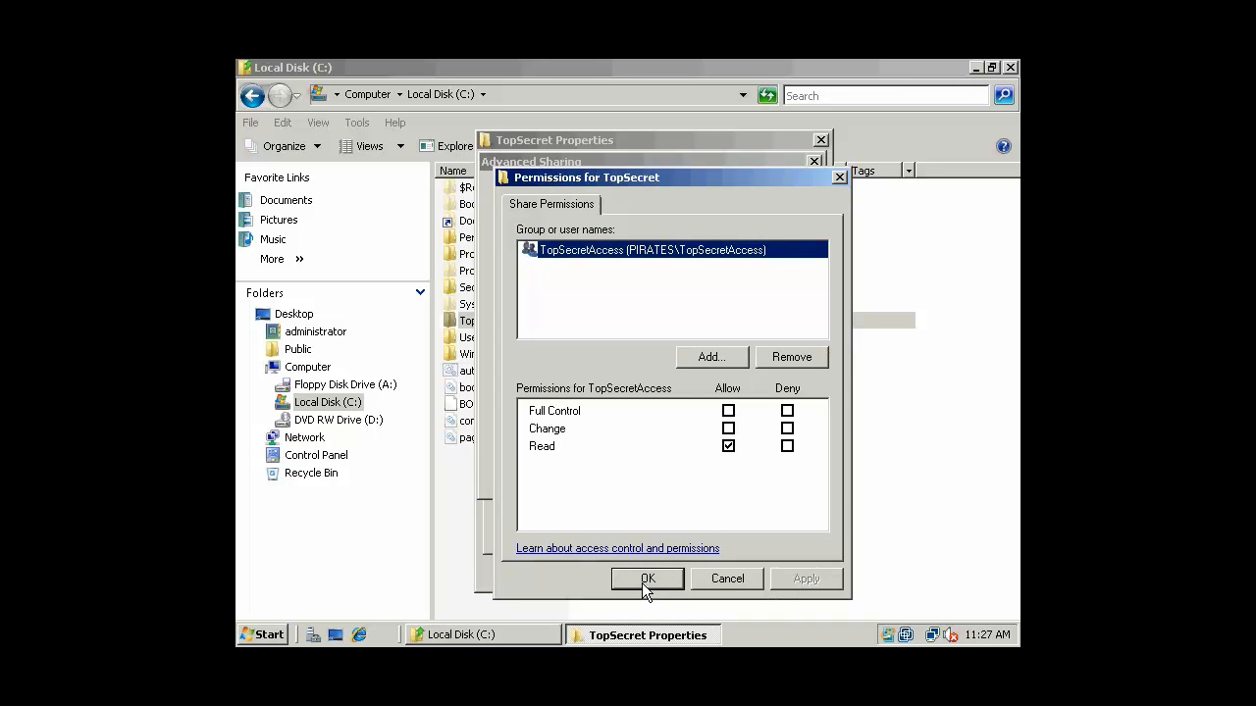
click(648, 579)
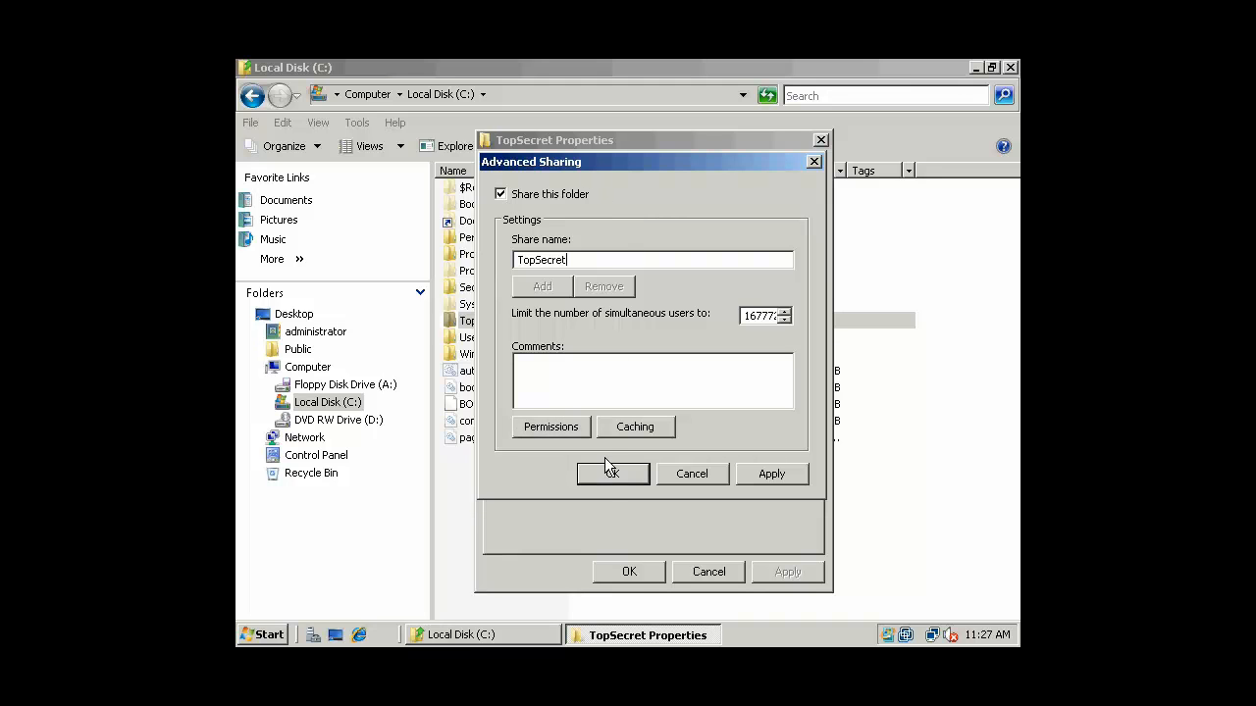
click(612, 474)
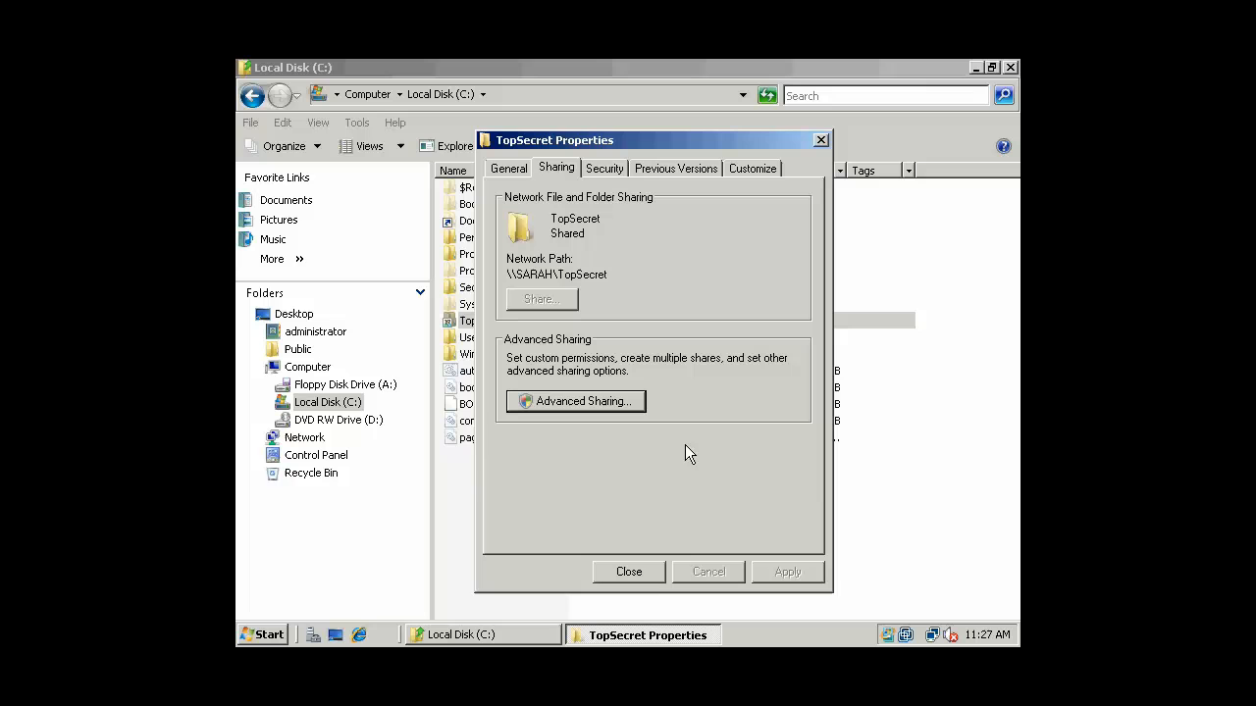
mouse_move(615, 408)
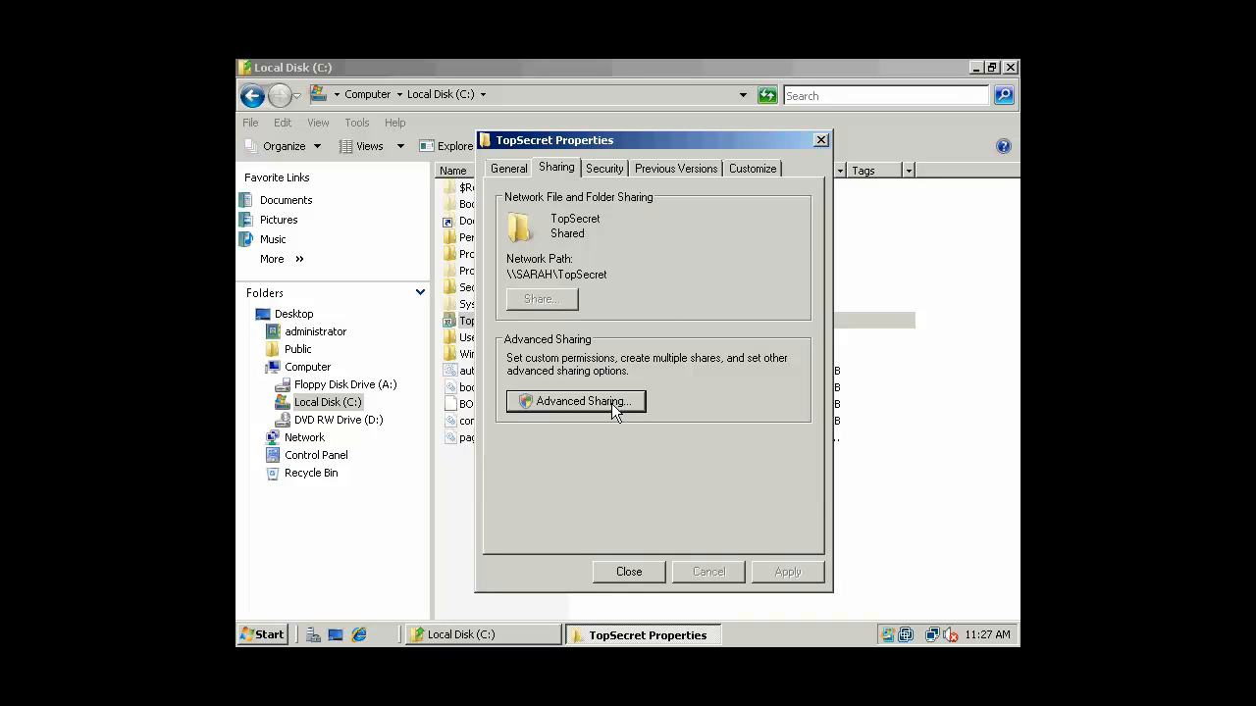
- Recheck the share permissions and Security tab, then close TopSecret's properties
click(576, 401)
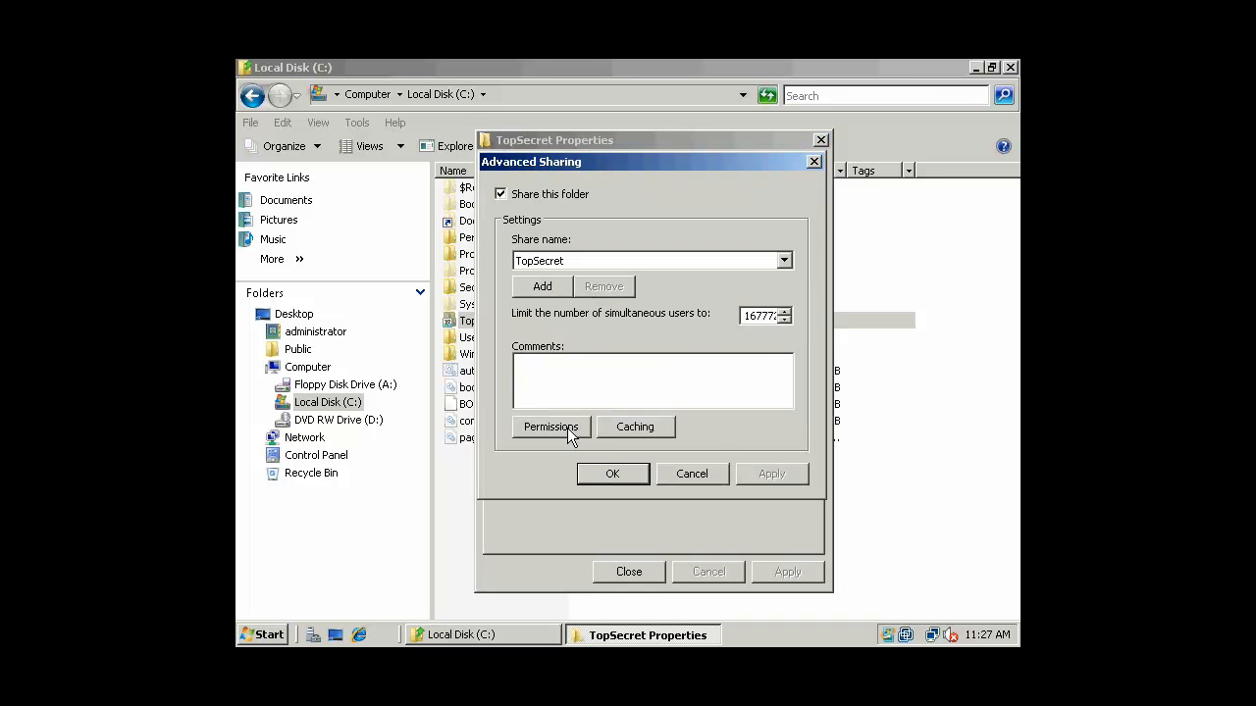
click(551, 427)
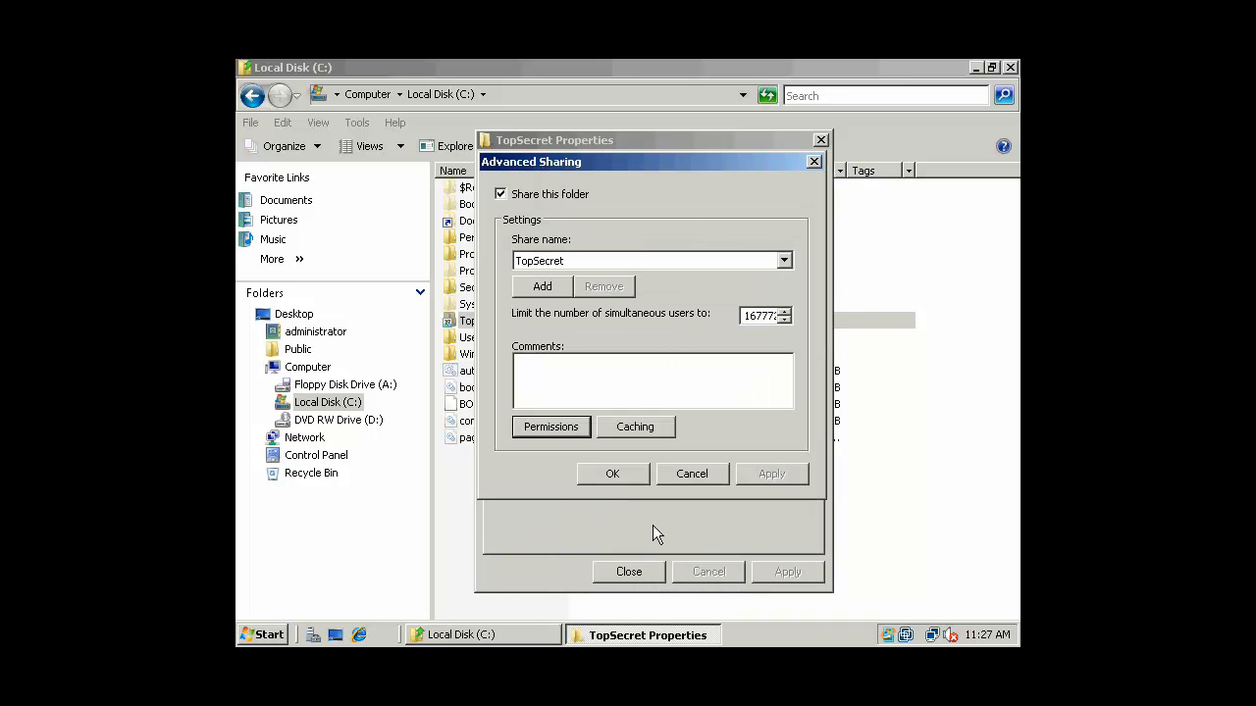
click(613, 474)
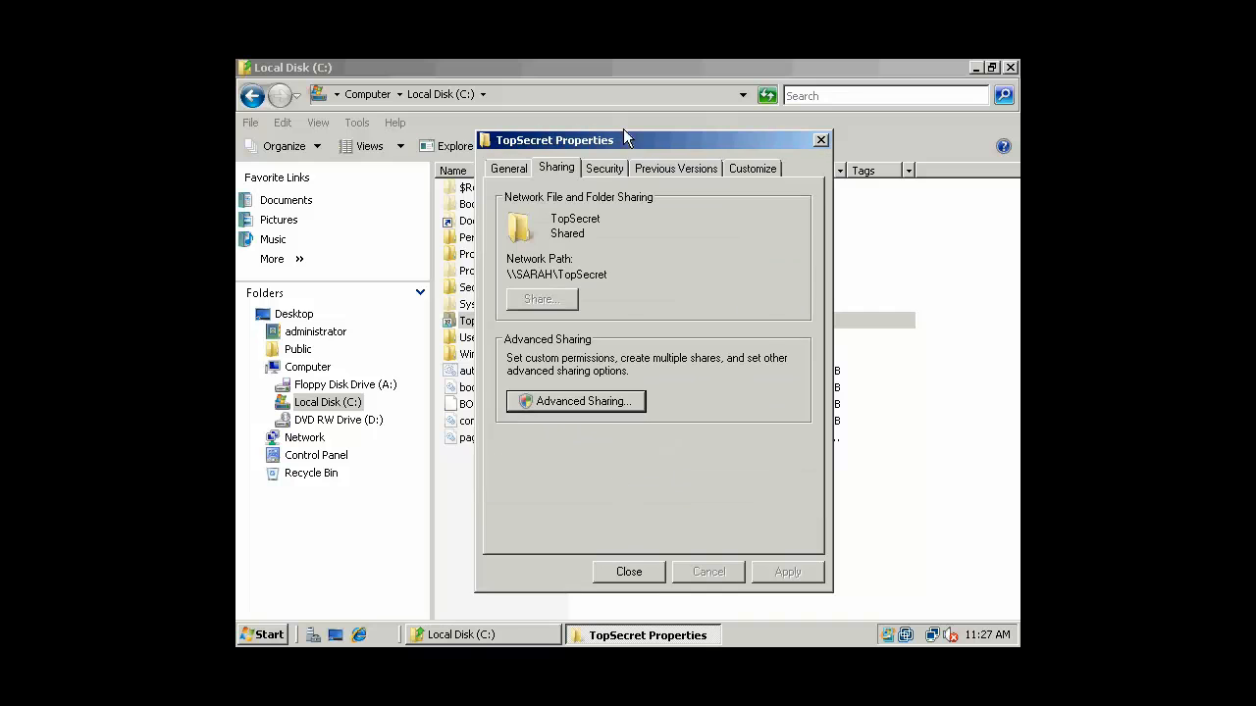
click(604, 168)
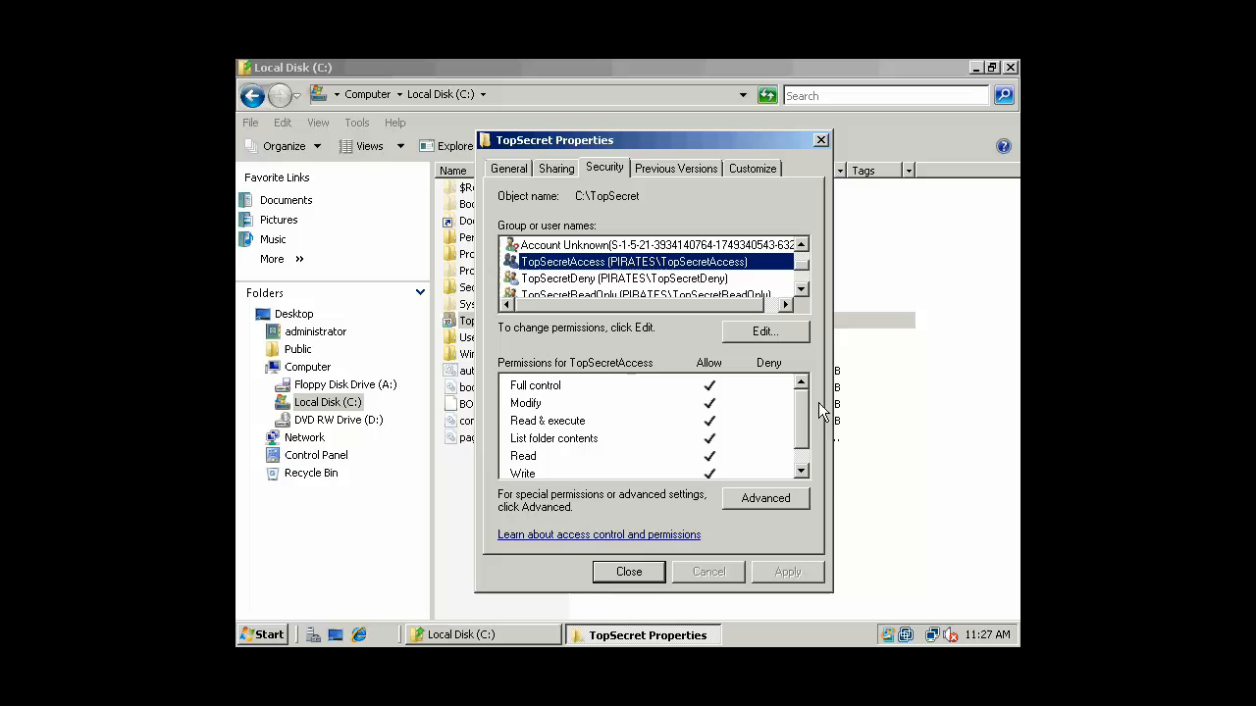
mouse_move(677, 516)
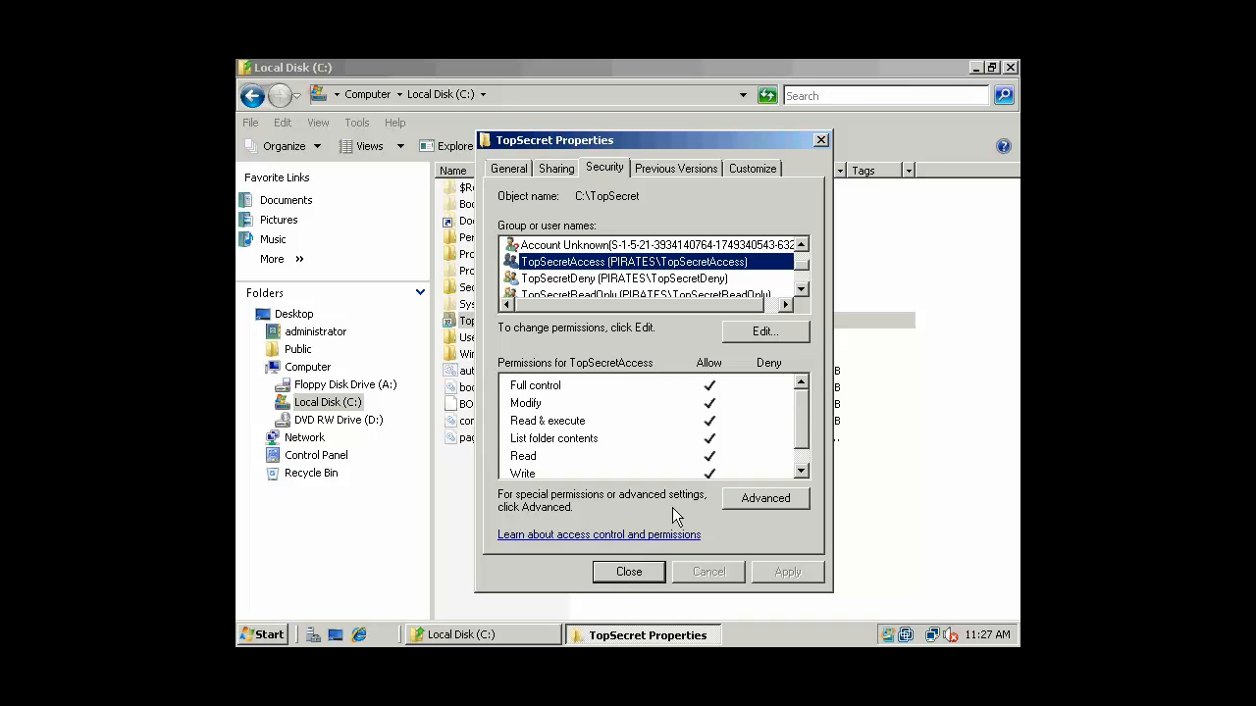
click(629, 572)
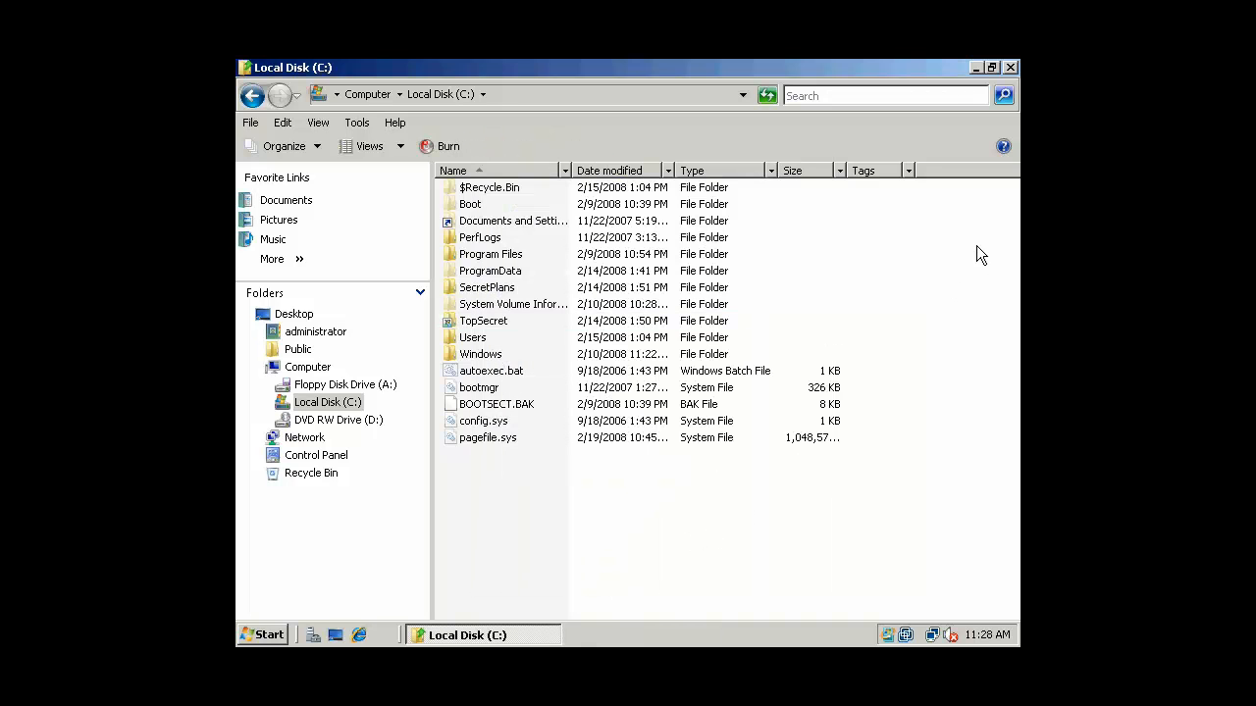
- Minimize Explorer and log off the administrator account from the Start menu
click(972, 64)
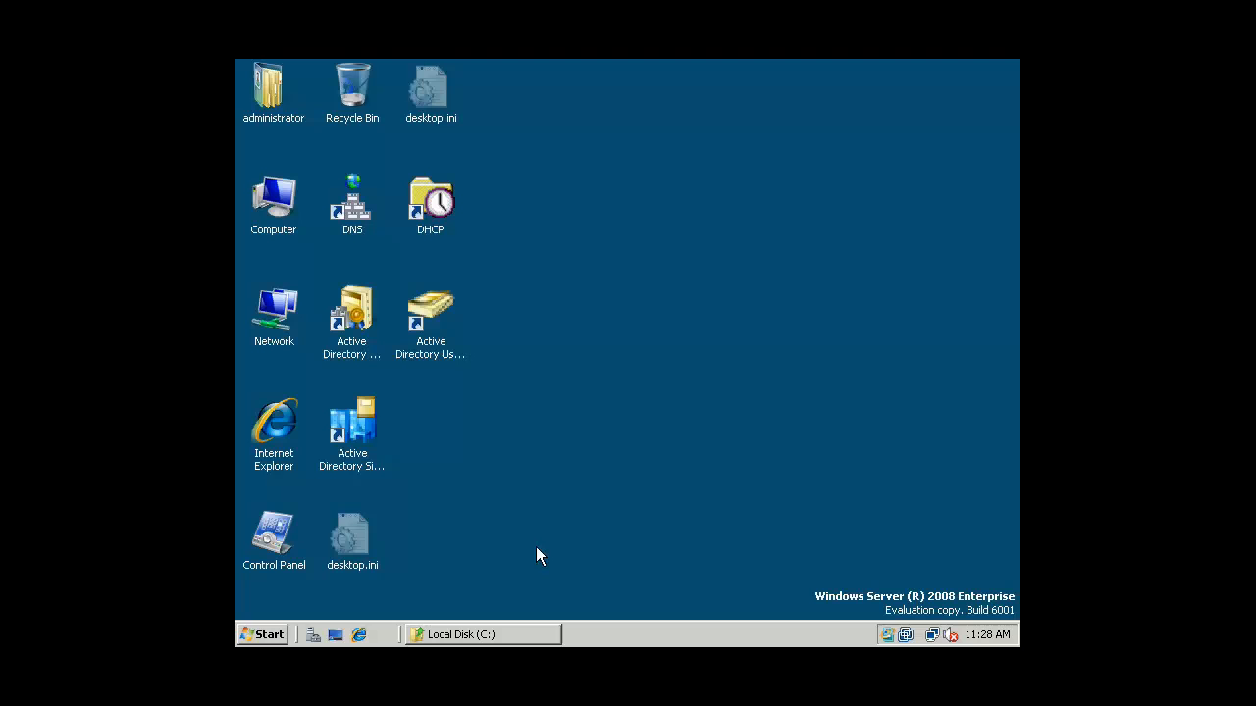
mouse_move(540, 550)
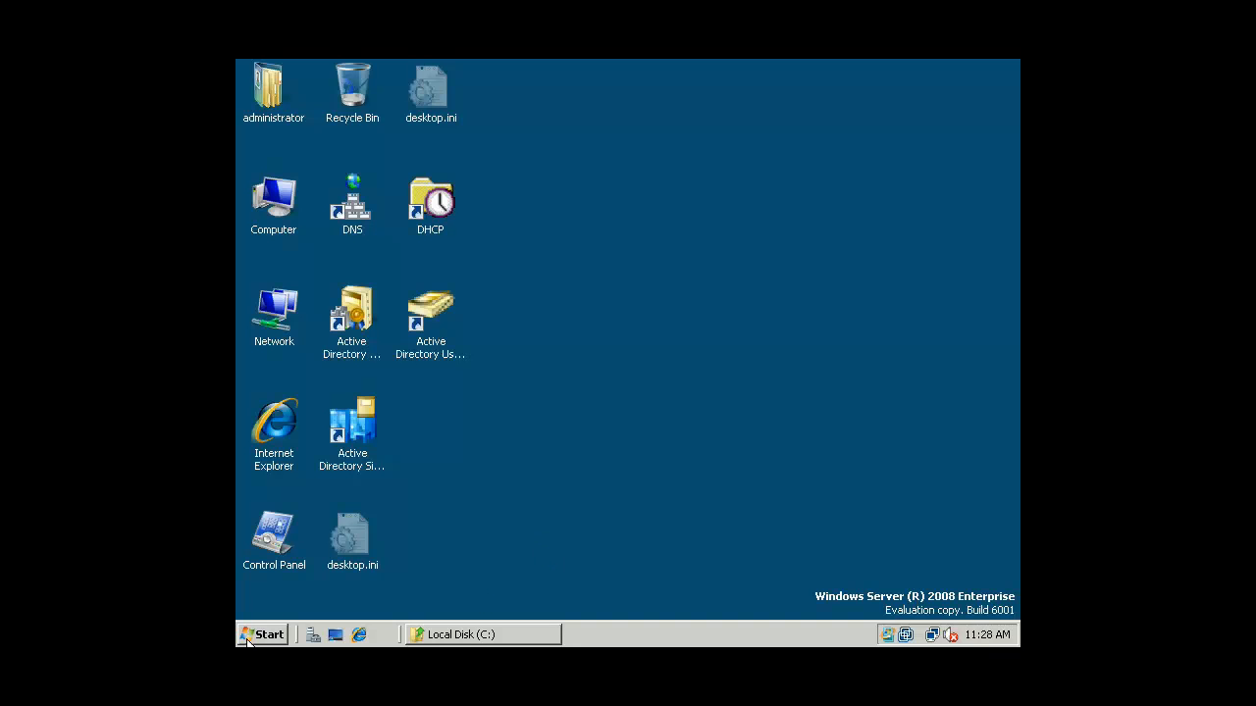
click(264, 635)
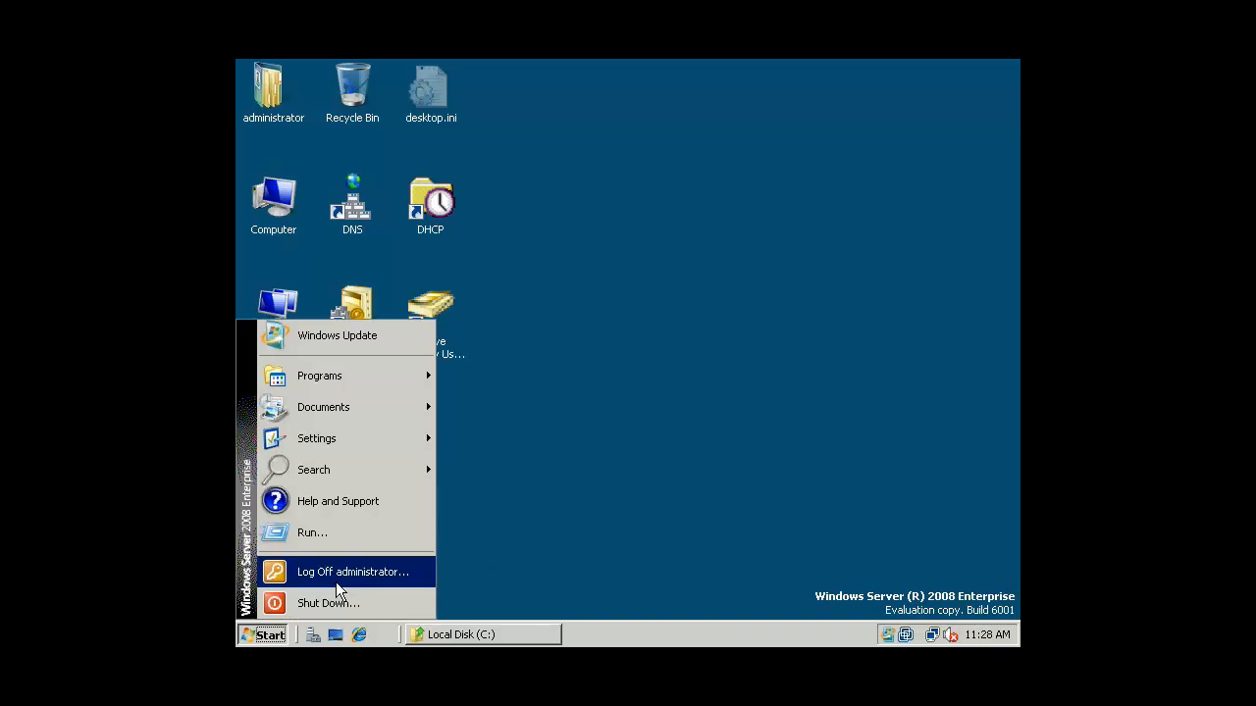
click(352, 571)
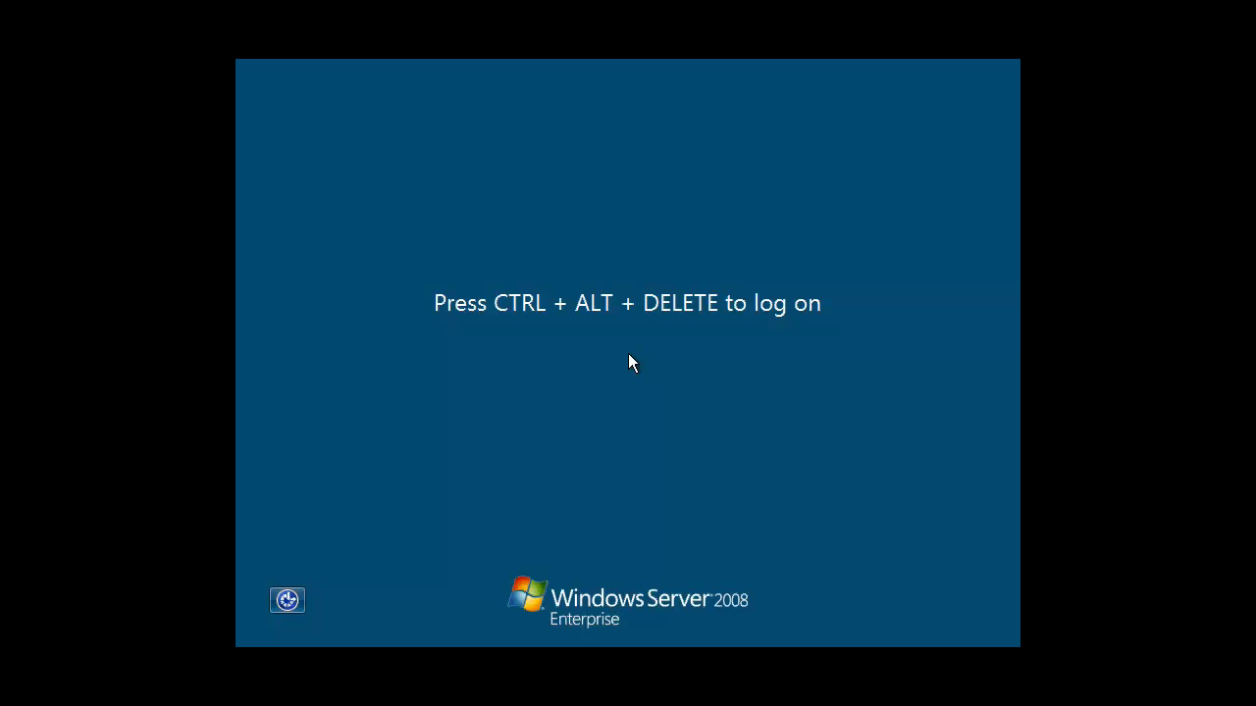
- Switch to another user and submit credentials for PIRATES\AustinPowers
key(Ctrl+Alt+Delete)
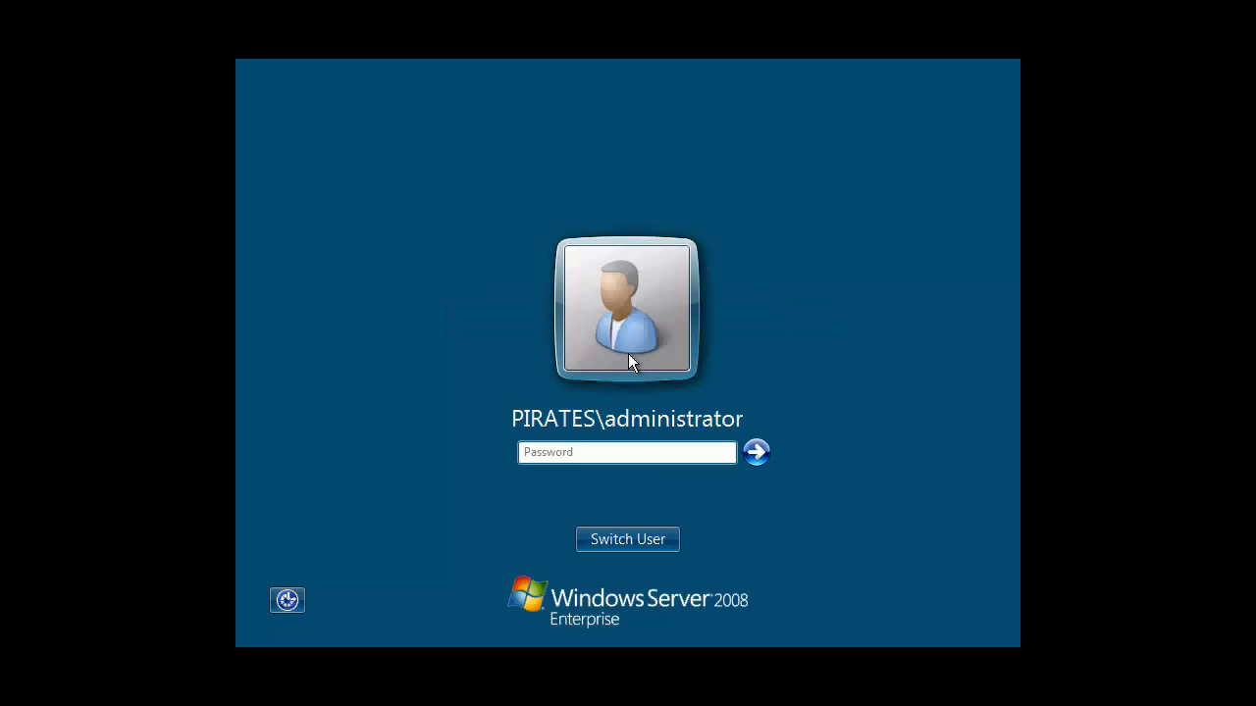
click(627, 540)
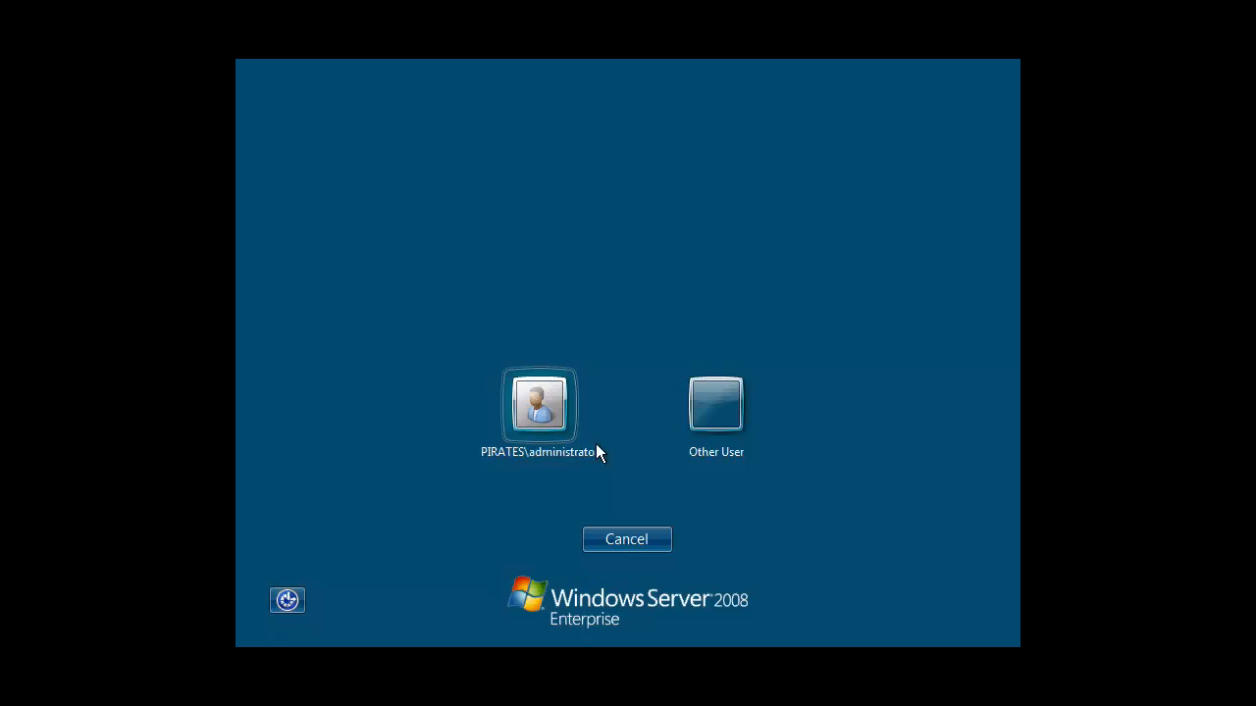
click(716, 404)
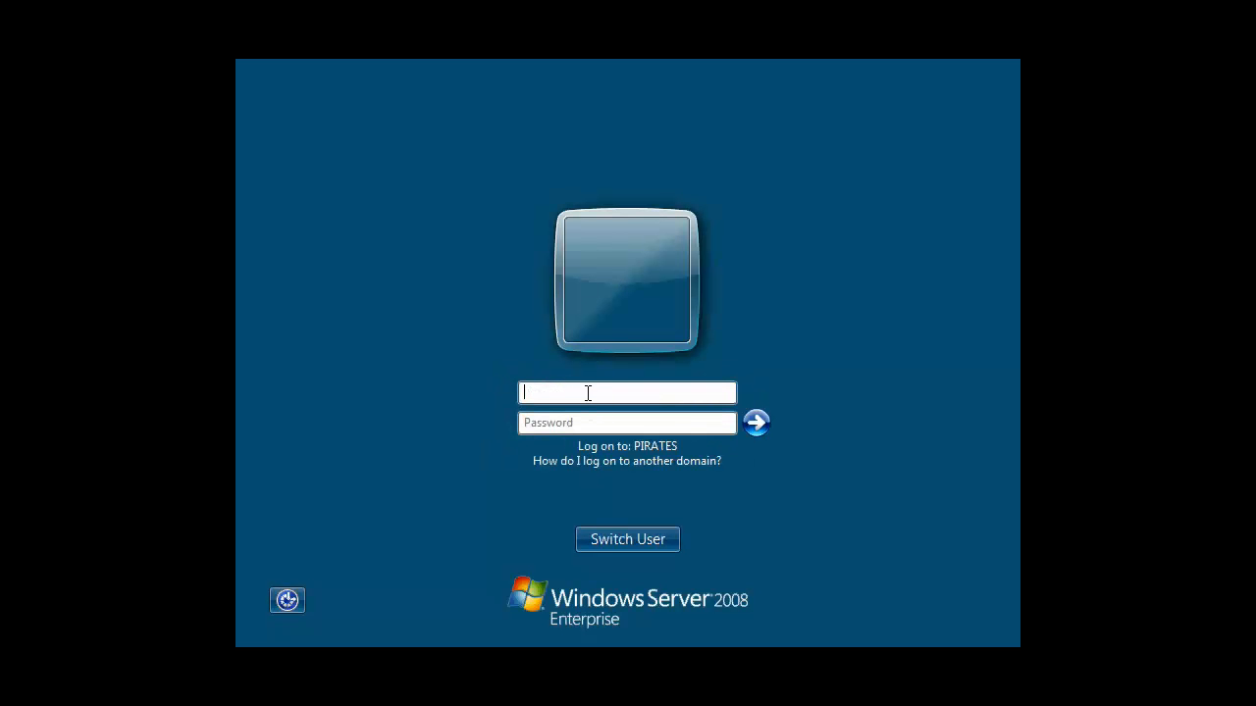
text(PIRATES)
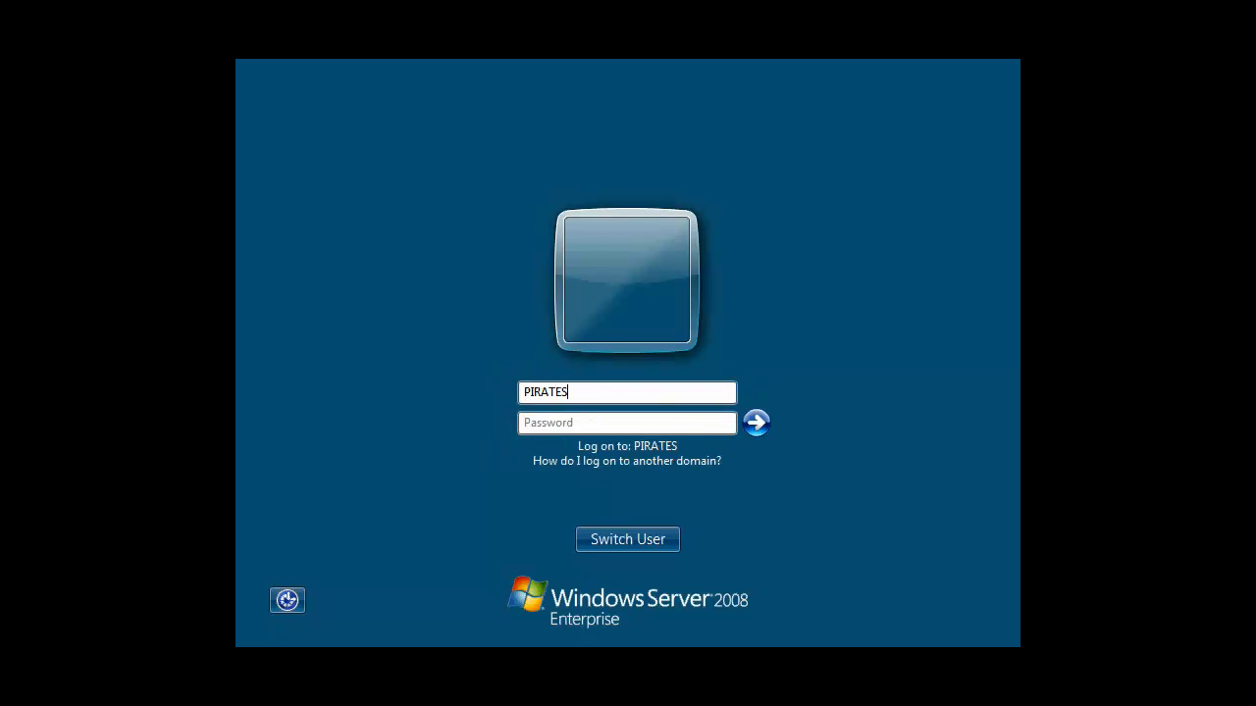
text(\Austin)
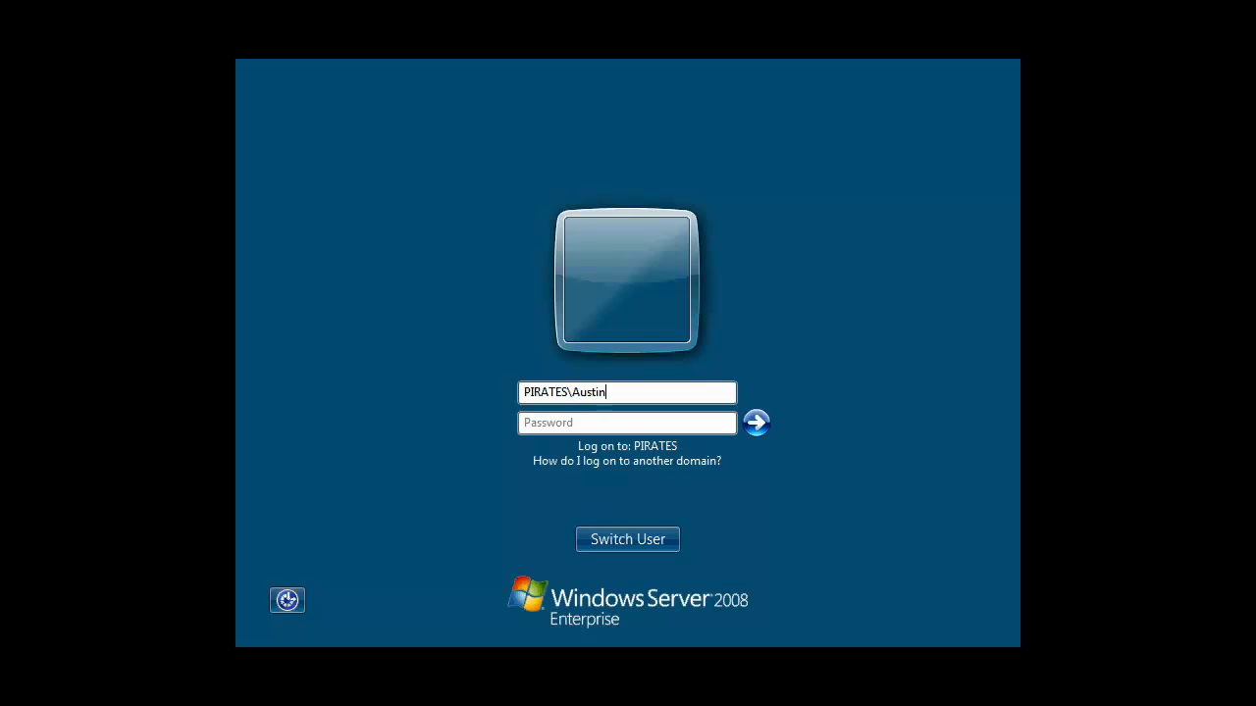
text(Powers)
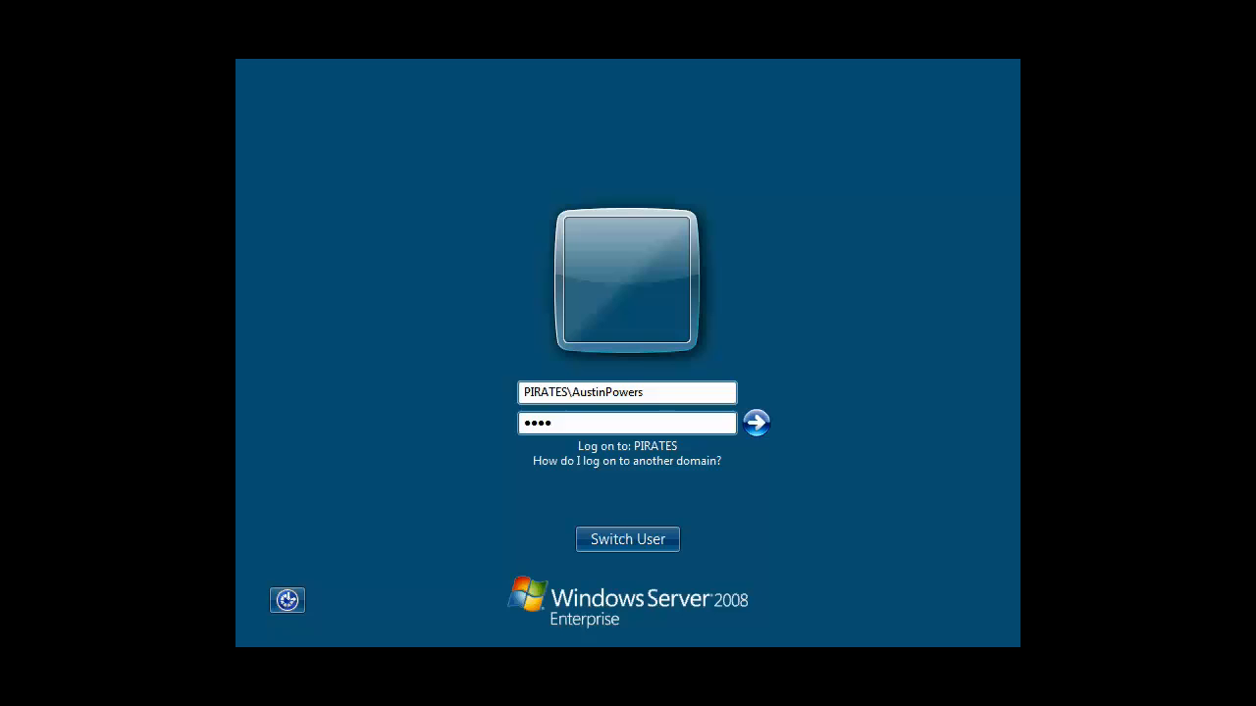
click(755, 423)
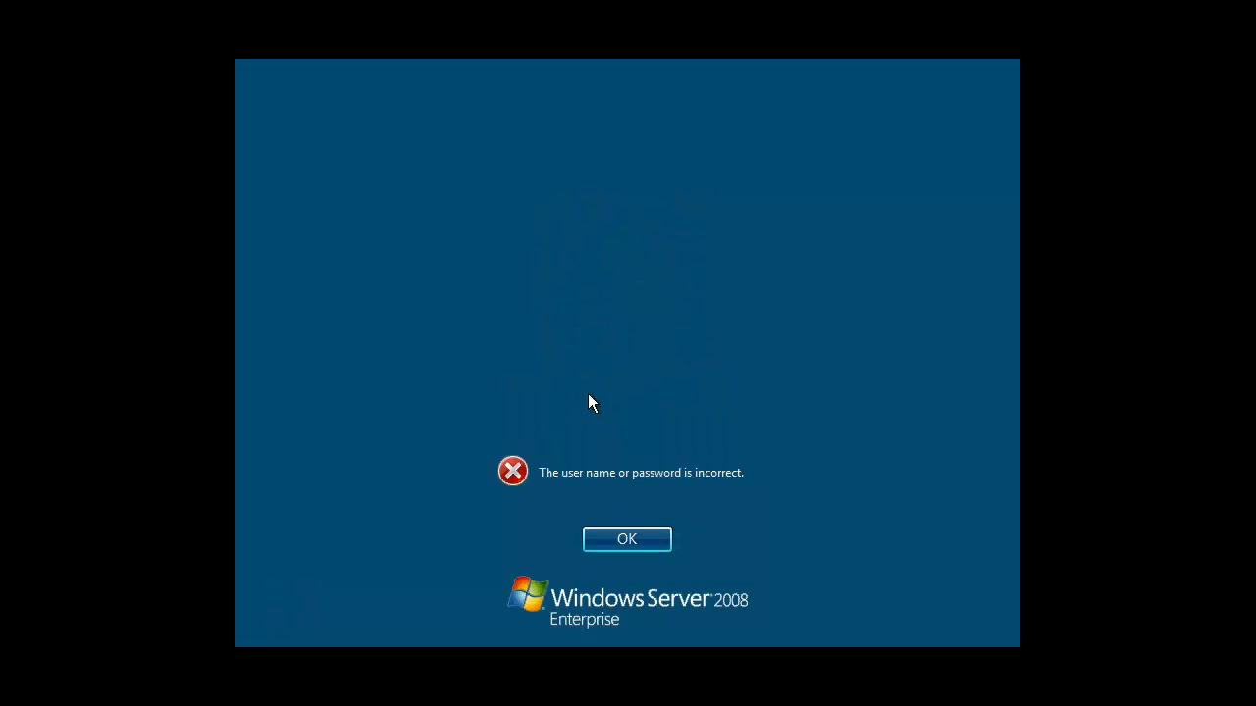
- Dismiss the incorrect-password messages and retry the password until logged on
click(626, 539)
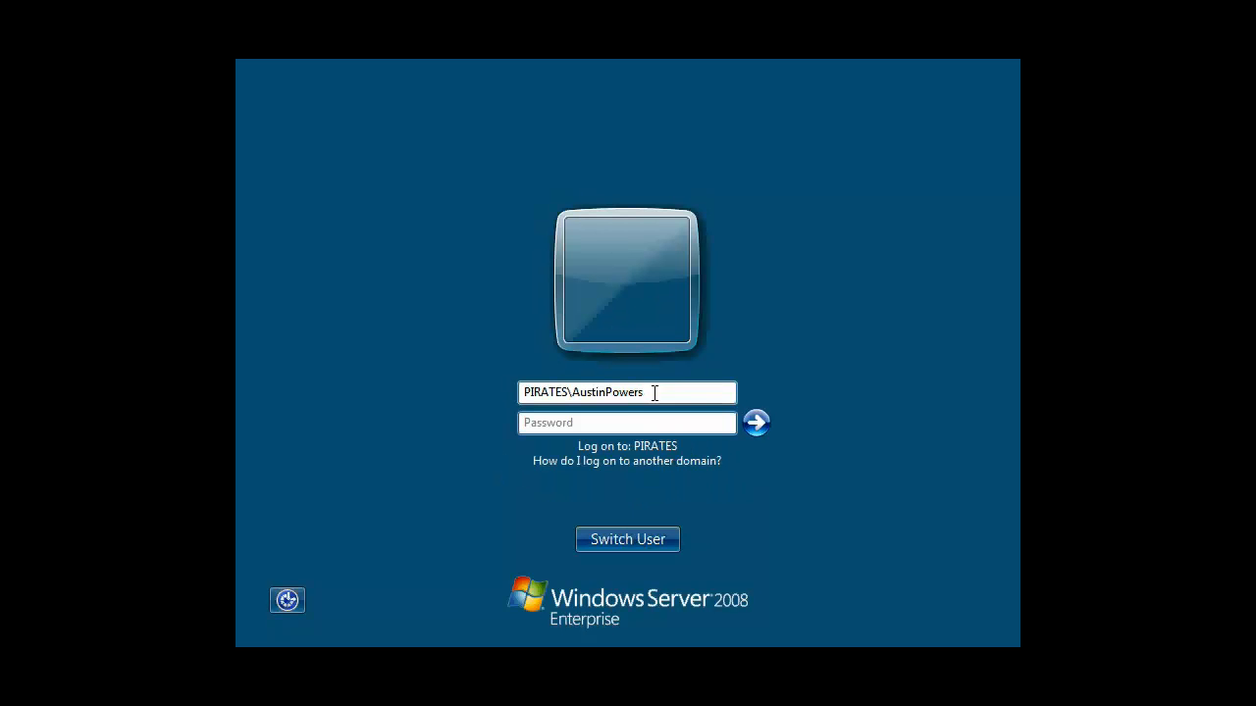
text(••••)
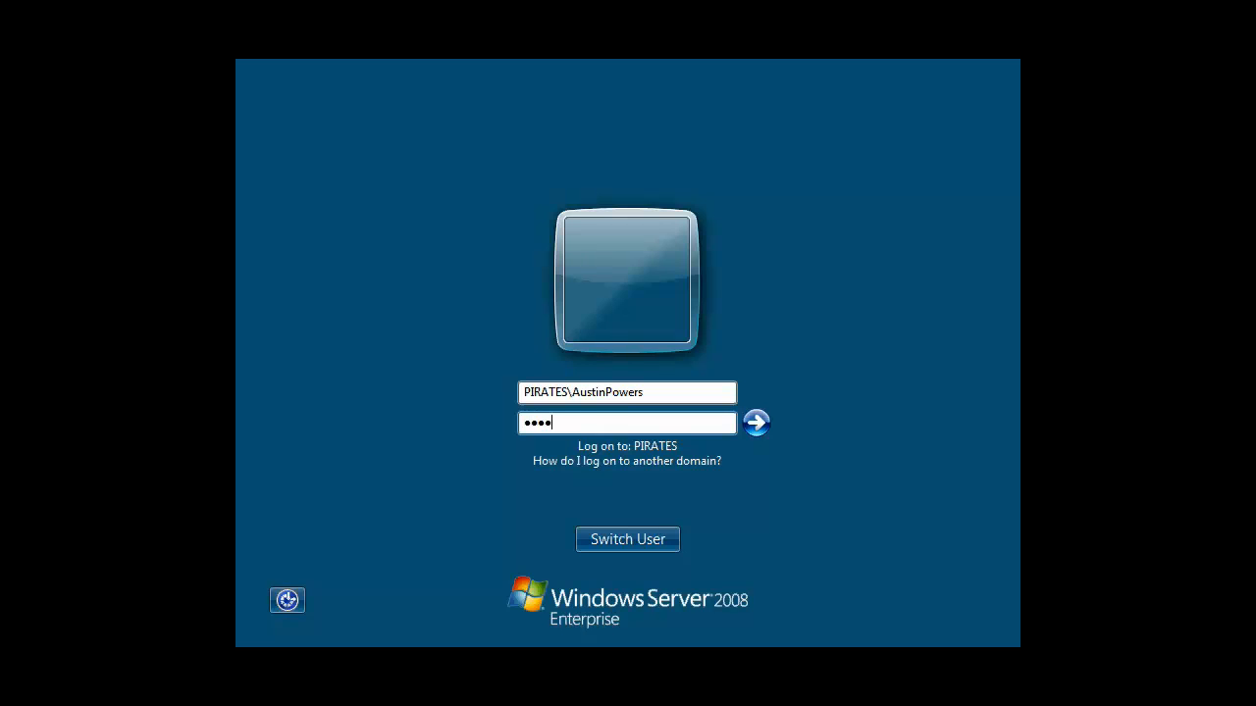
click(756, 422)
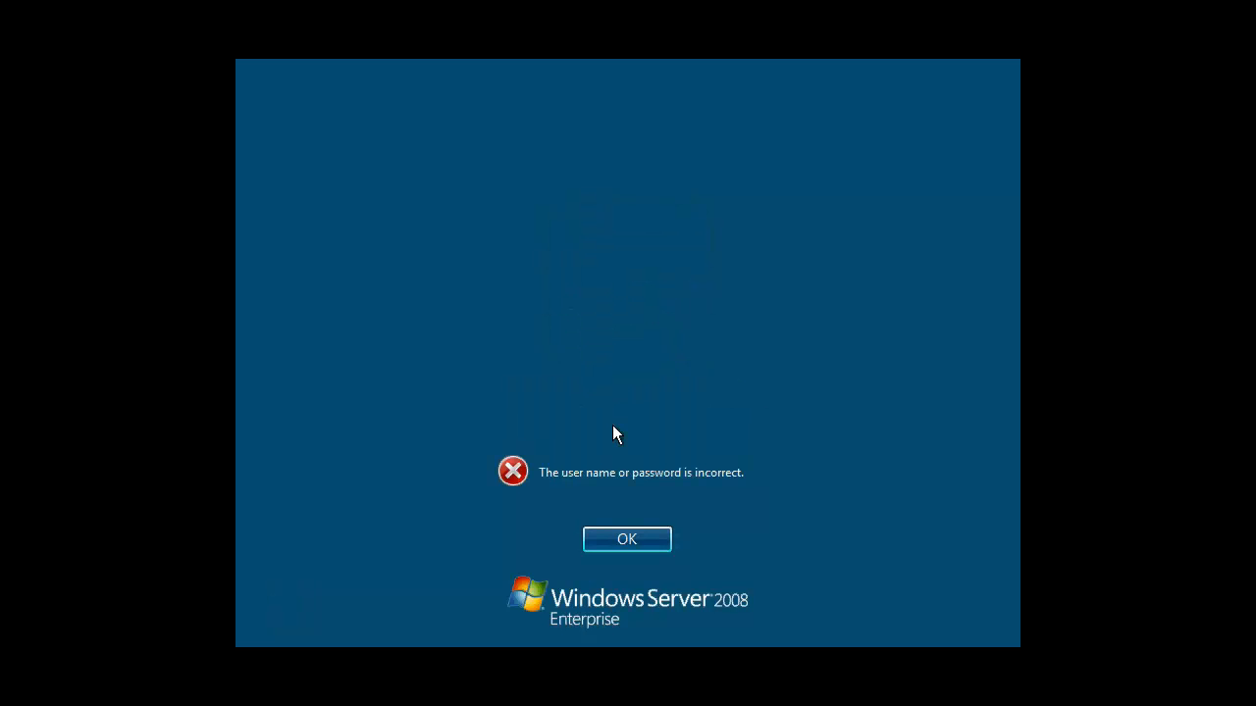
click(627, 538)
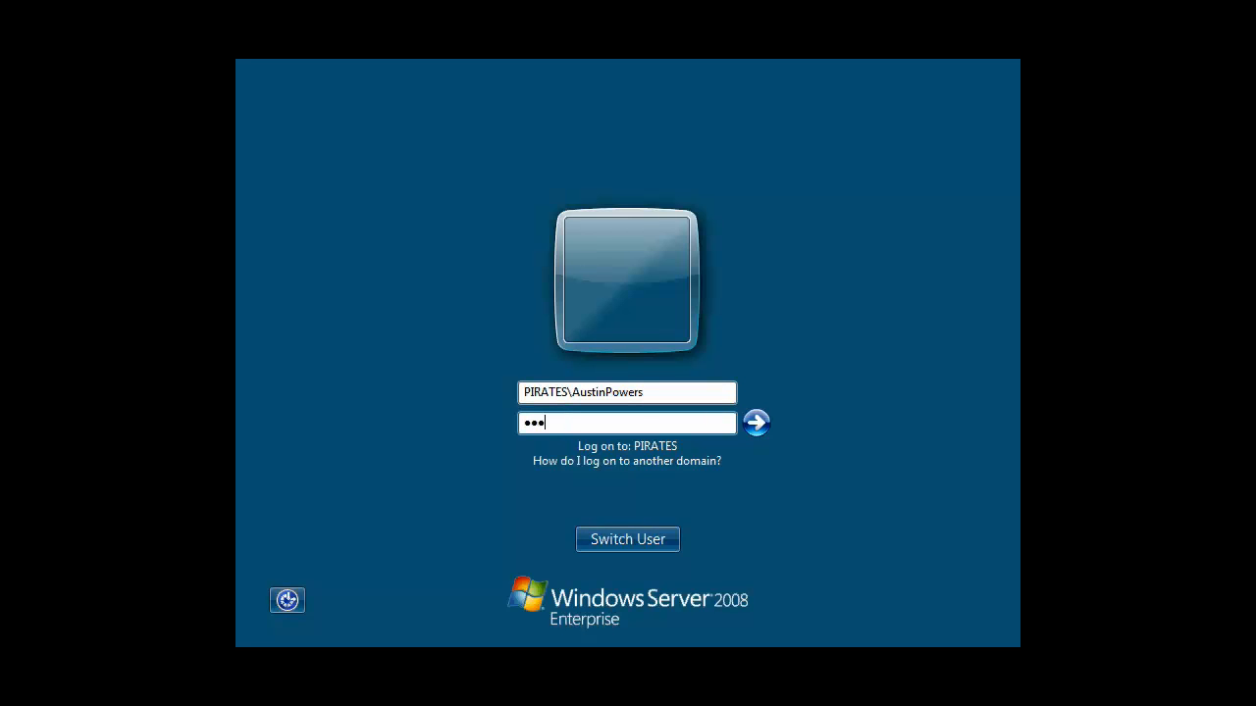
text(•)
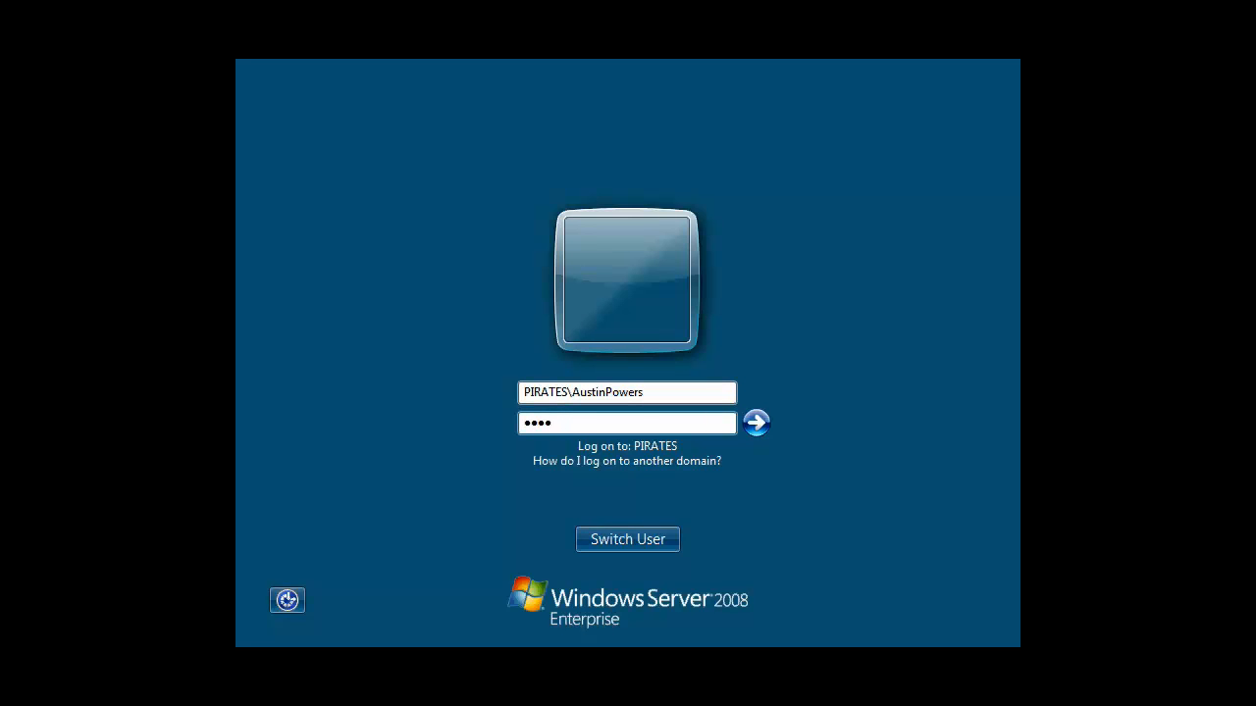
click(757, 423)
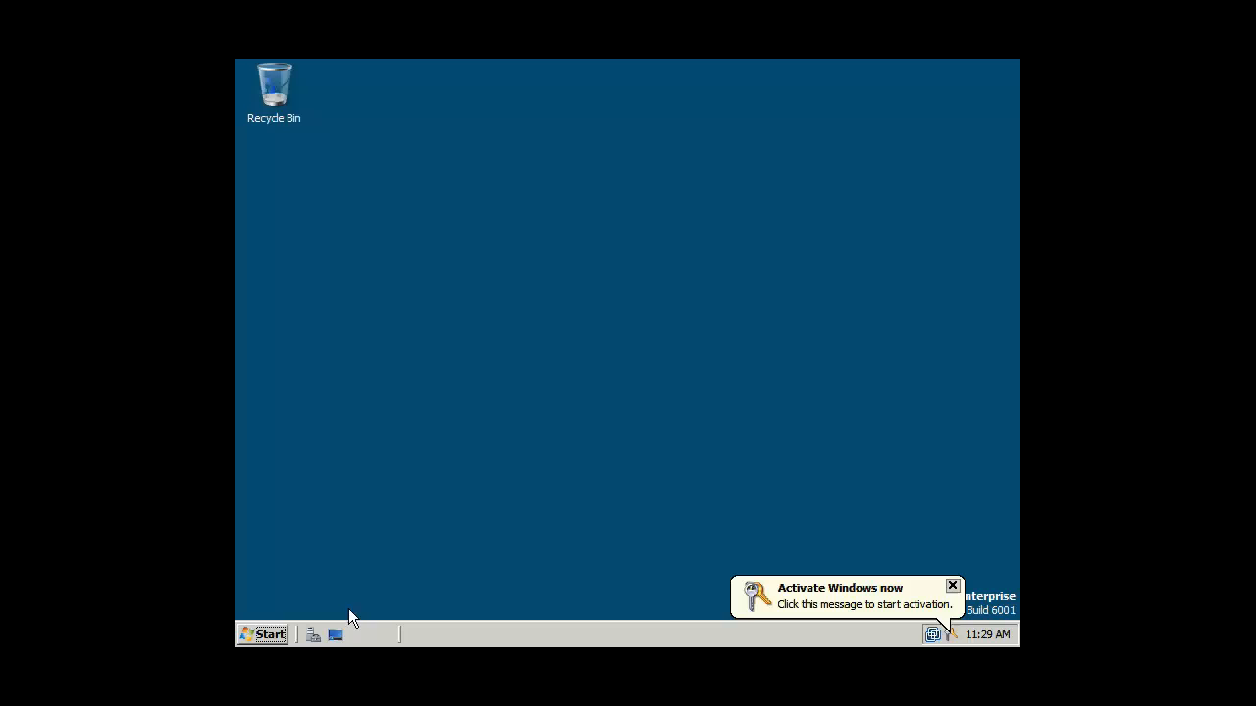
- Navigate from Documents to Local Disk (C:) > TopSecret and begin typing a Run command
click(952, 585)
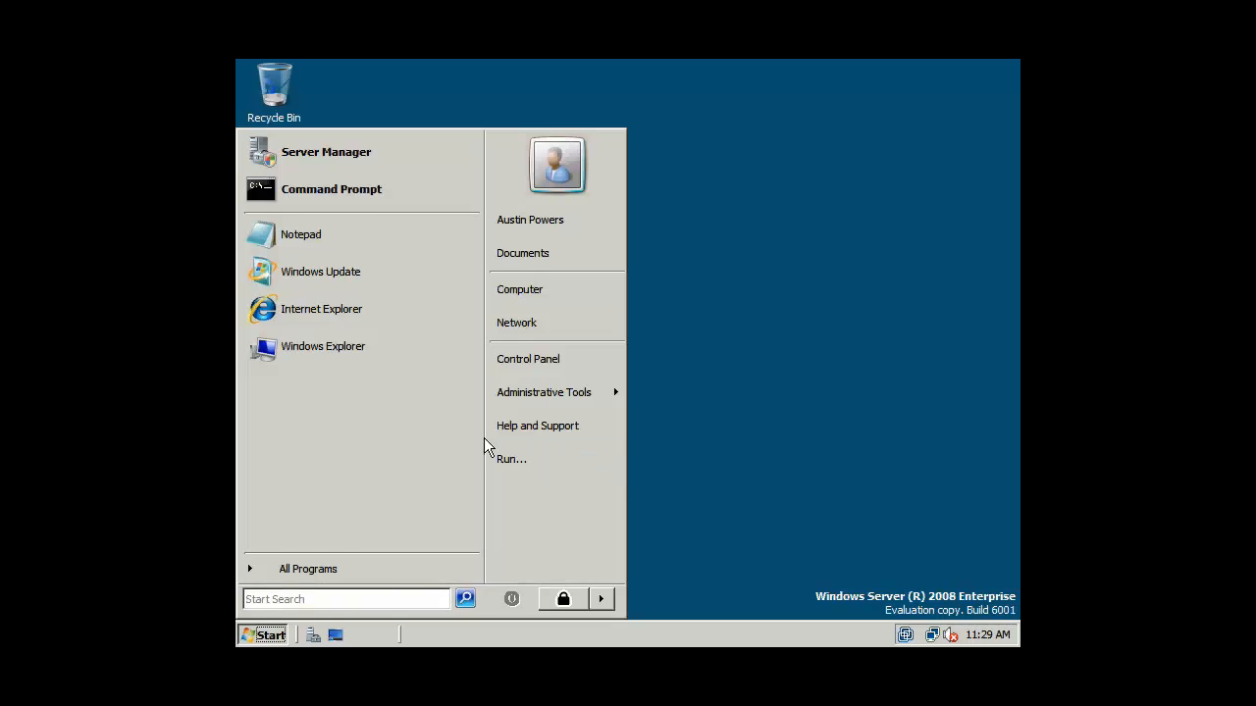
mouse_move(316, 308)
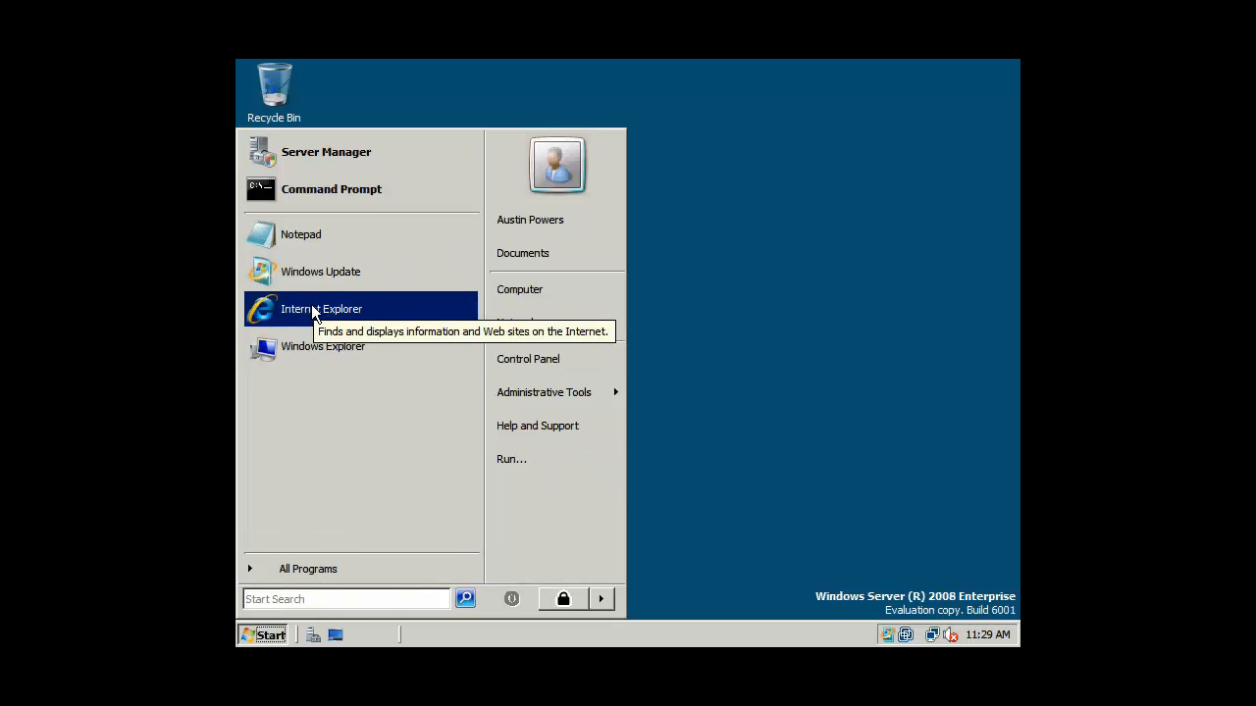
click(531, 253)
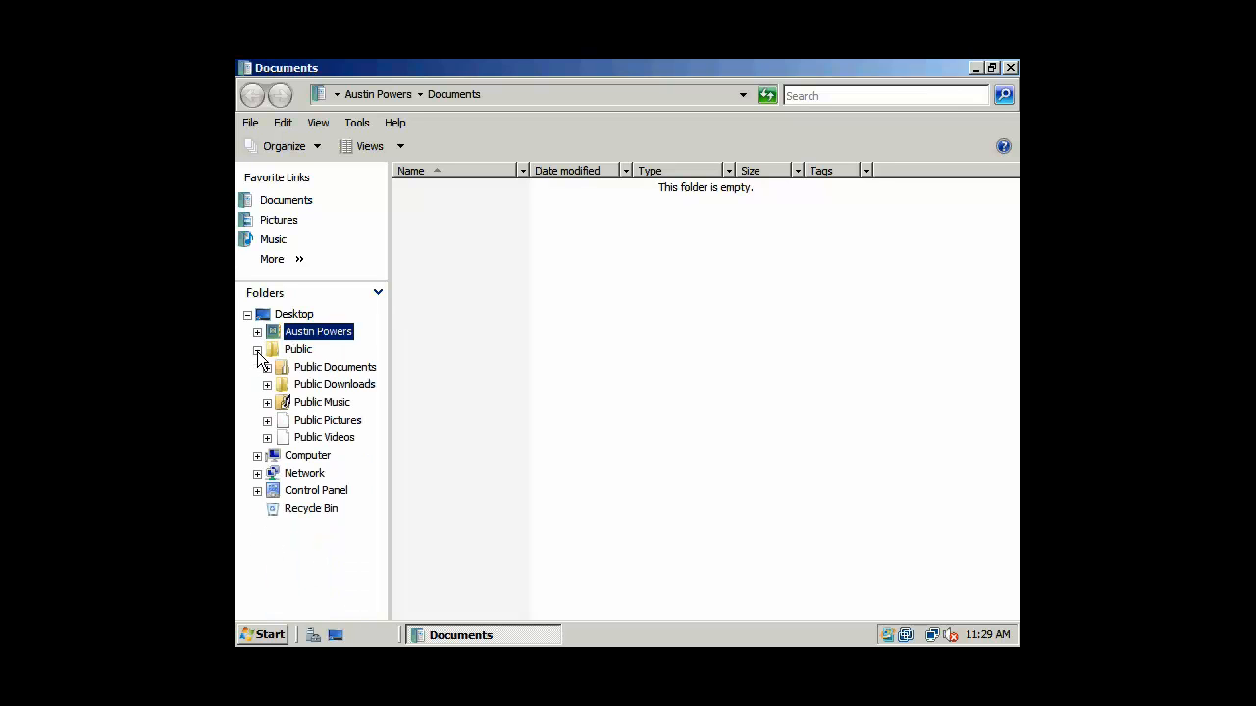
click(257, 455)
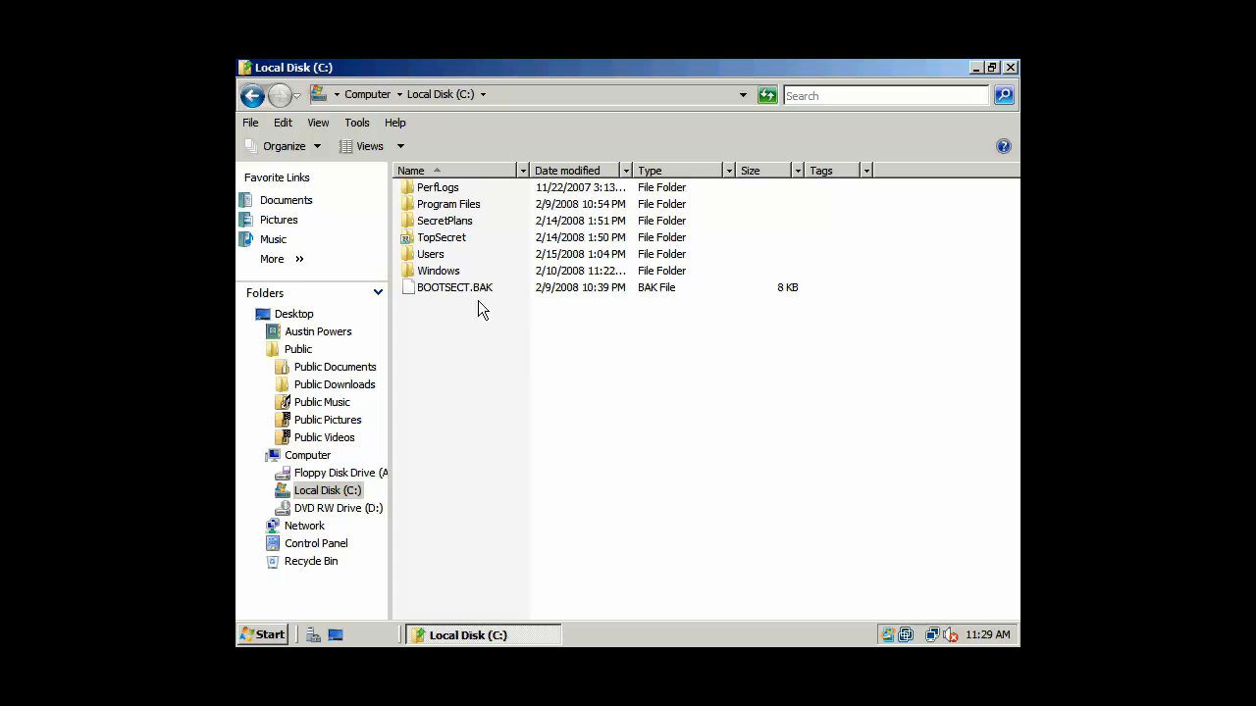
click(442, 238)
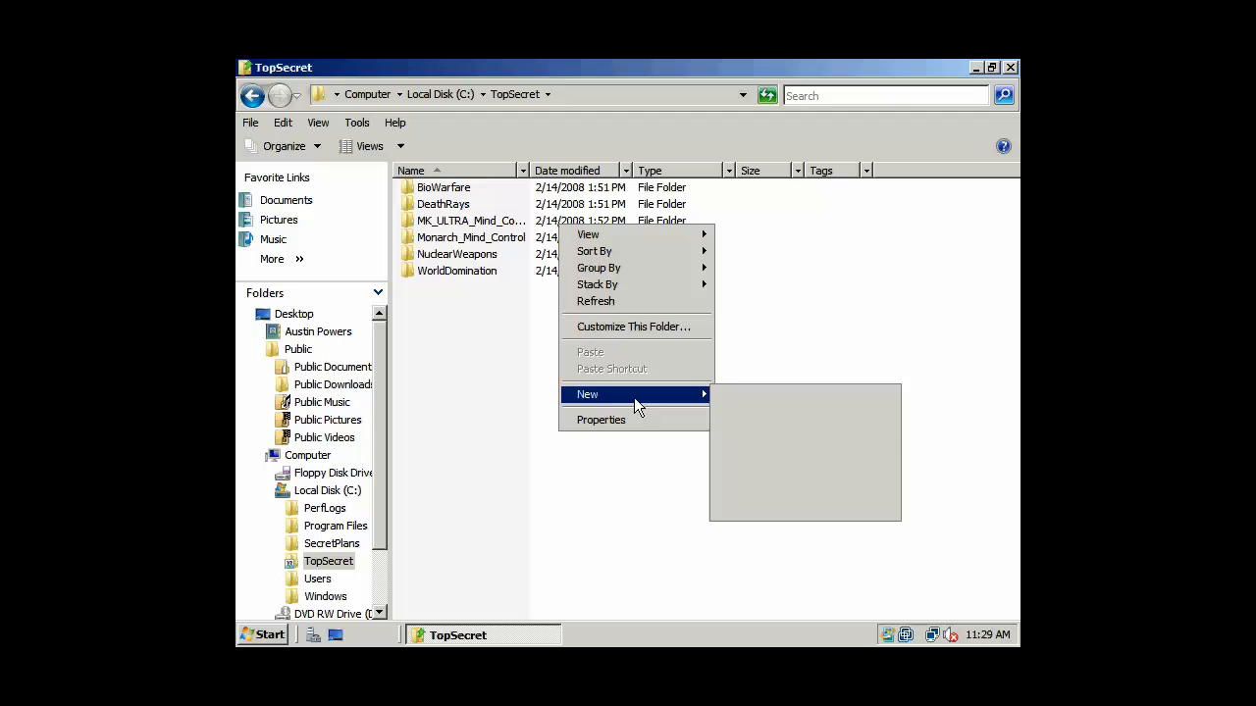
text(te)
text(cm)
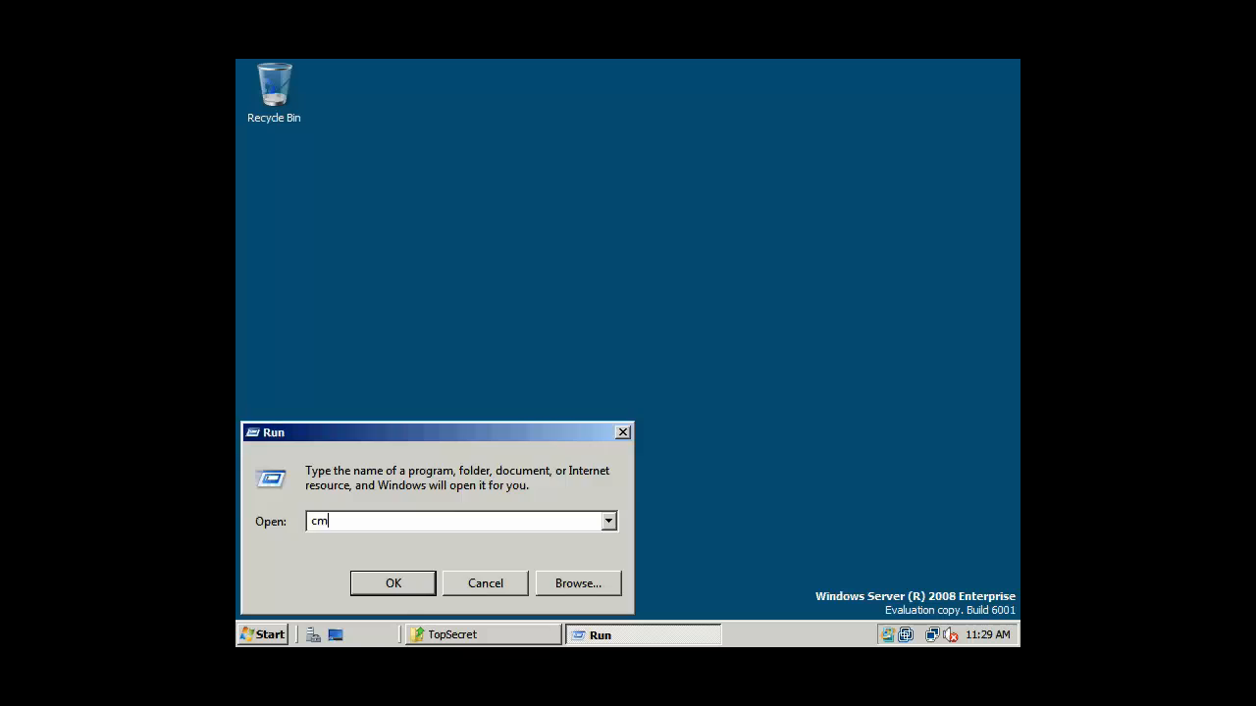
- Launch cmd, go to the drive root, and set the console colours to a white background
click(393, 583)
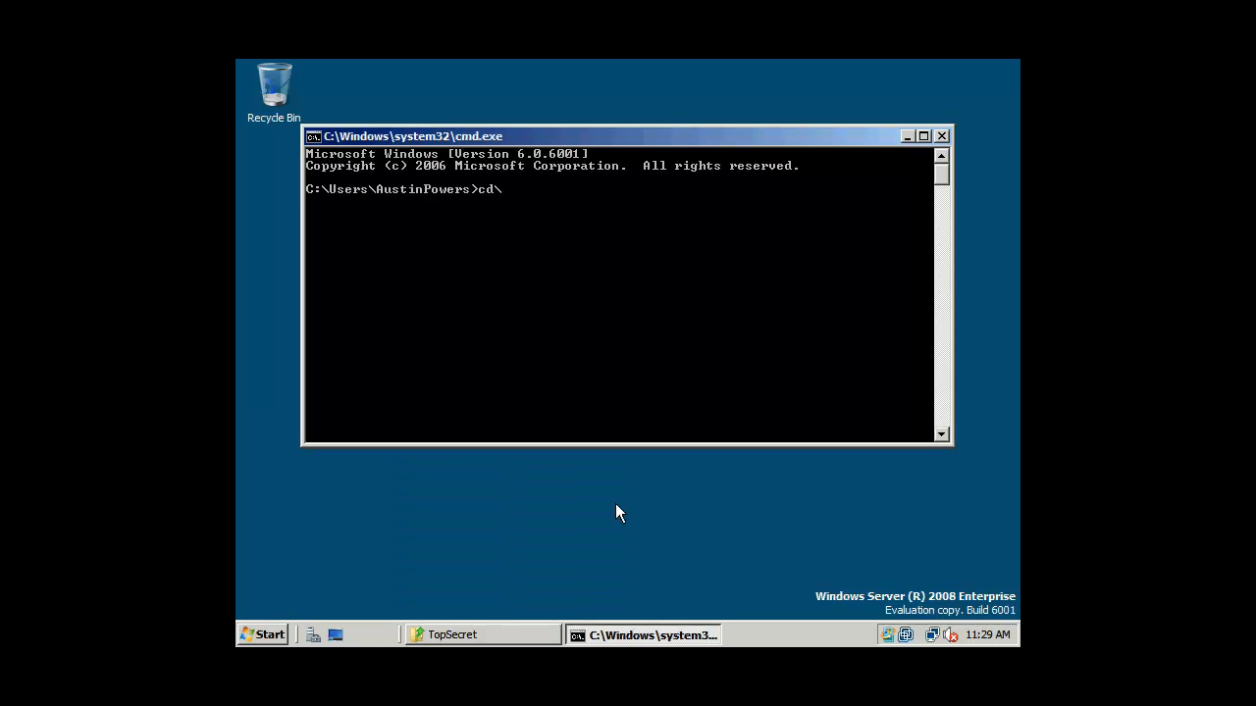
key(Enter)
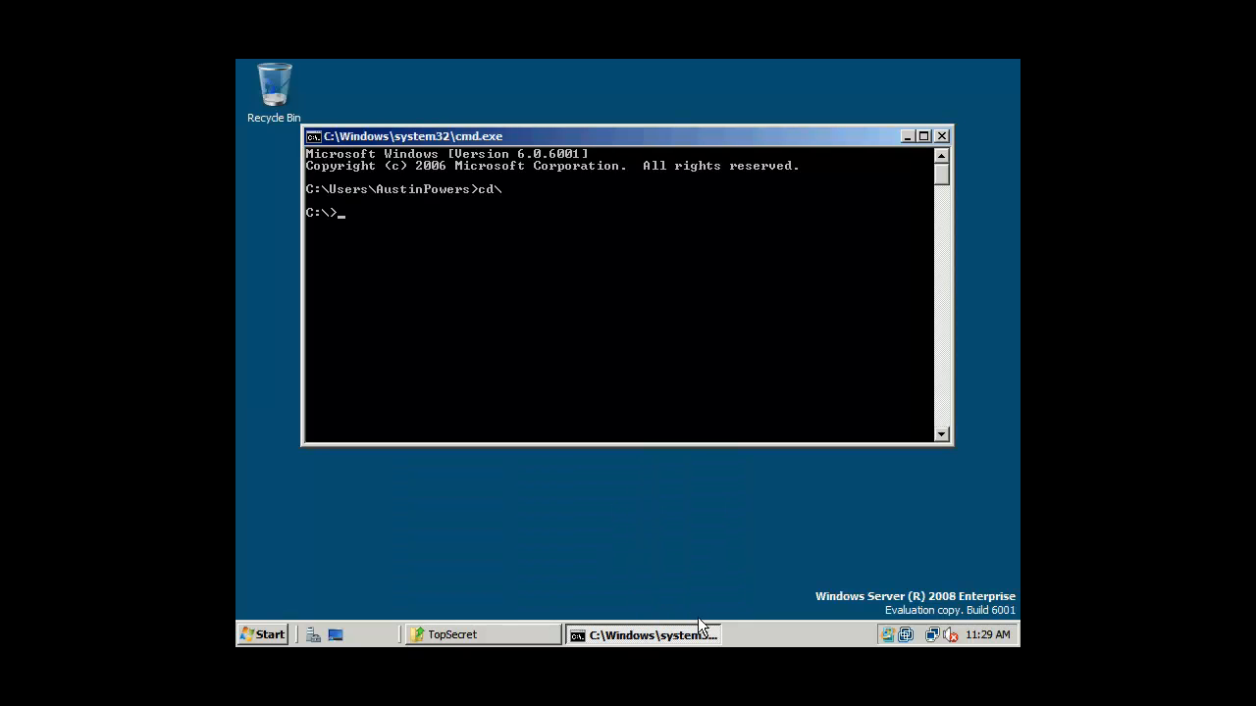
right_click(647, 634)
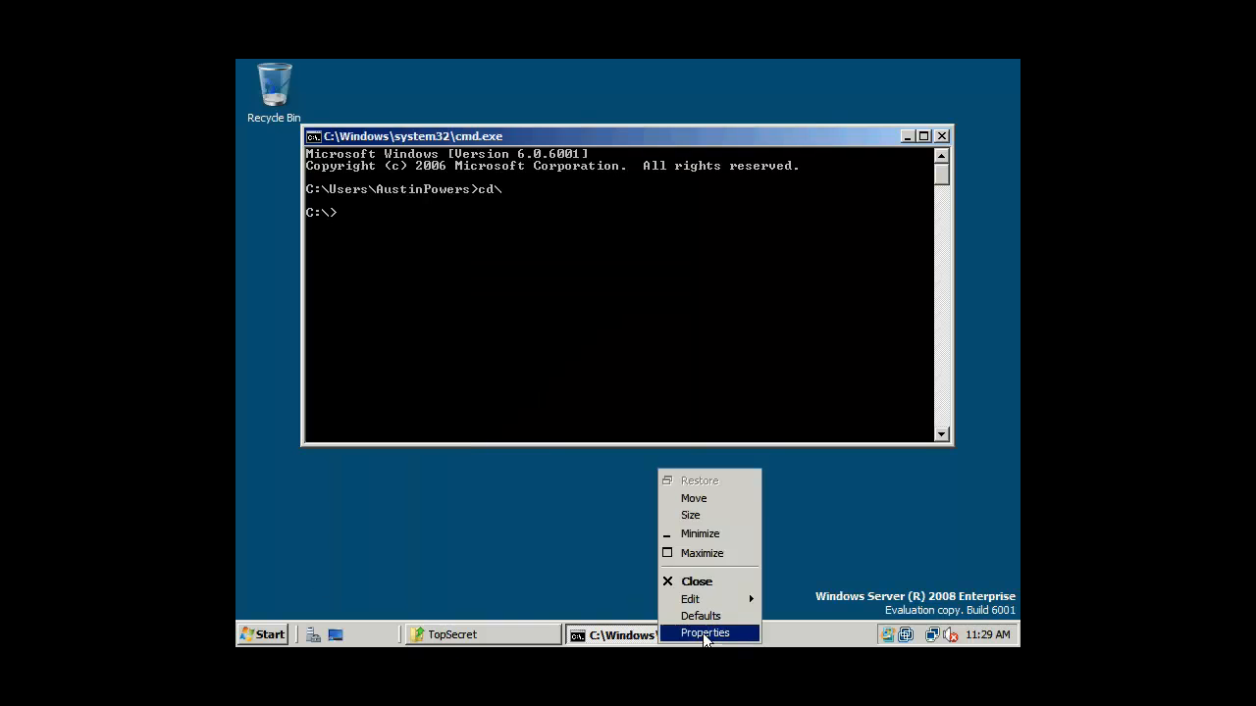
click(705, 633)
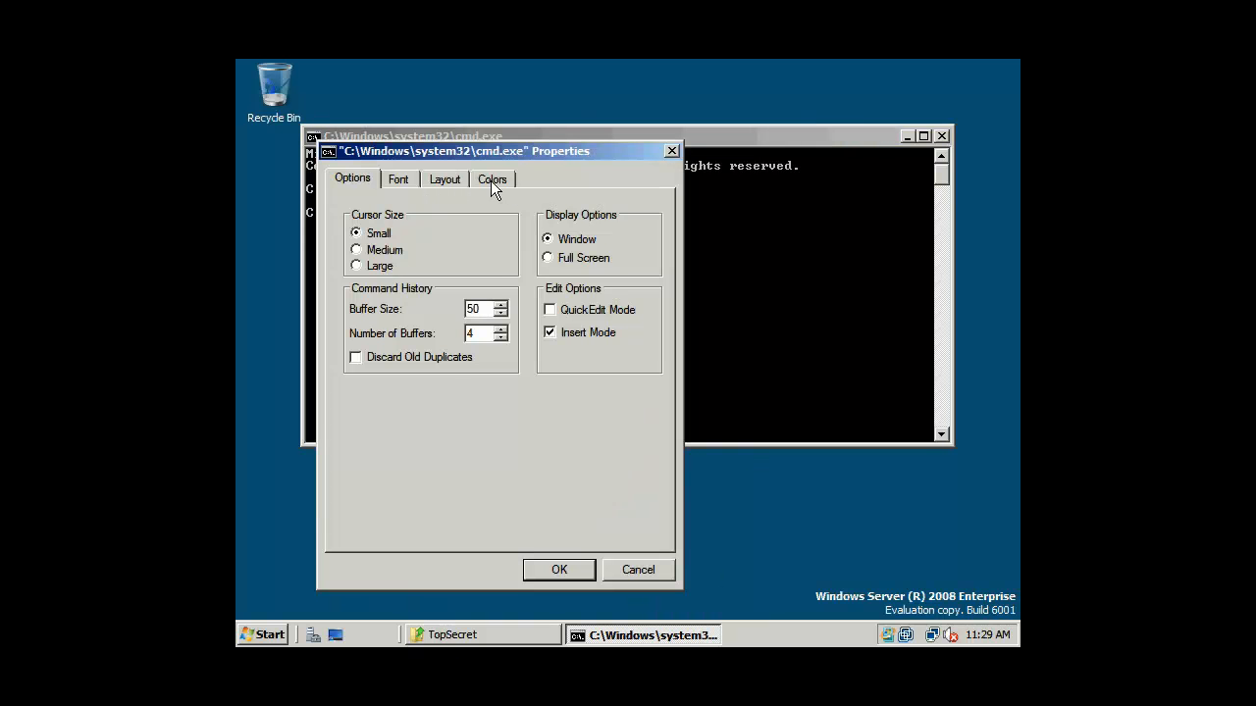
click(493, 178)
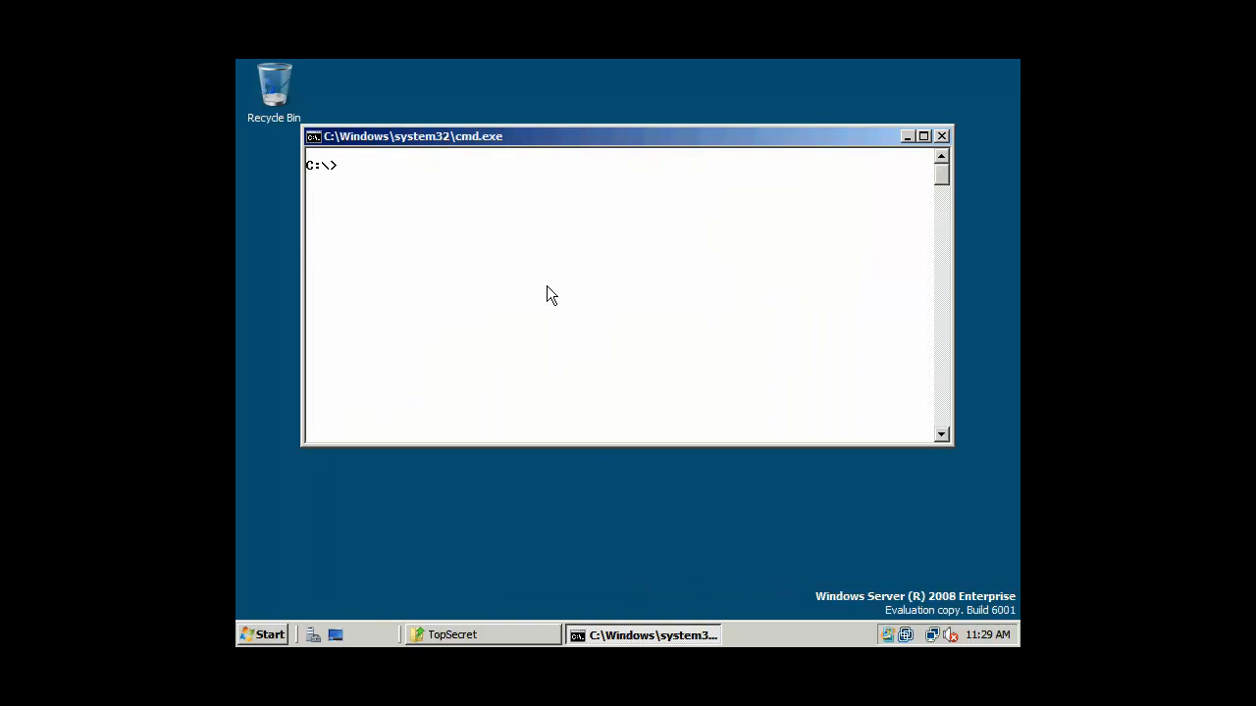
- Create a TESTING123 folder inside TopSecret and change into it
text(dir)
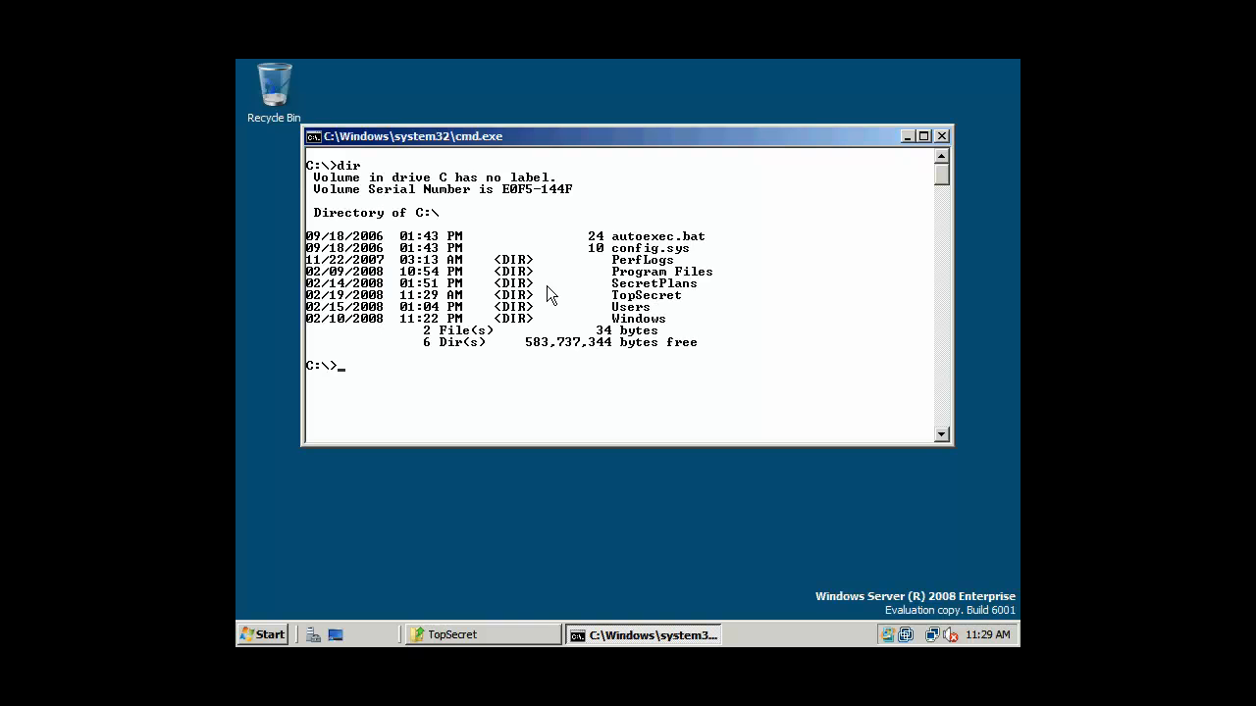
text(cd Top)
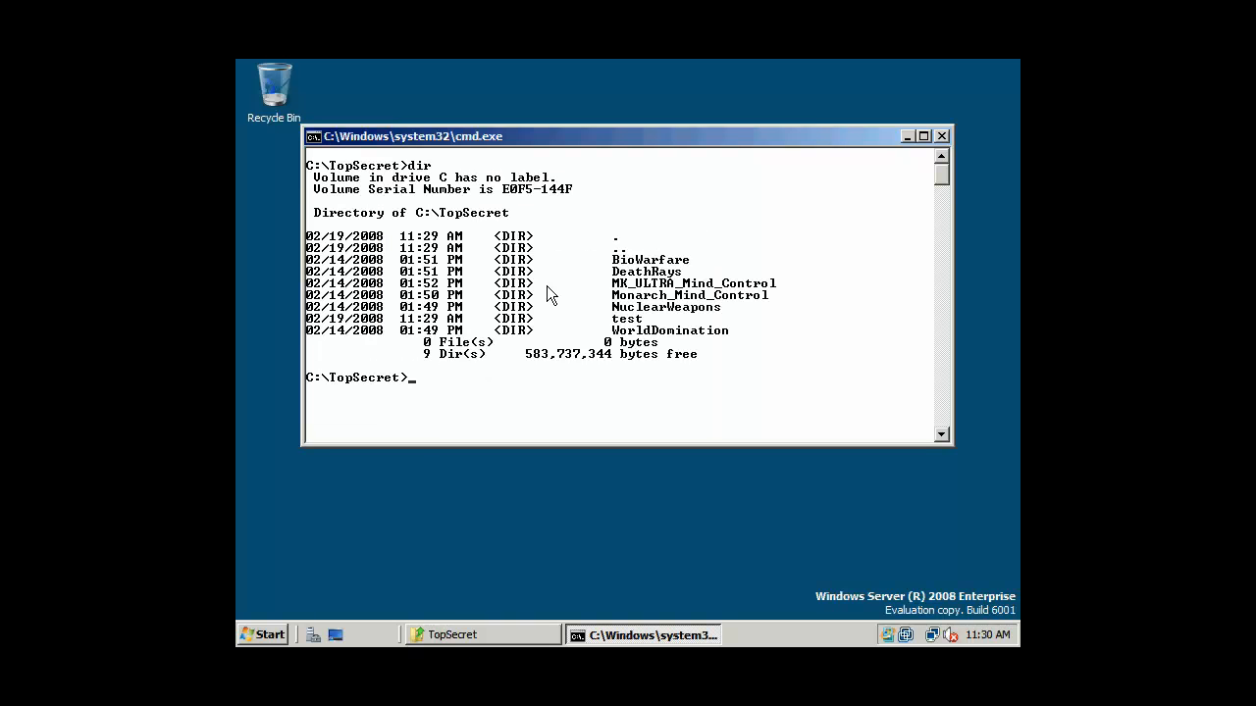
text(mkdir)
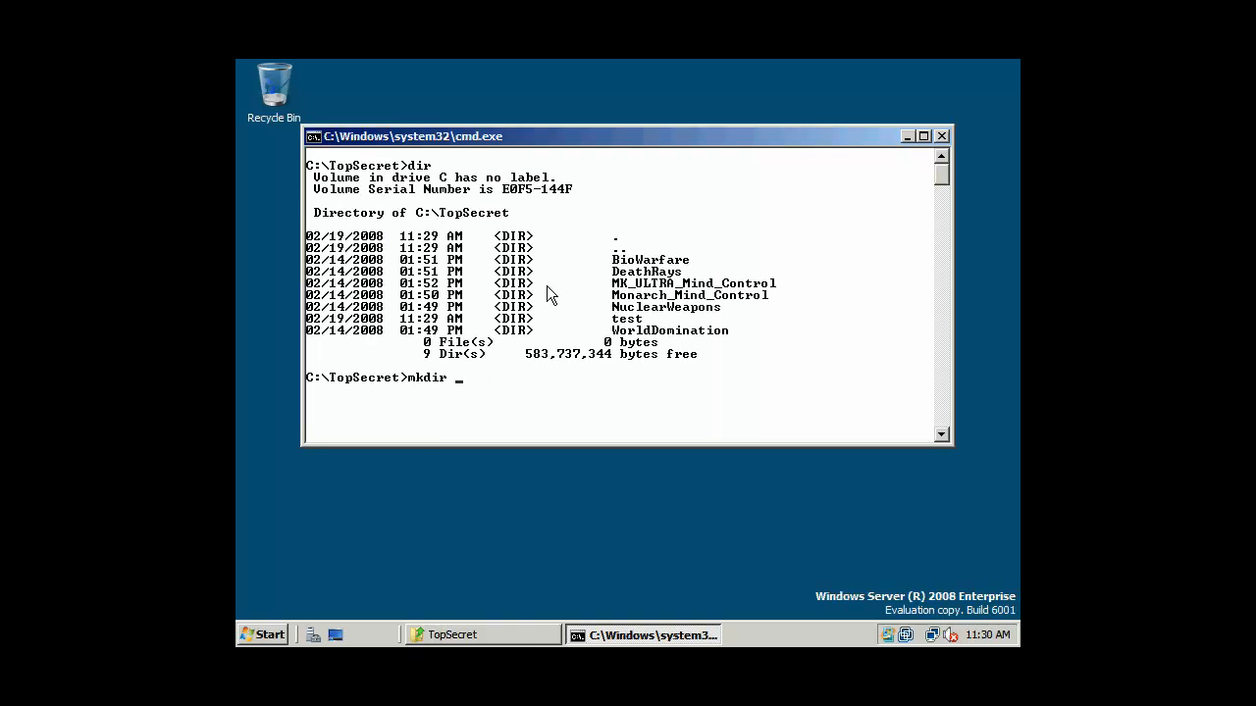
text(TESTING)
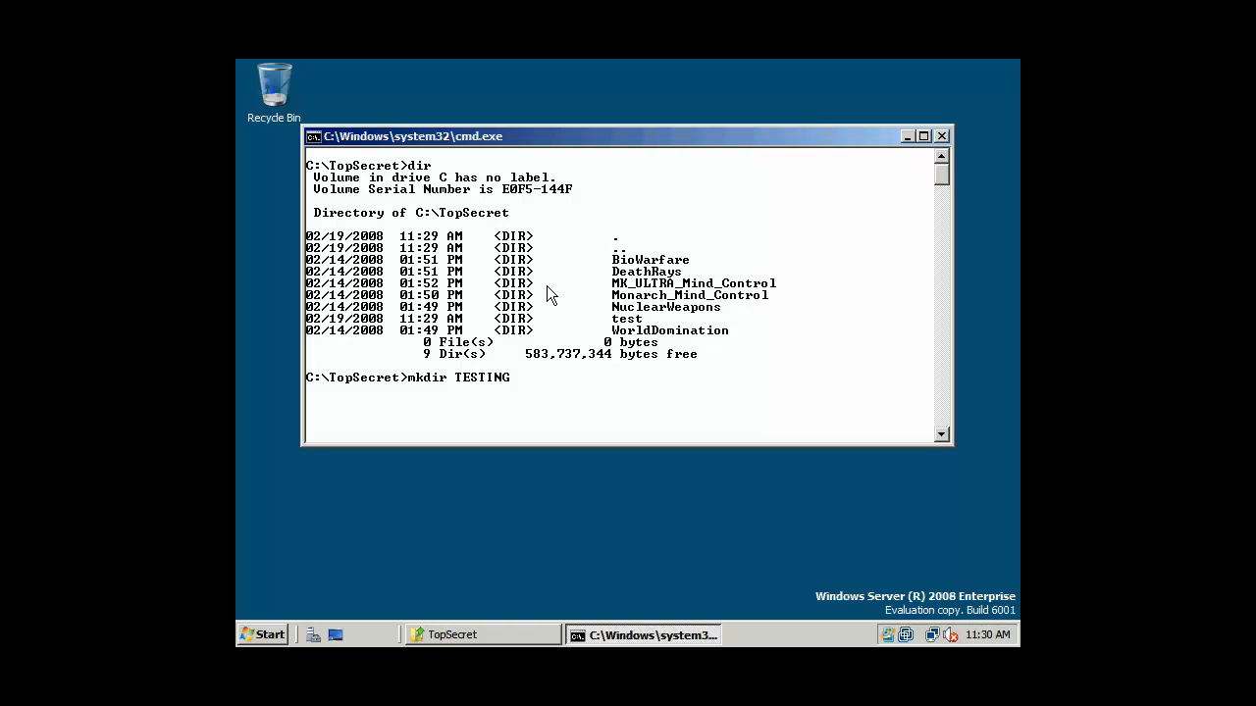
text(123)
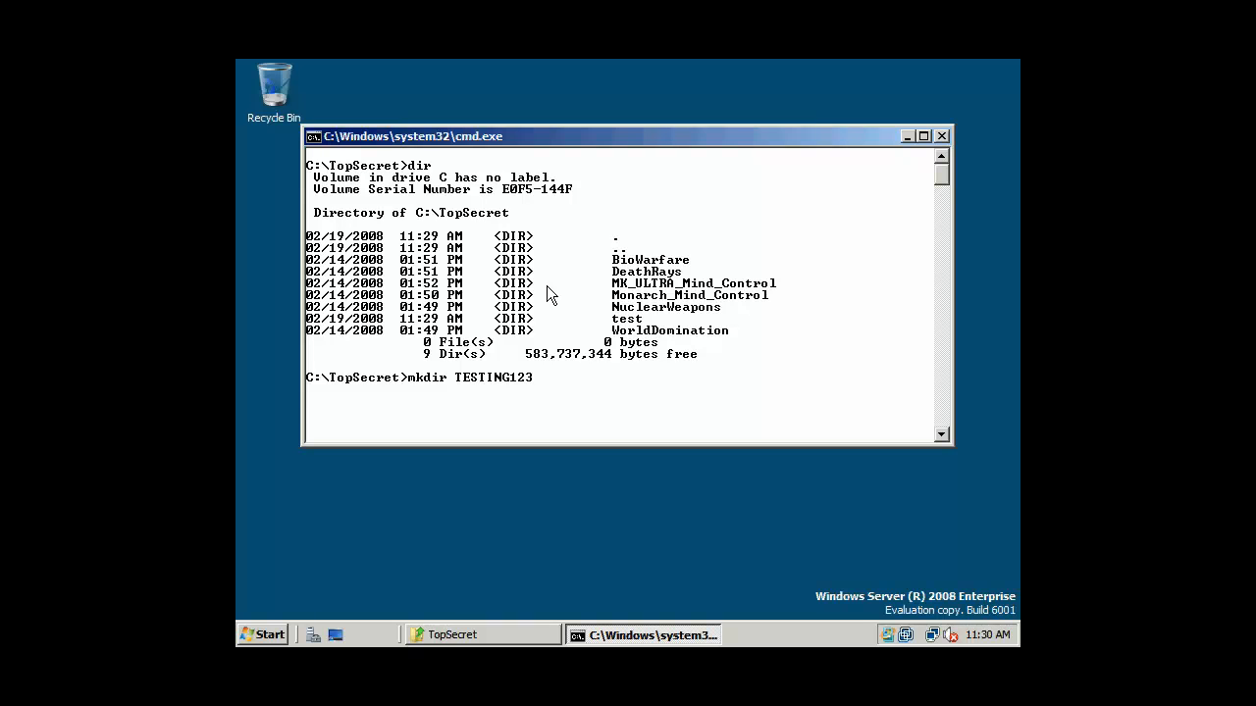
text(di)
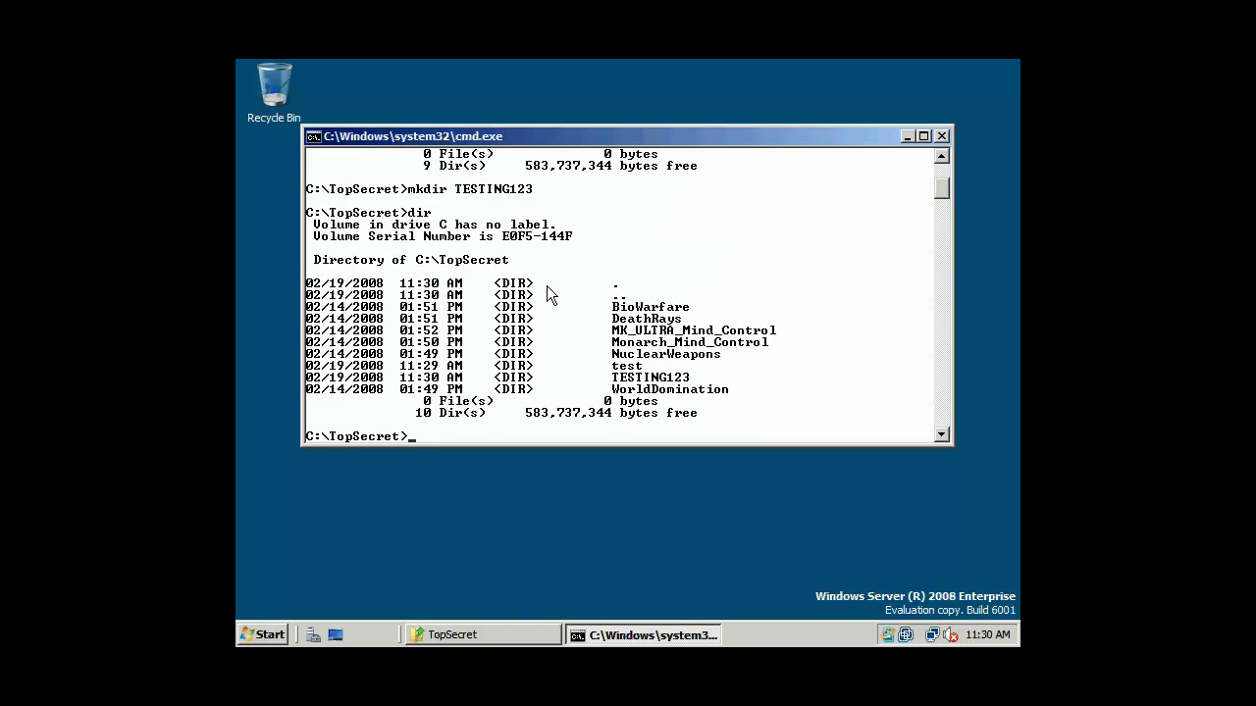
text(cd TEST123)
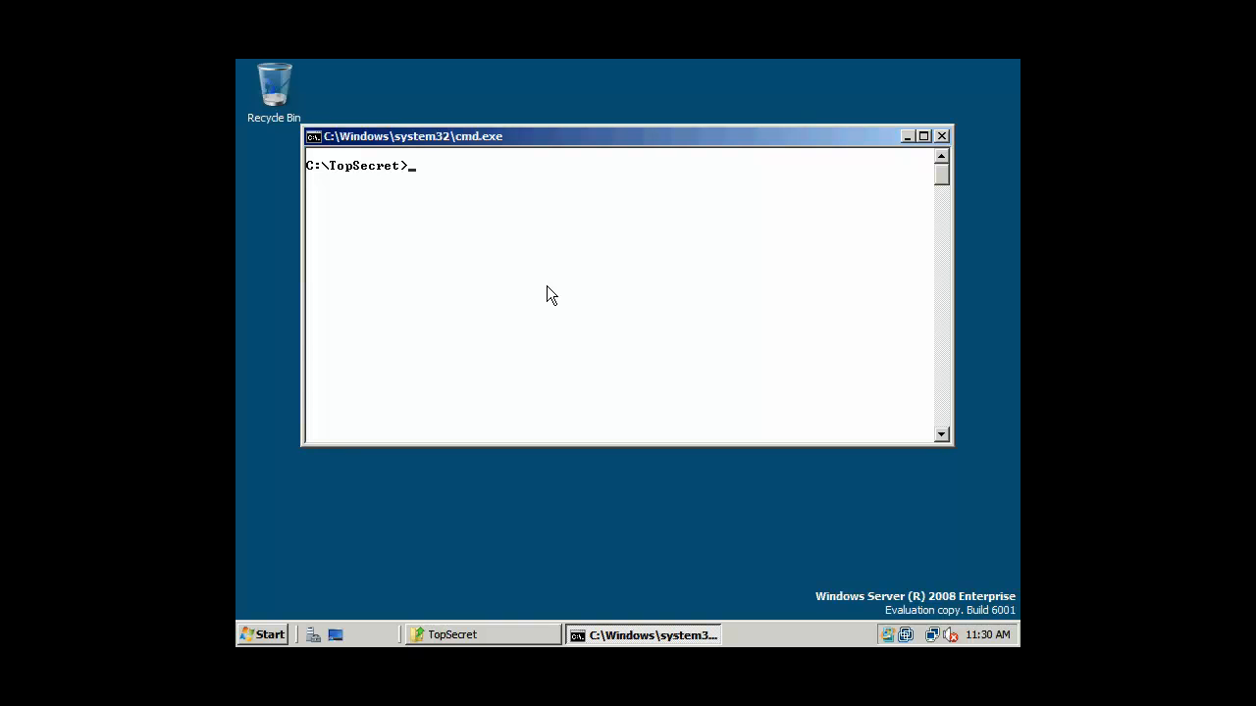
text(dir)
text(cd TESTING123)
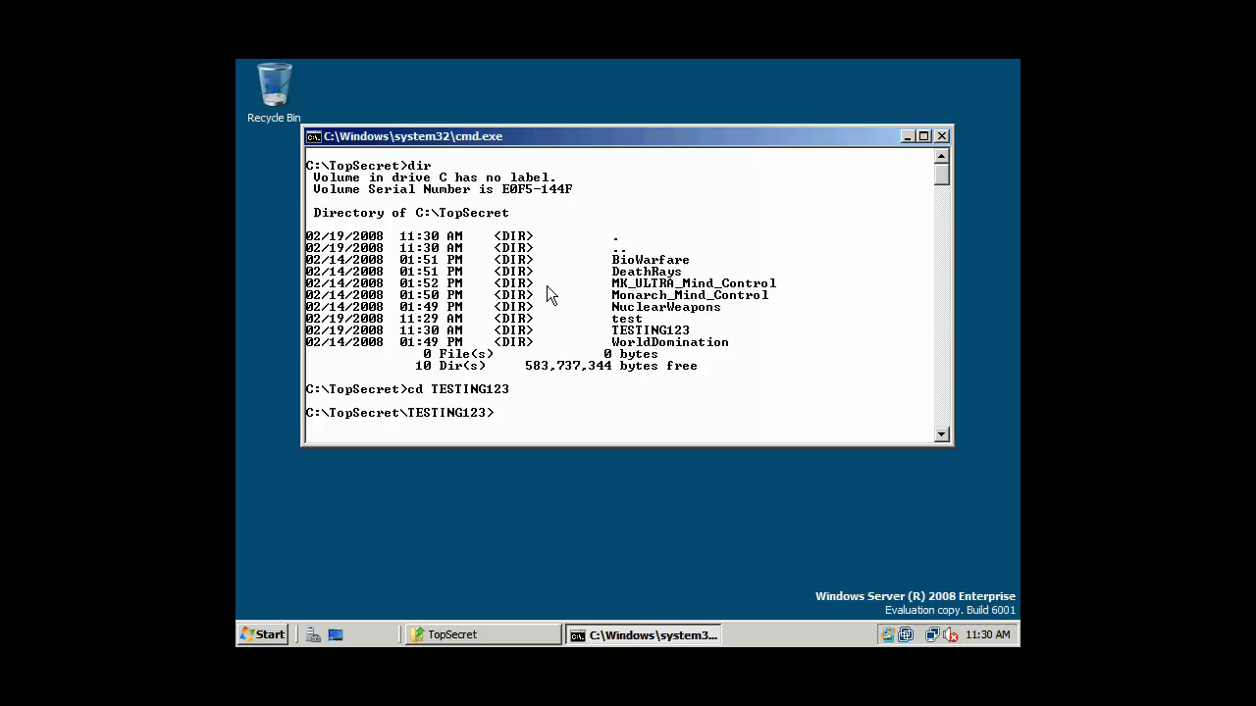
text(edit)
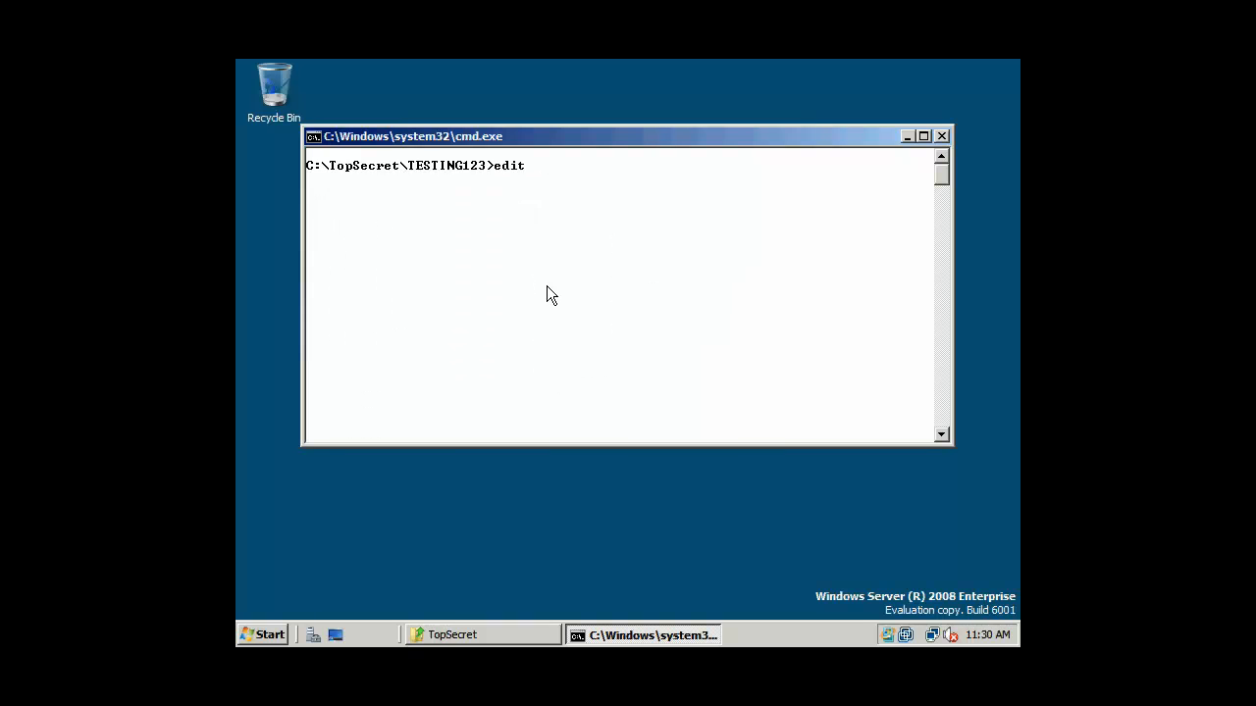
- Open testing123 in MS-DOS Editor, add a REM line and an 'echo testing 1... 2... 3...' line, then save
text(testing)
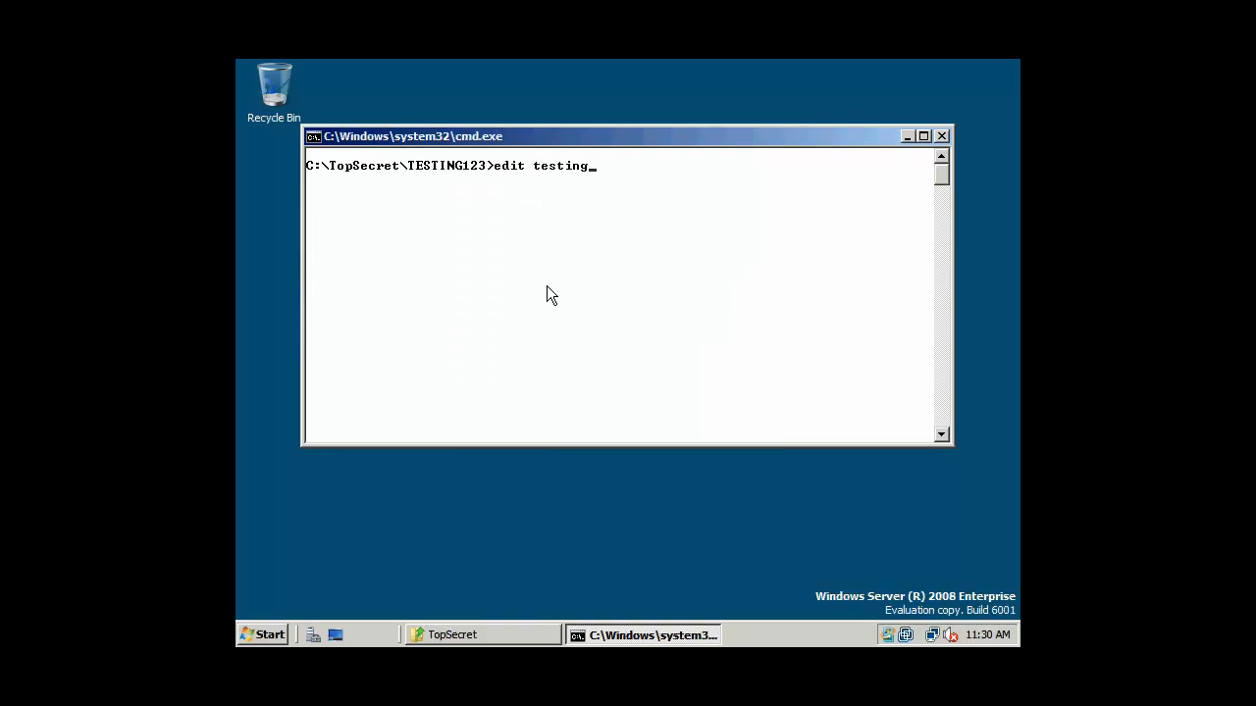
key(Enter)
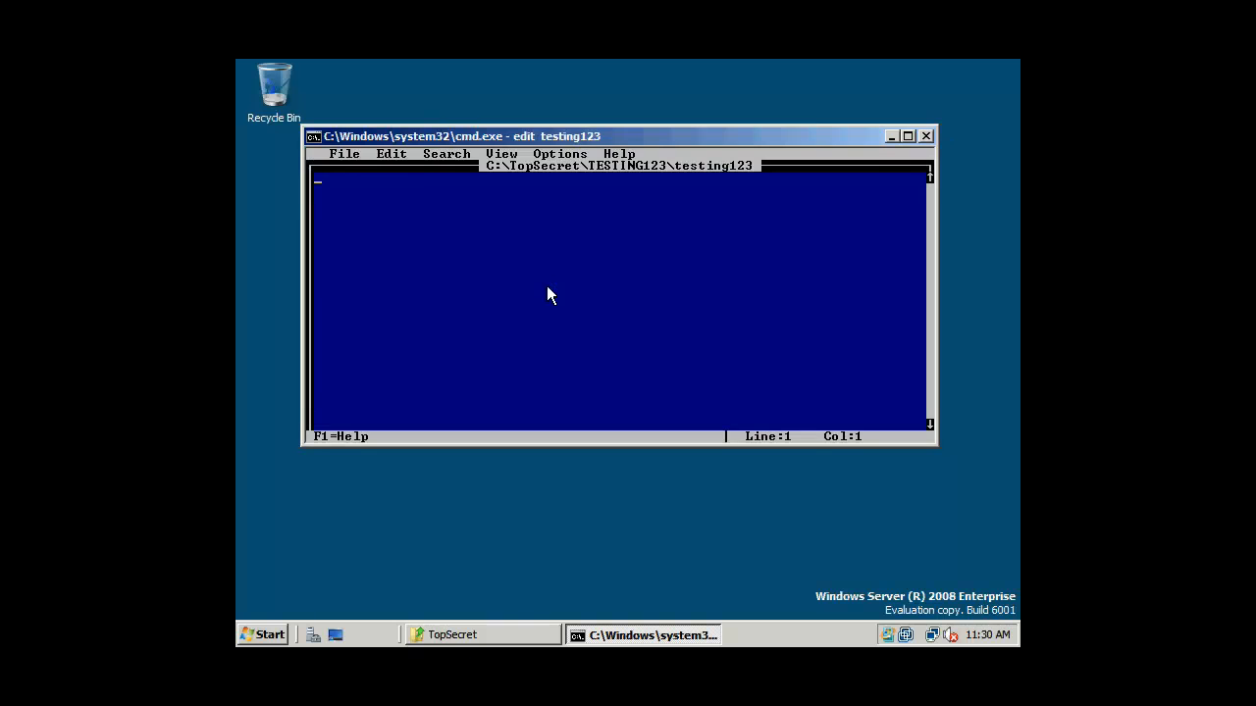
text(REM testing 1..)
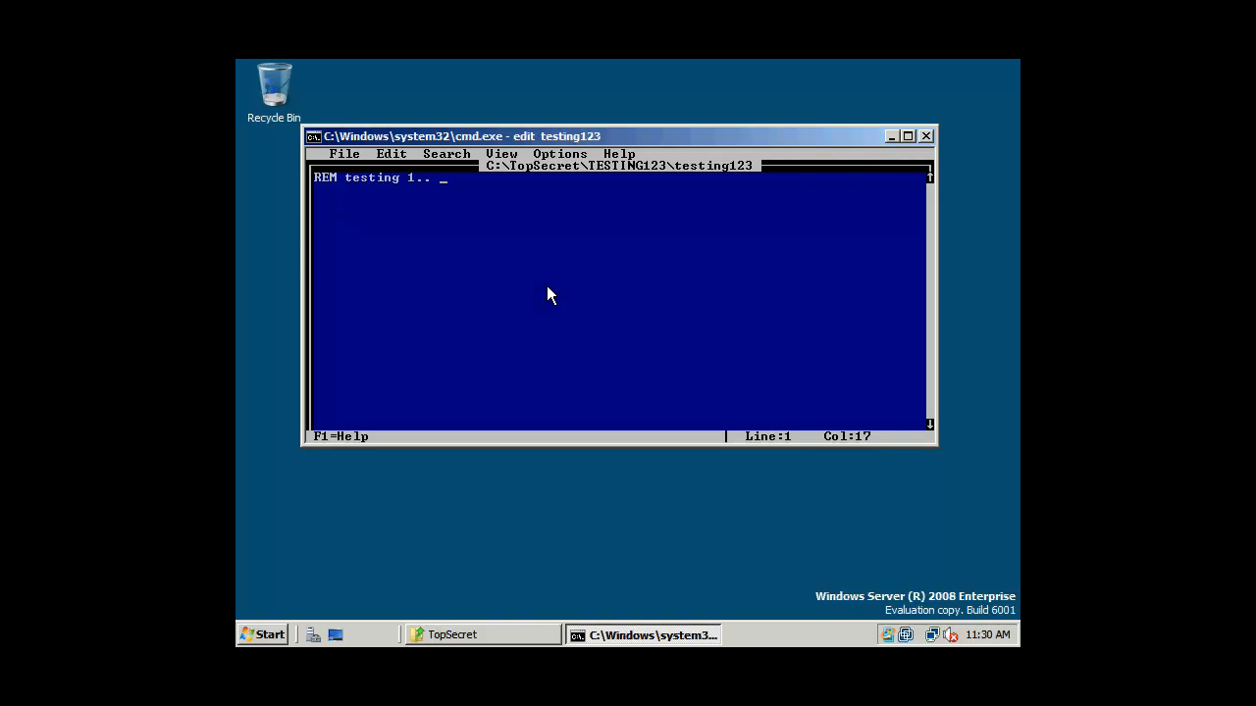
text(2... 3...)
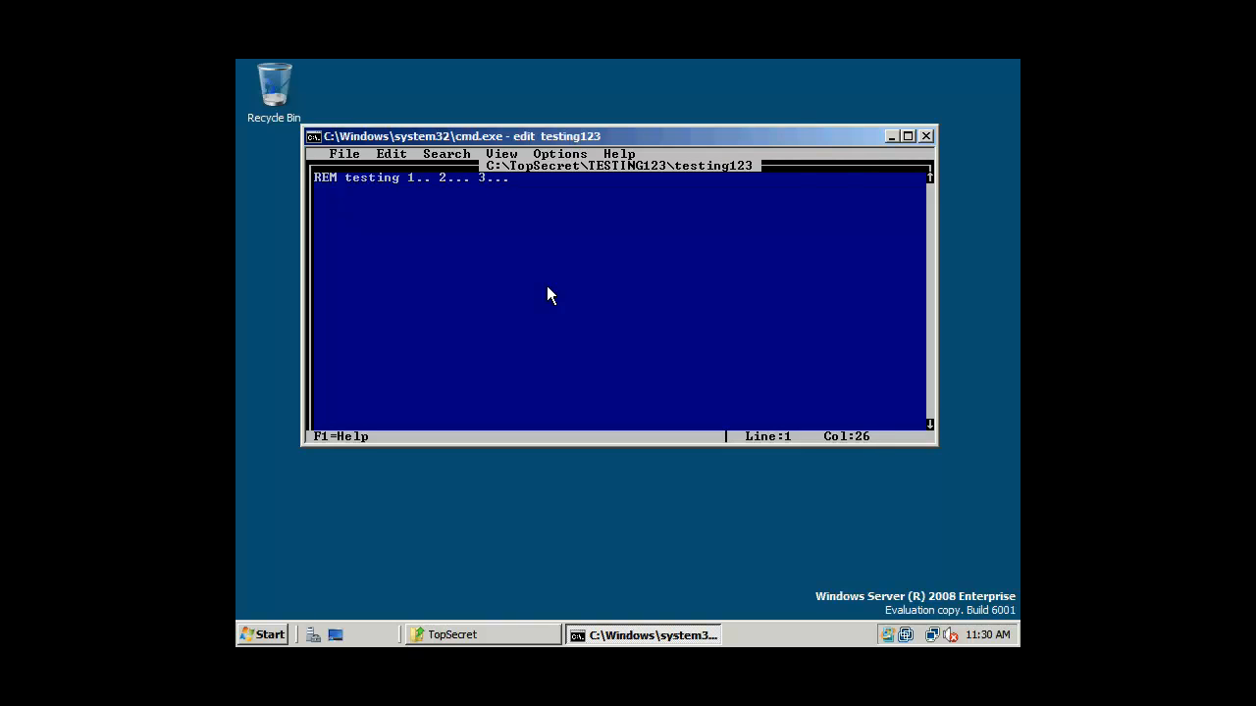
text(echo)
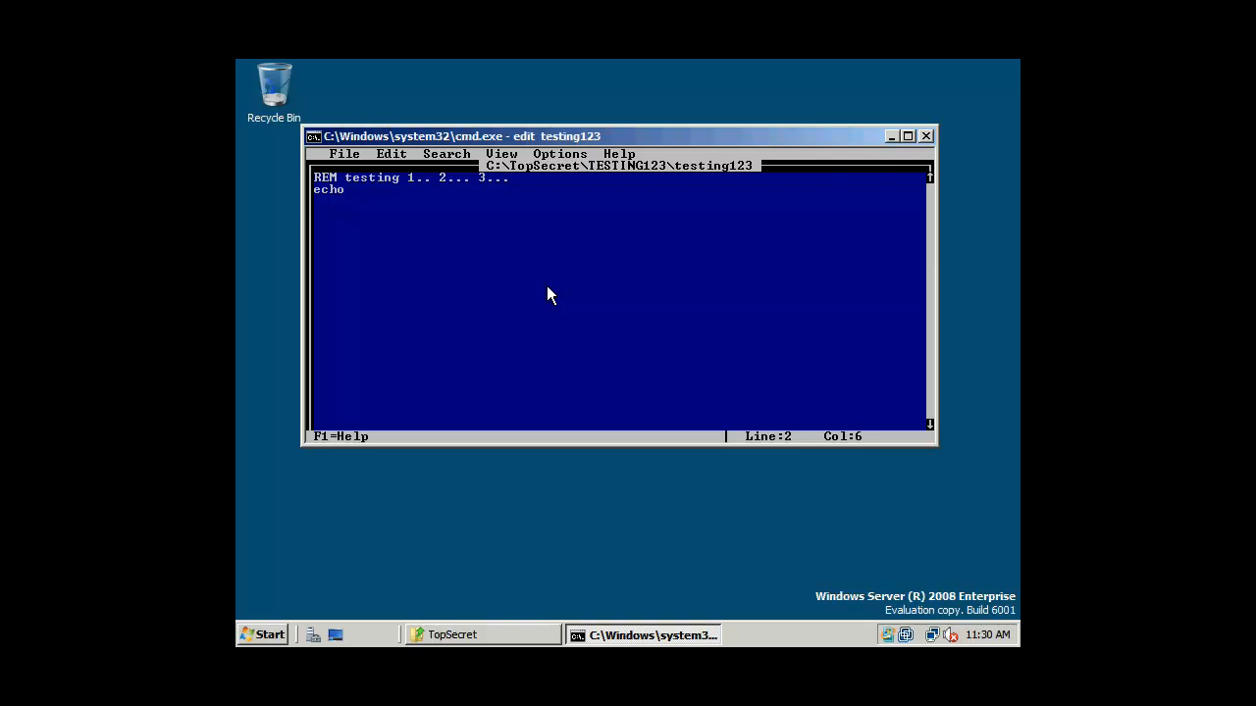
text(testing)
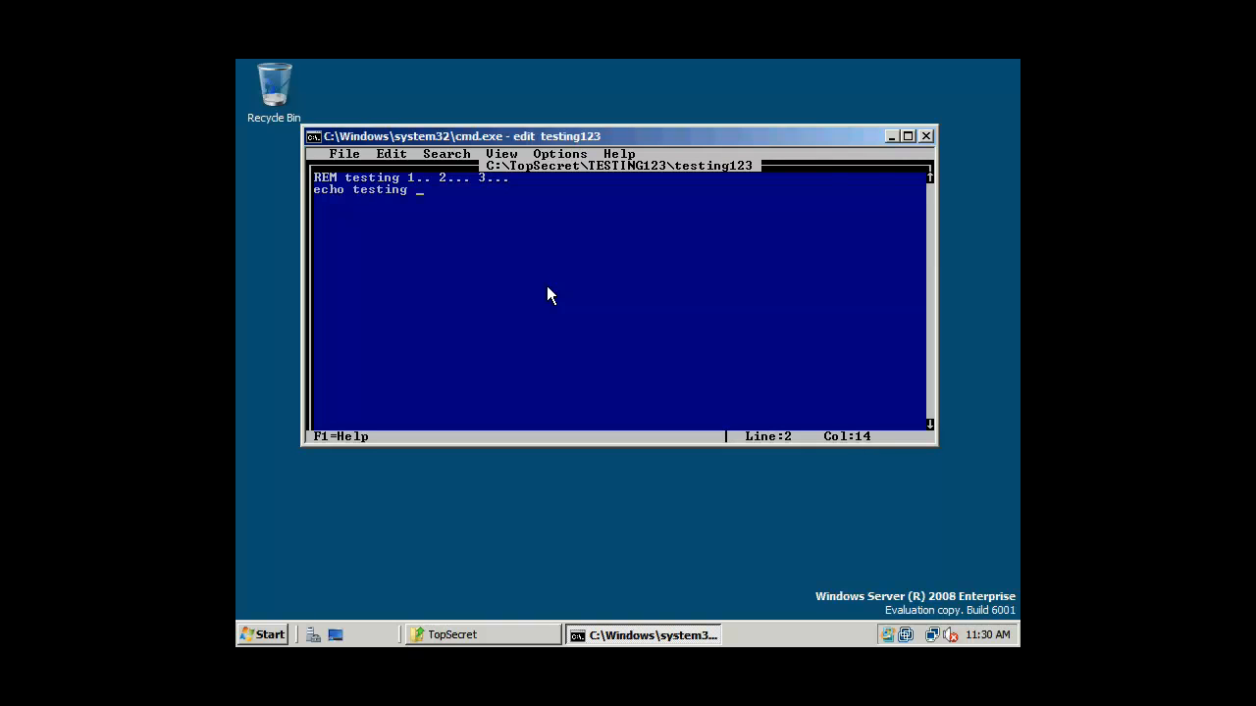
text(1... 2...)
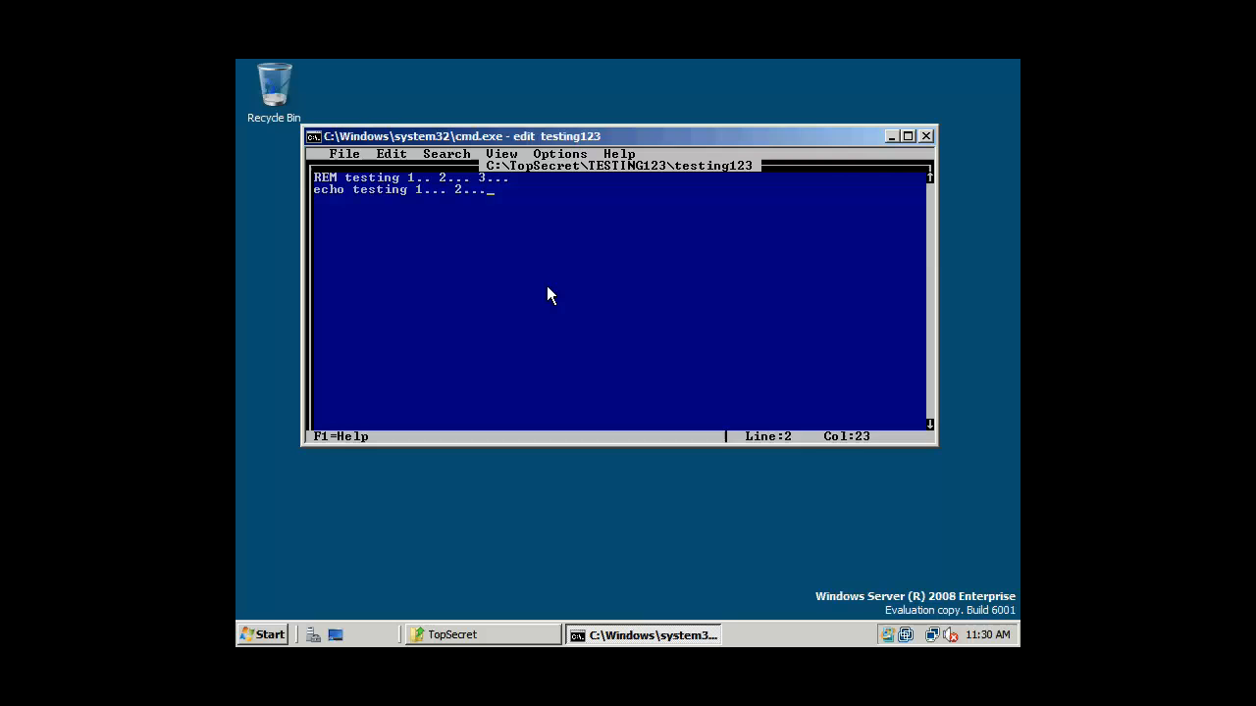
text(3...)
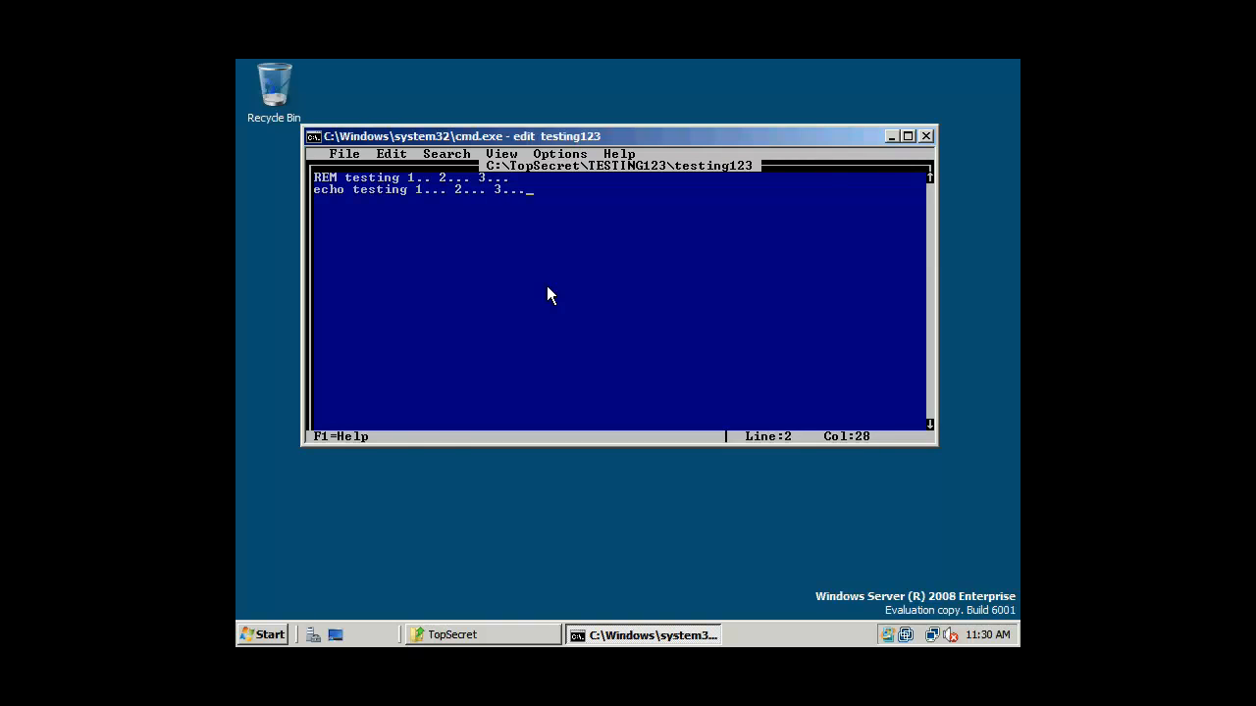
click(344, 154)
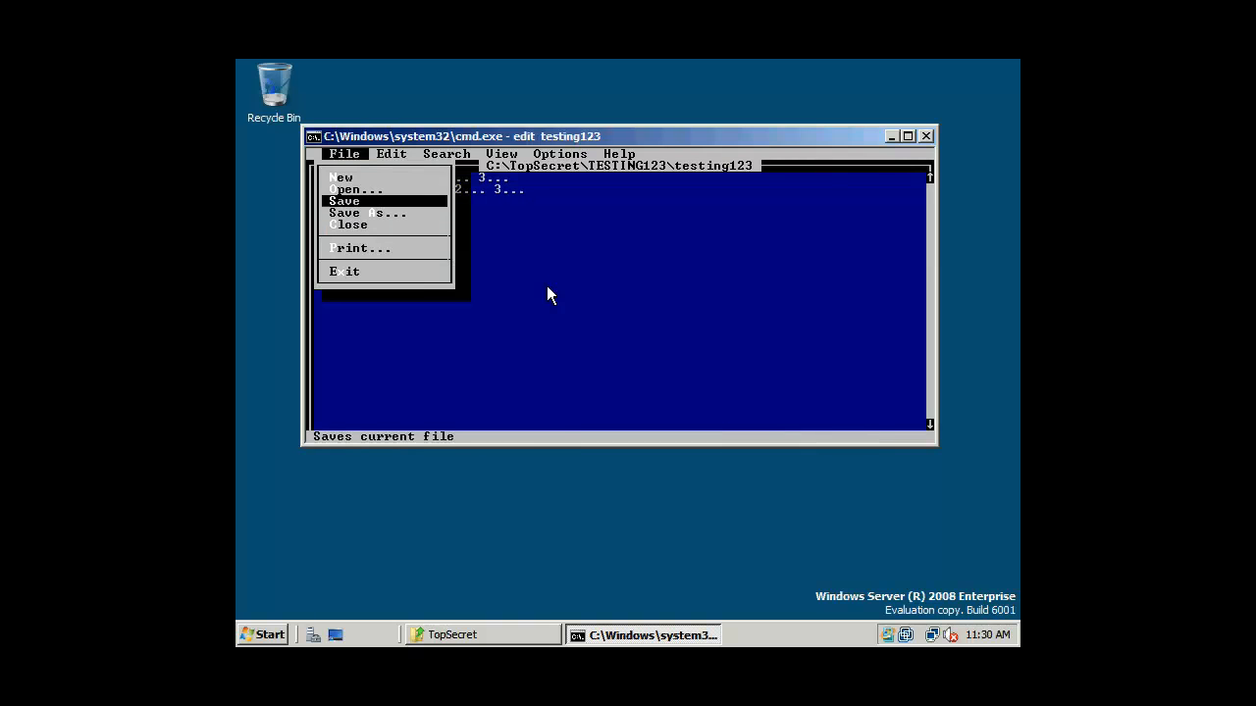
click(344, 200)
text(di)
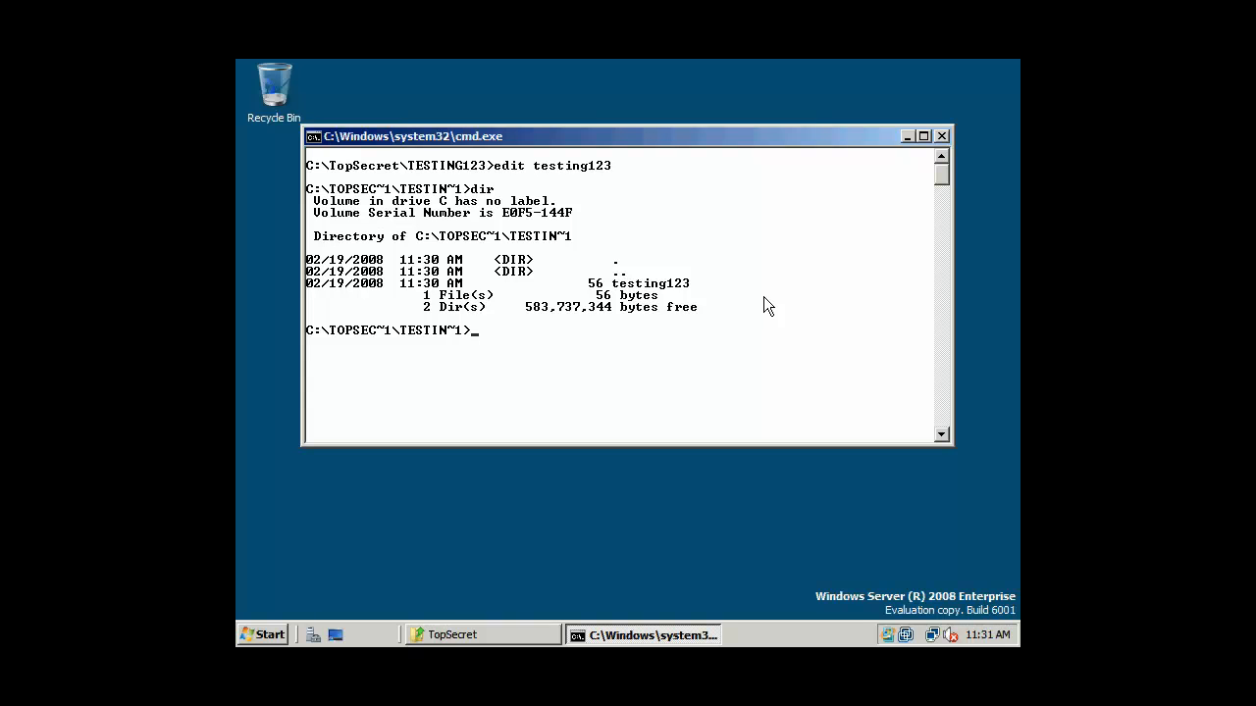
- Rename testing123 to testing123.bat, run it, and close Command Prompt
text(rename)
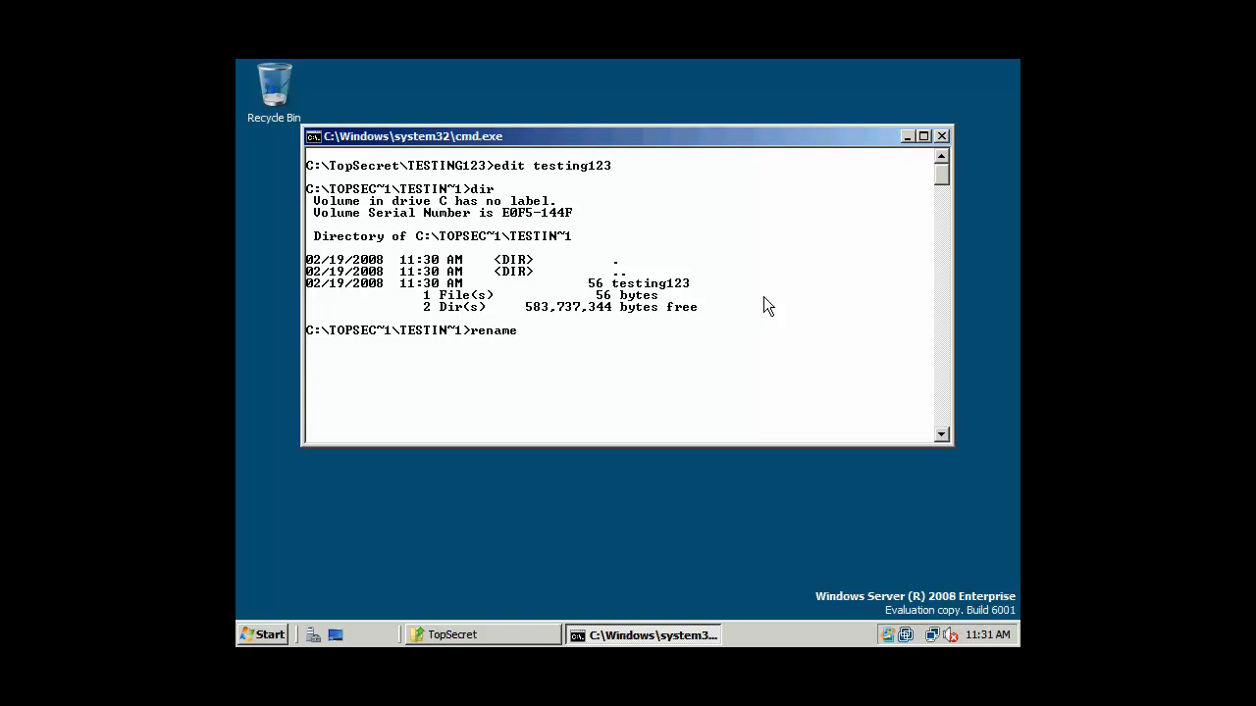
text(test)
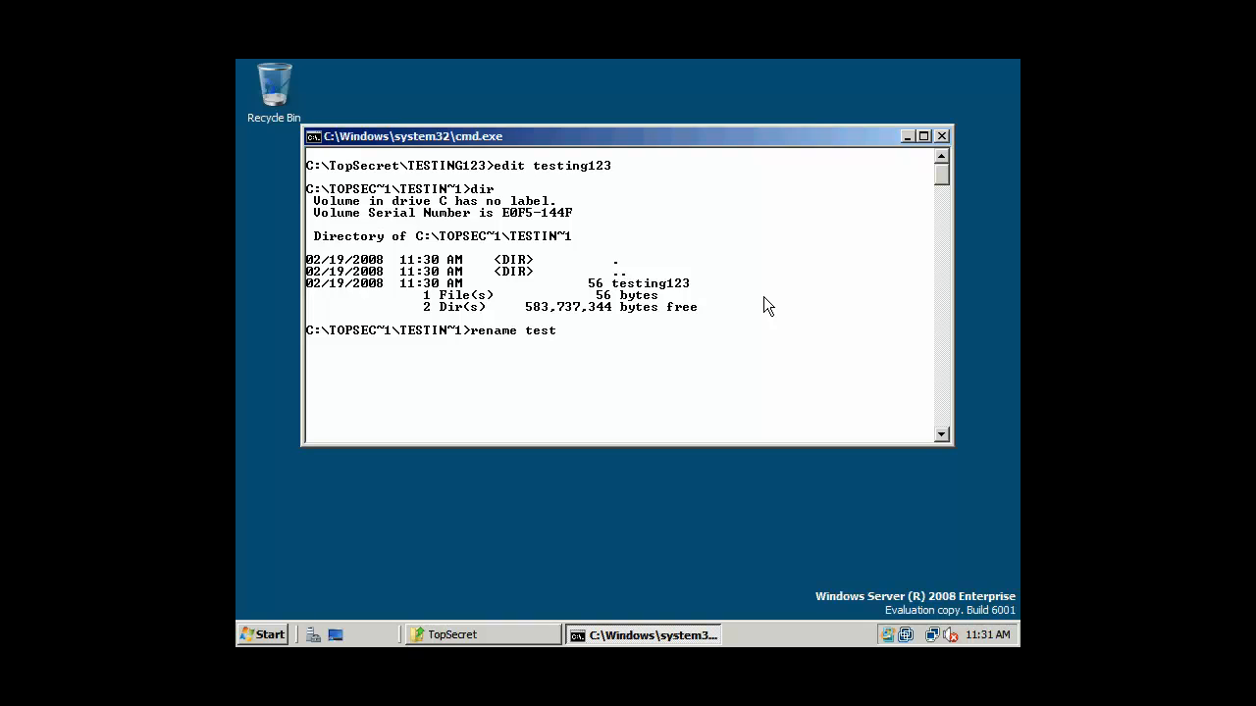
text(ing123)
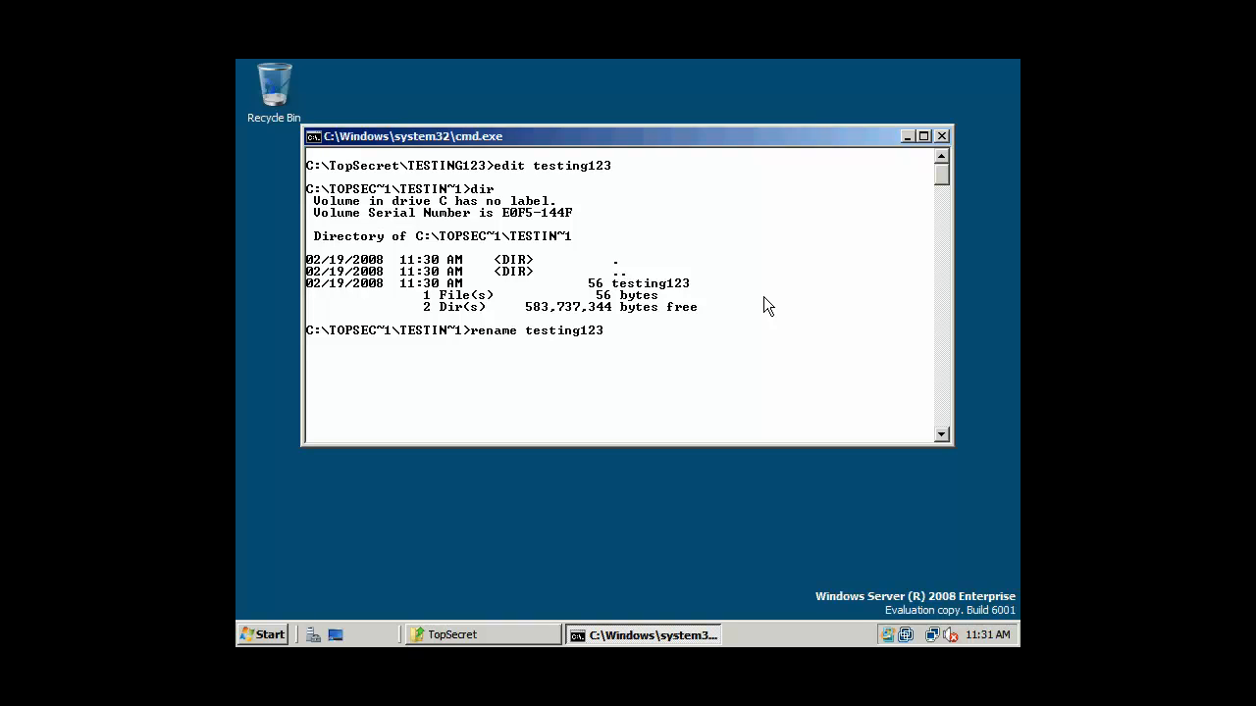
text(12)
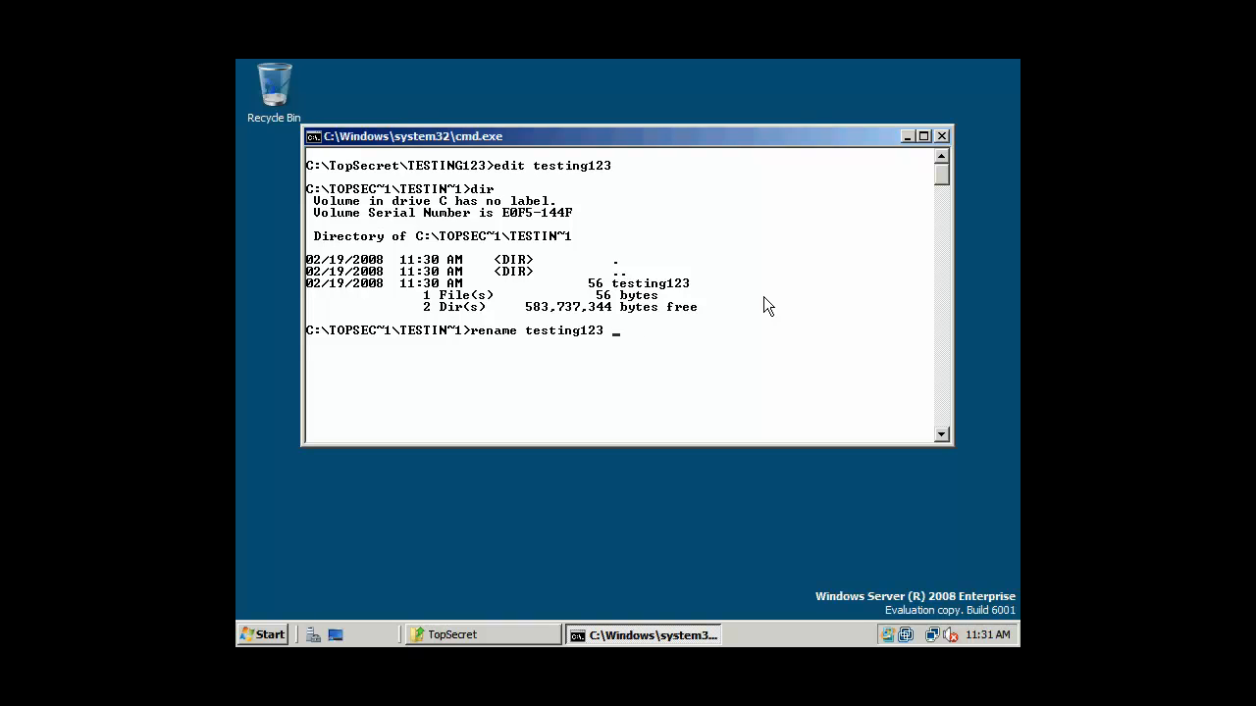
text(testing123.b)
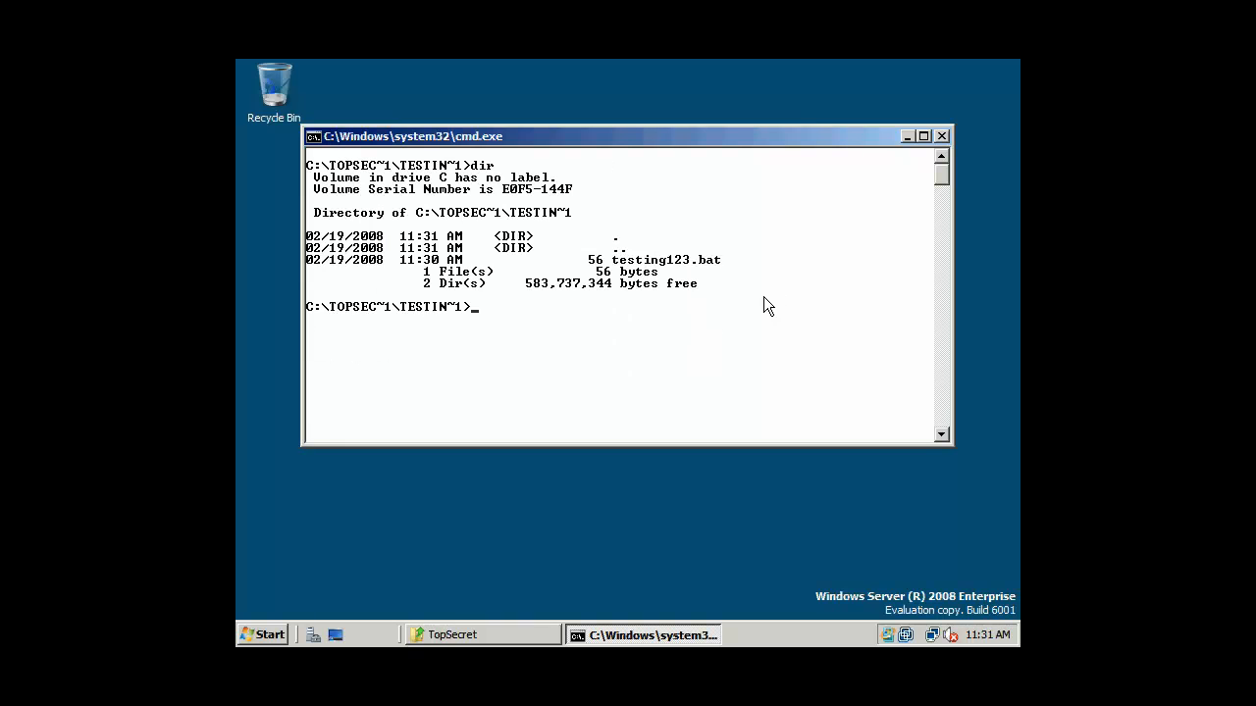
text(testing123)
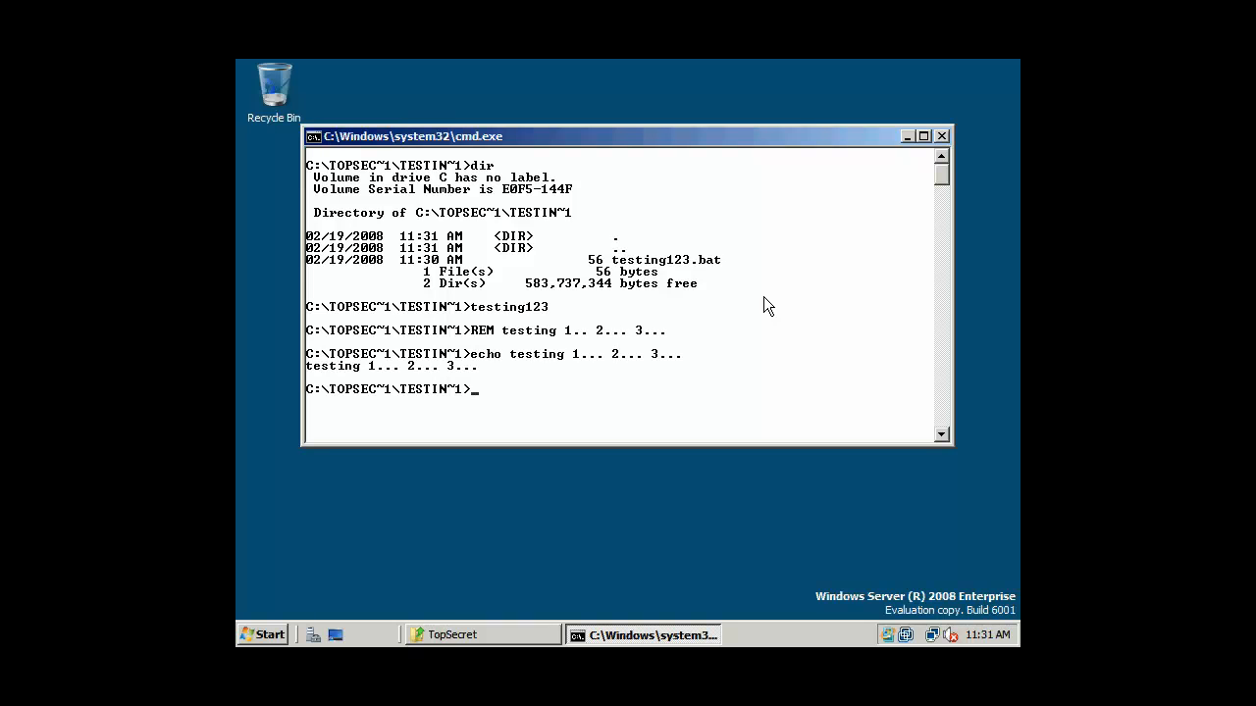
click(943, 136)
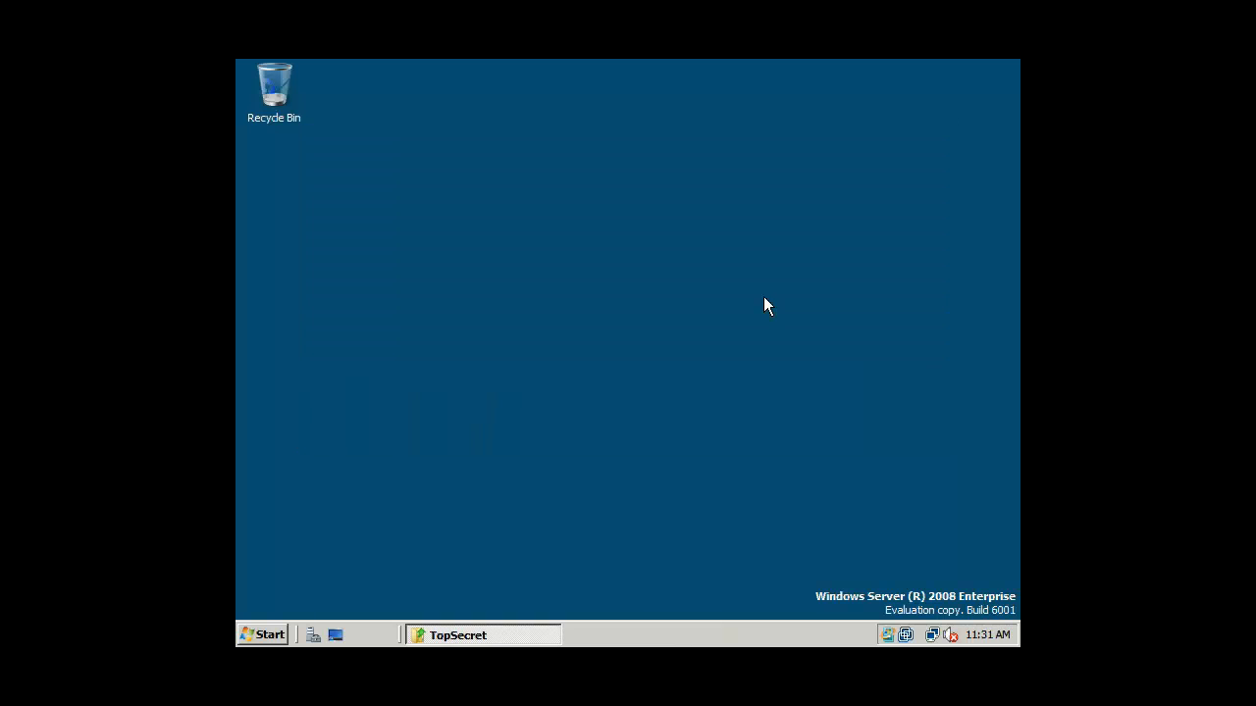
mouse_move(608, 550)
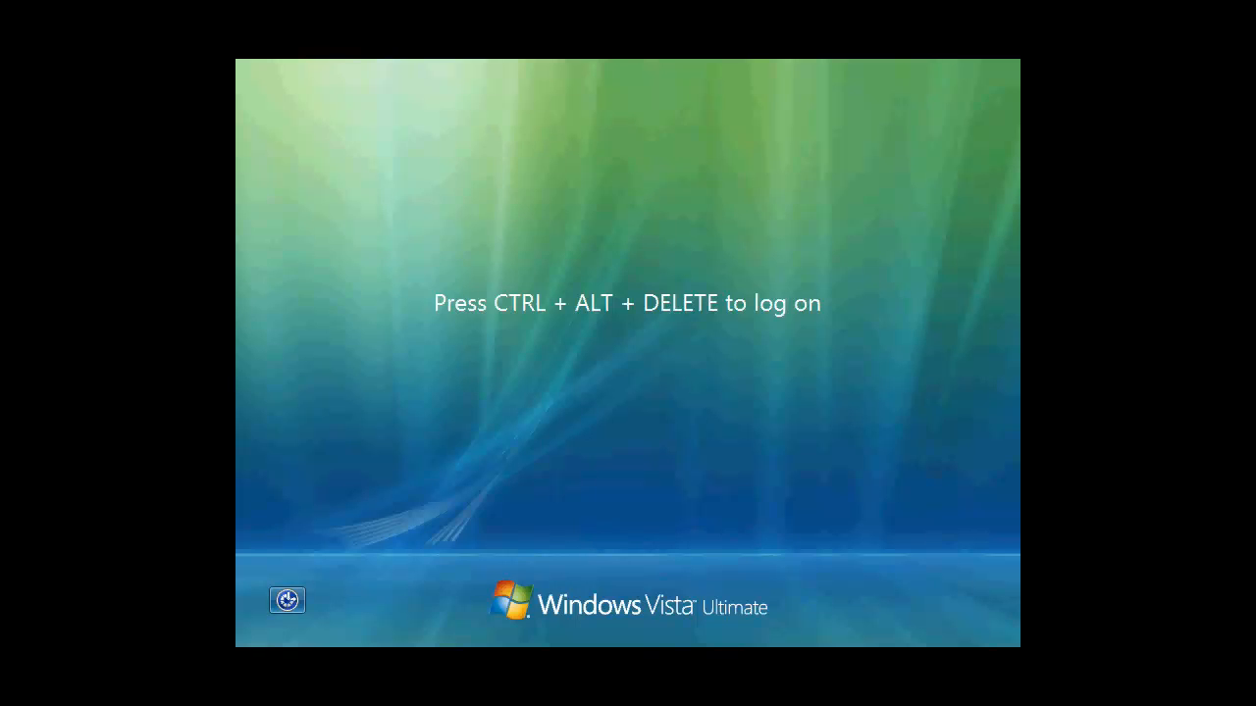
- Log on to the Vista client as AustinPowers with the domain password
key(ctrl+alt+delete)
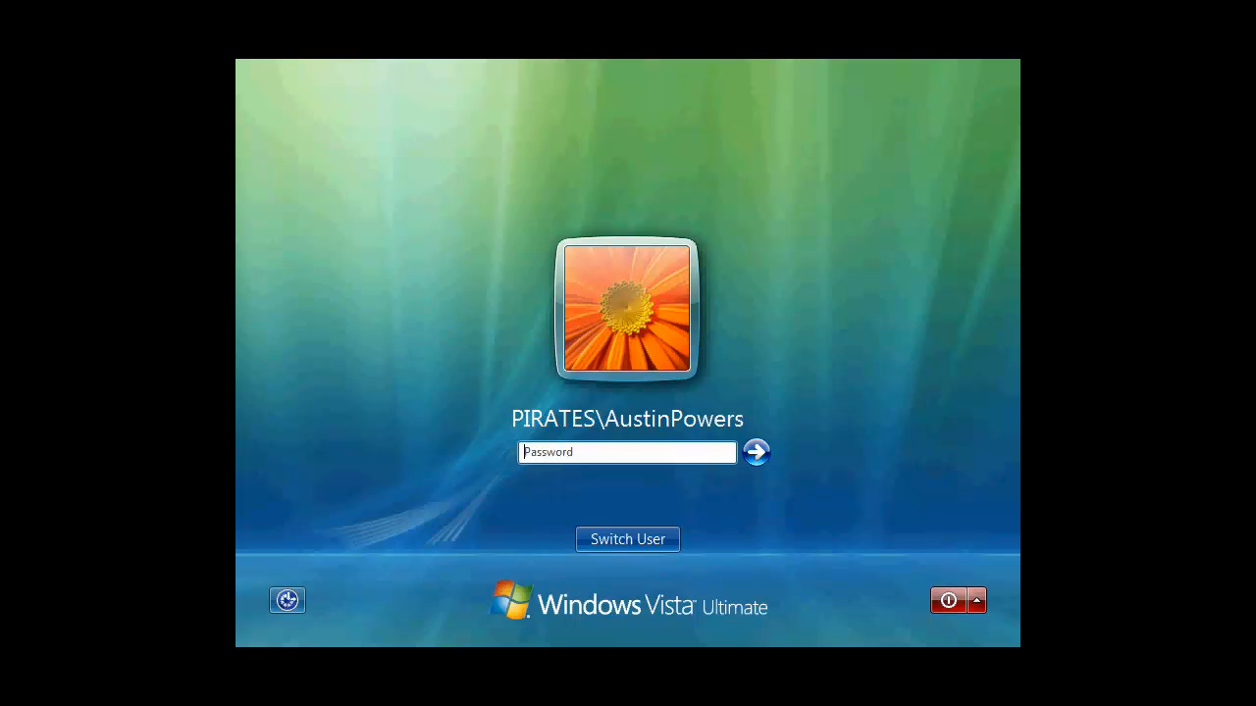
text(password)
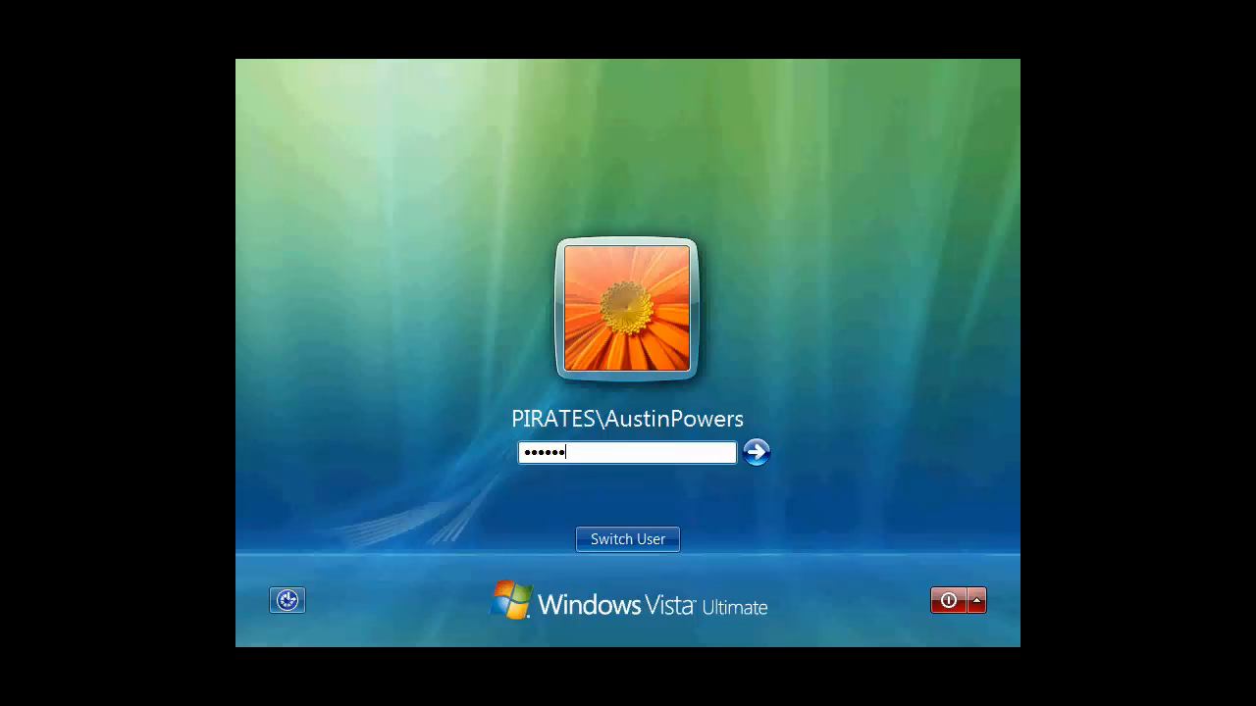
click(757, 451)
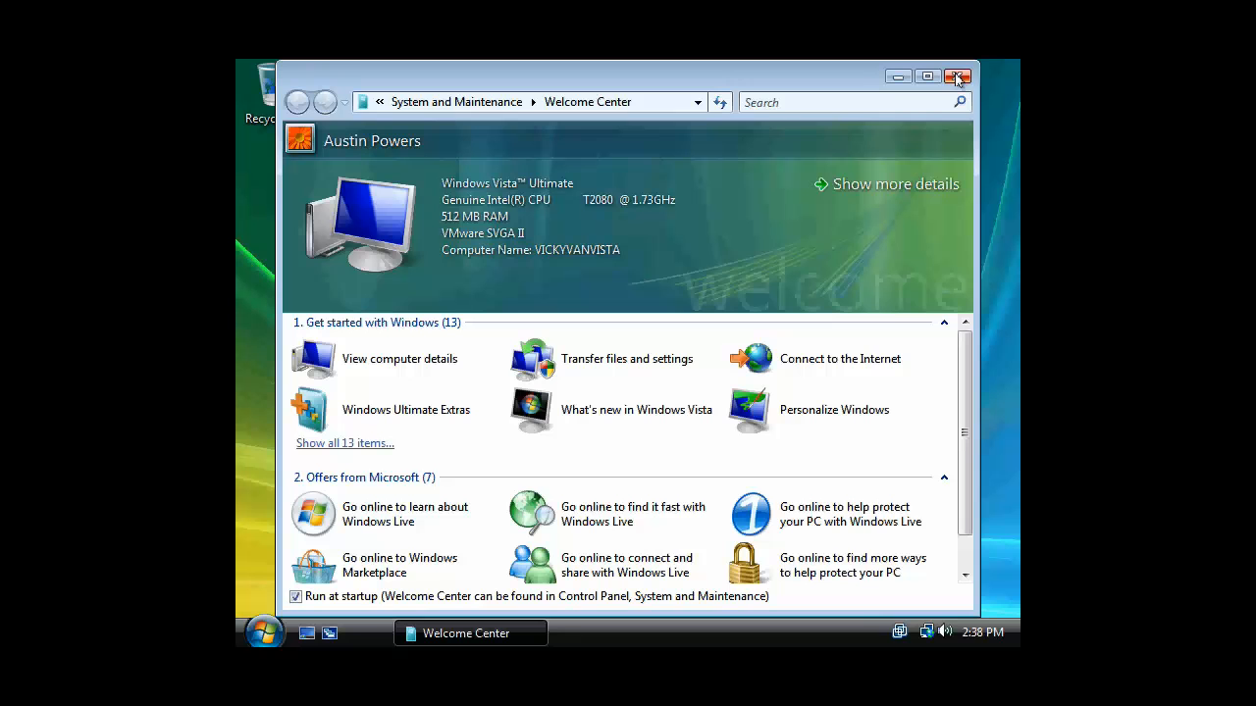
mouse_move(959, 75)
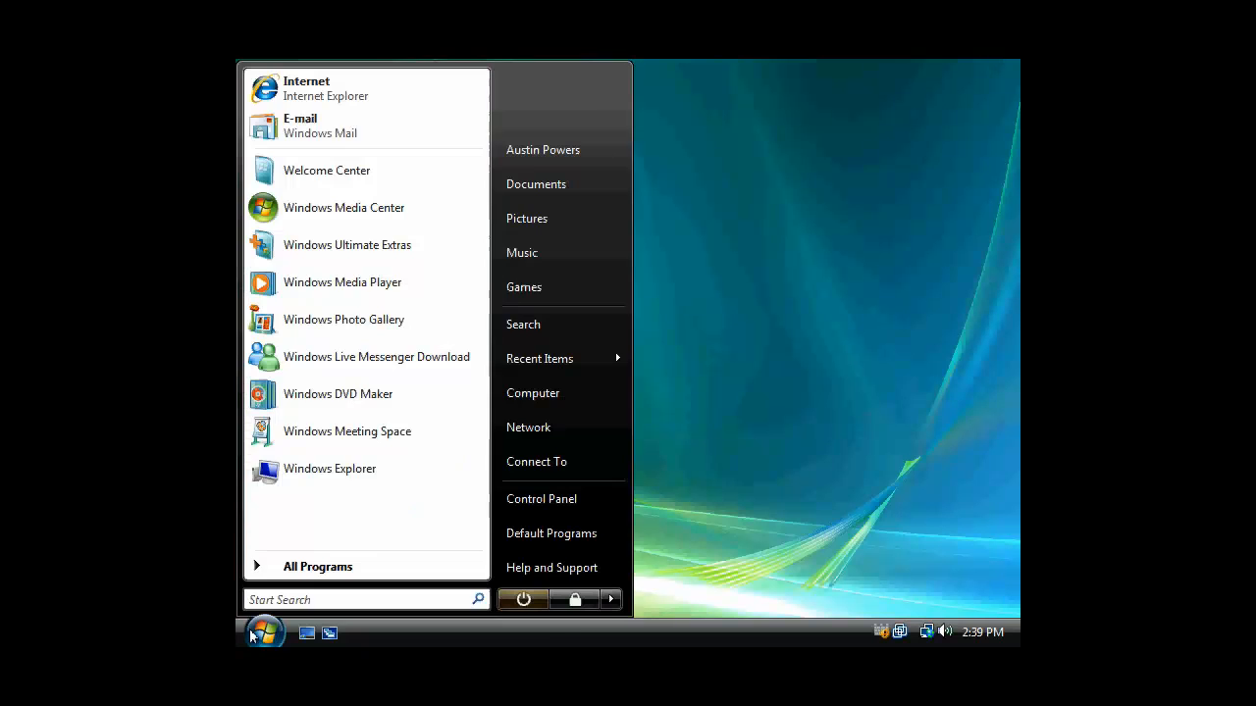
- Enter the \\ server path in Start Search to browse server Sarah's shares
click(331, 600)
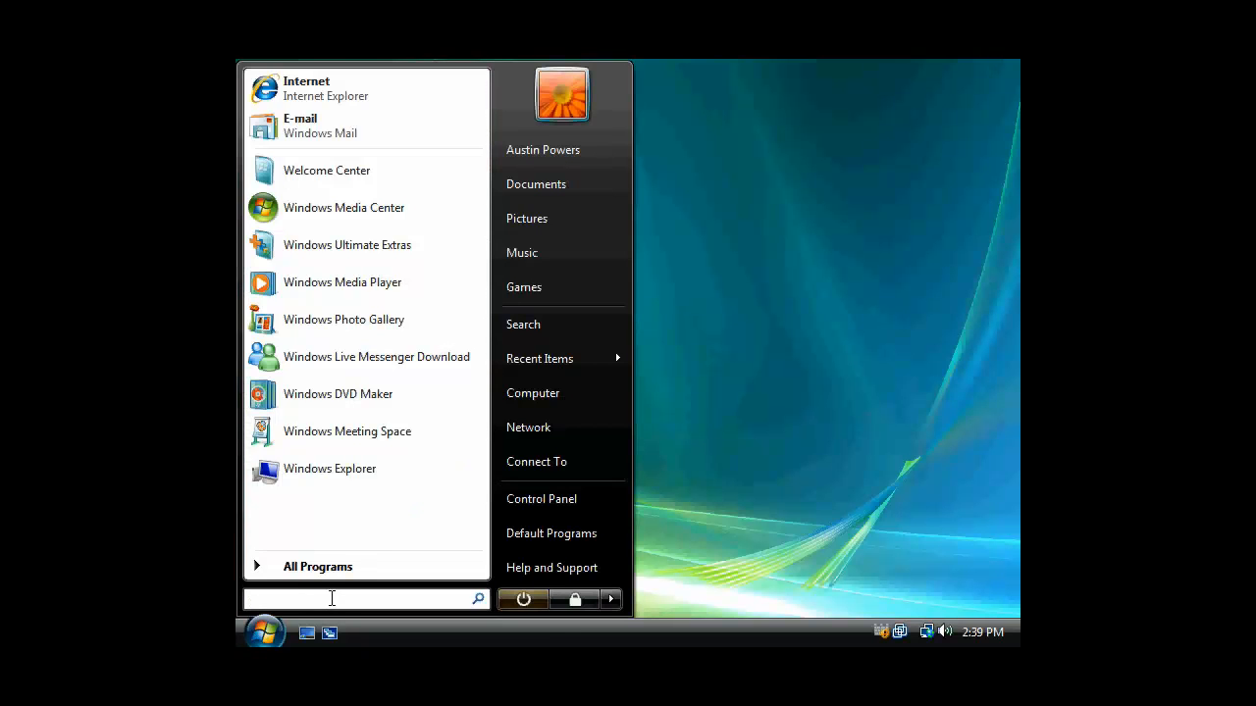
text(\\)
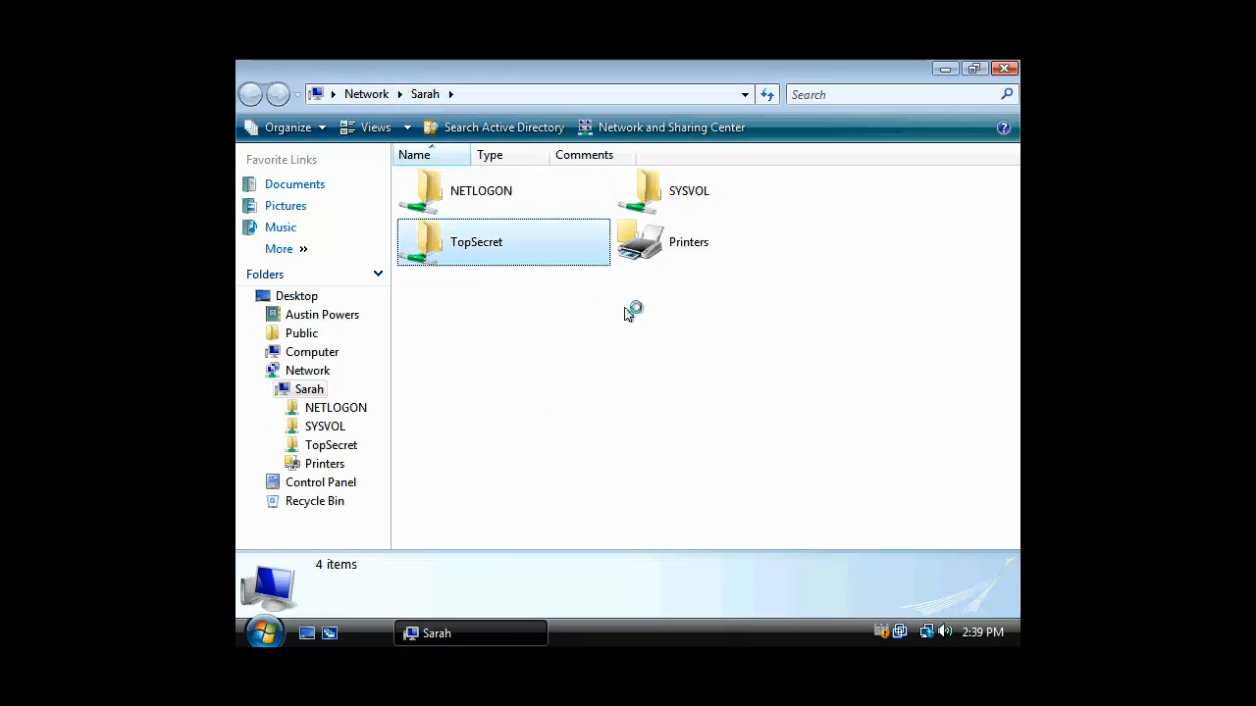
- Open the TopSecret share and try creating a new folder, which is denied
double_click(476, 243)
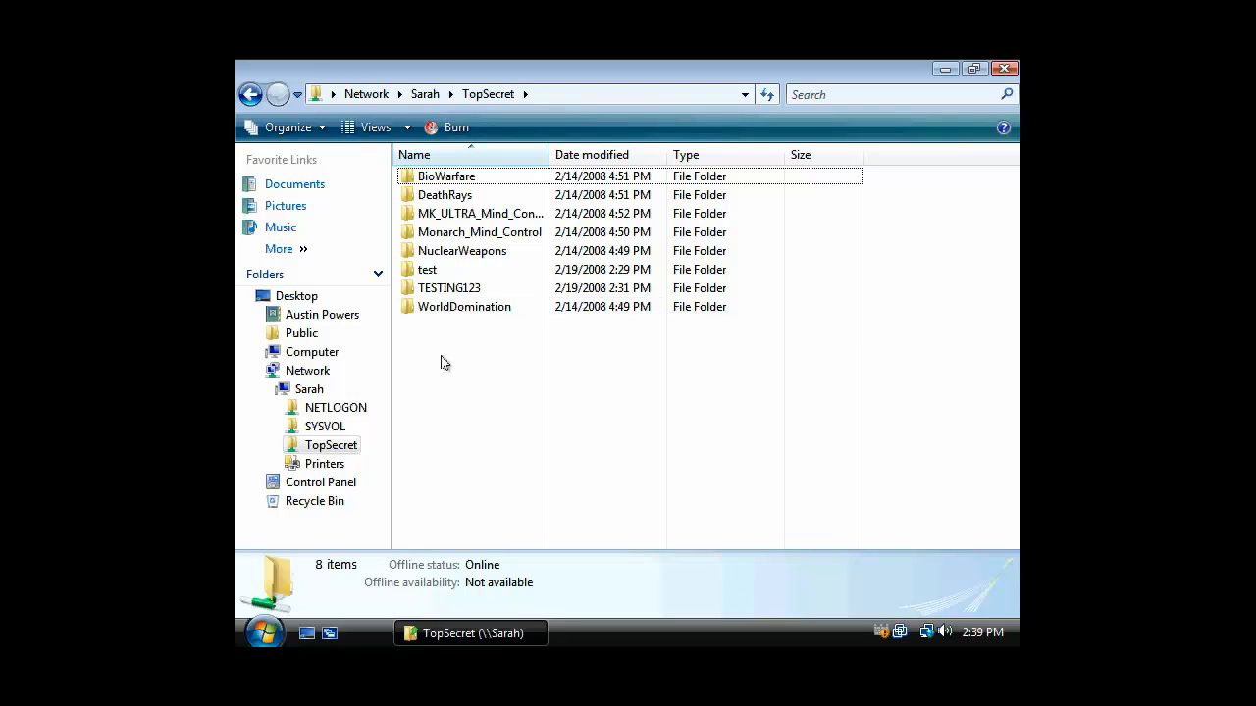
right_click(444, 361)
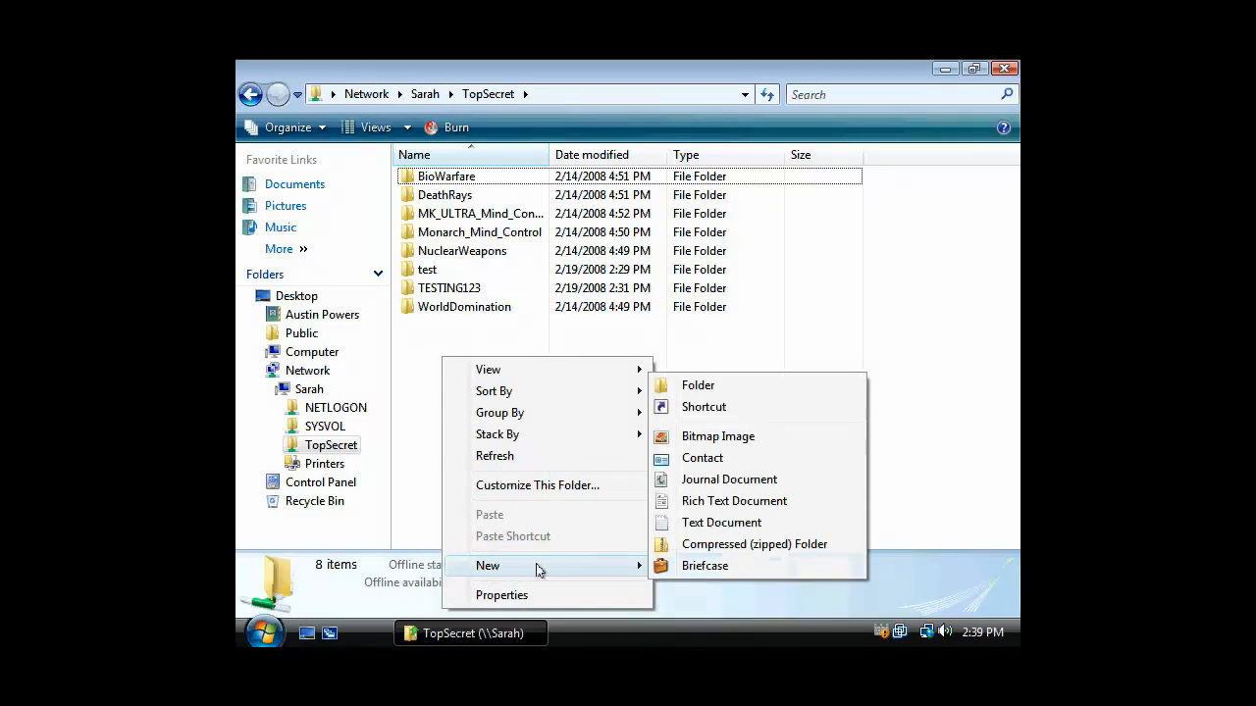
click(698, 385)
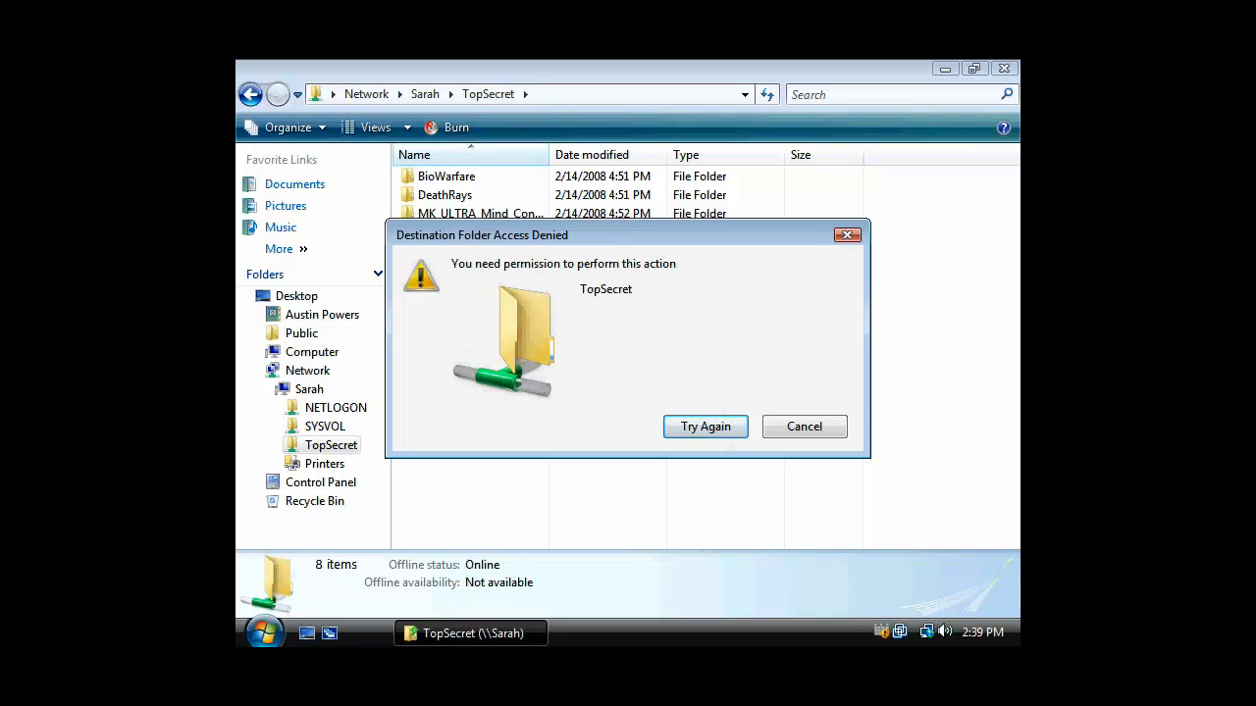
mouse_move(717, 431)
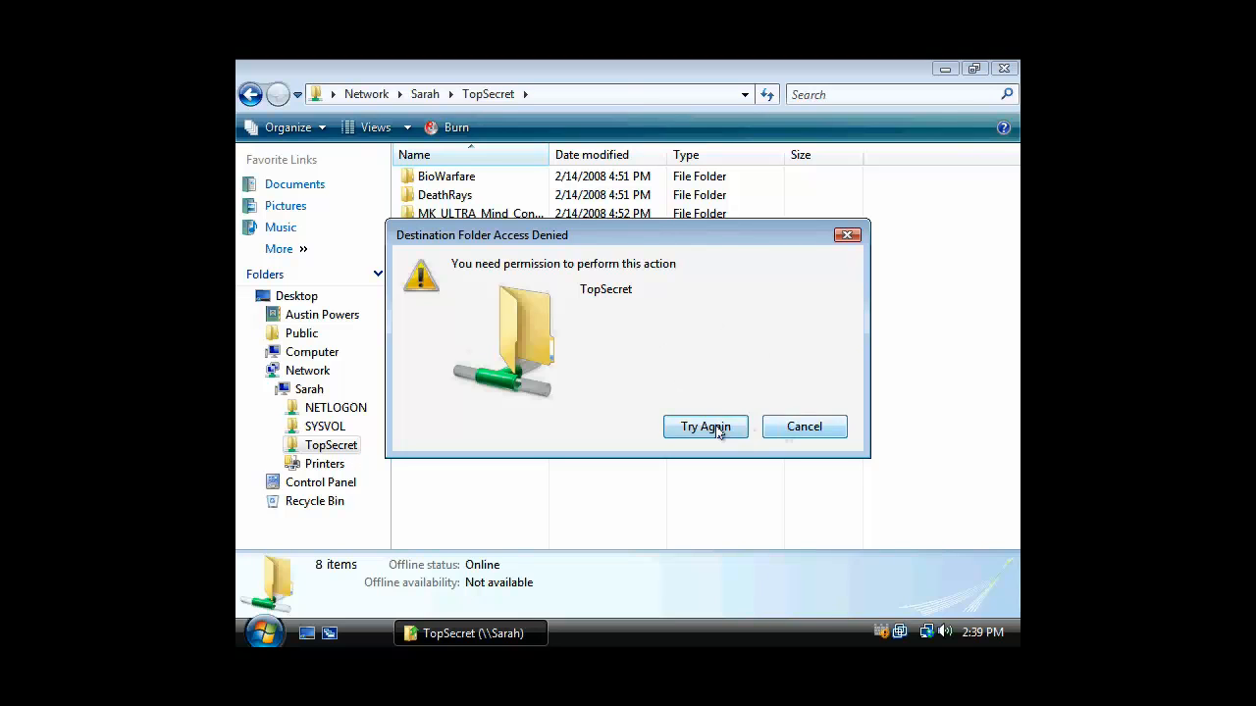
click(706, 427)
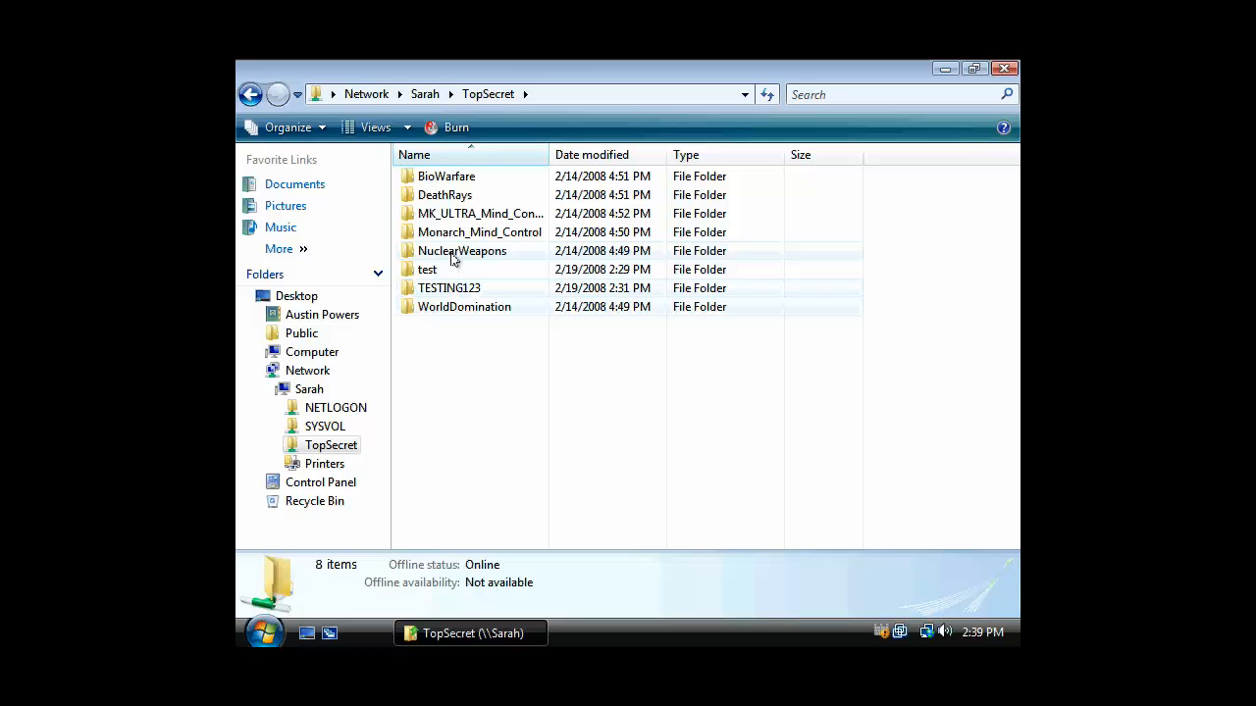
- Try deleting the NuclearWeapons folder, which is also refused
right_click(461, 250)
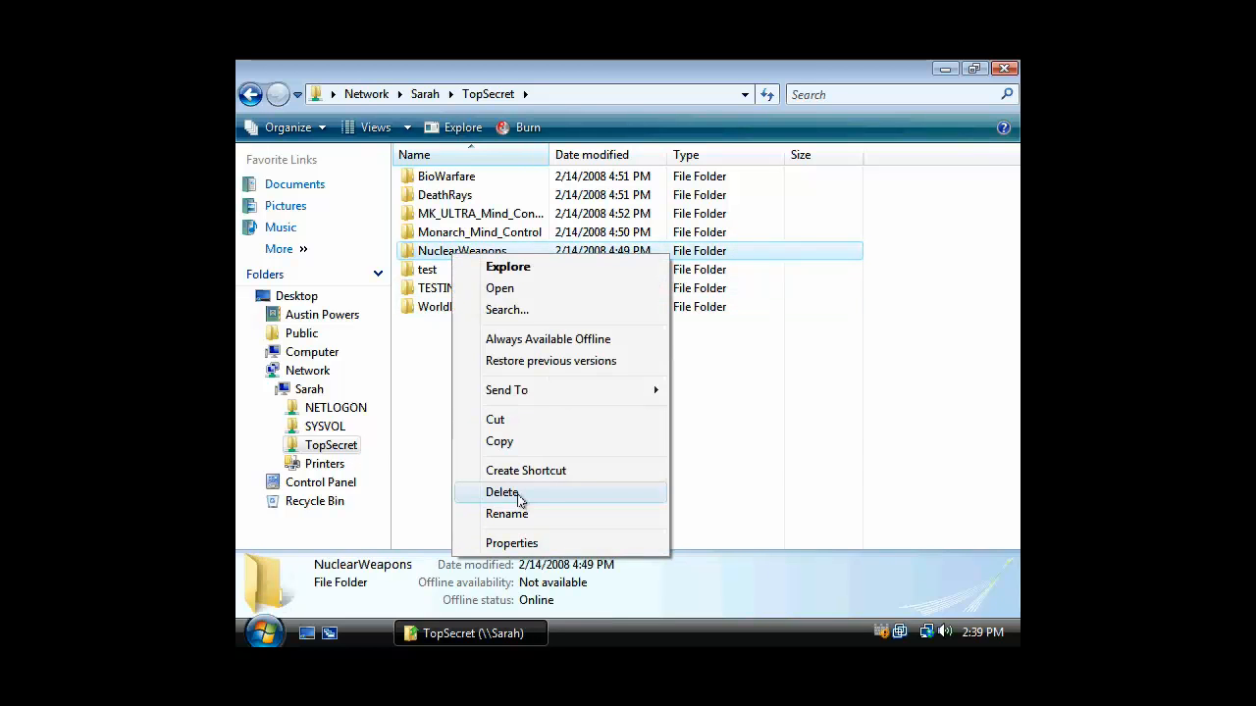
click(502, 491)
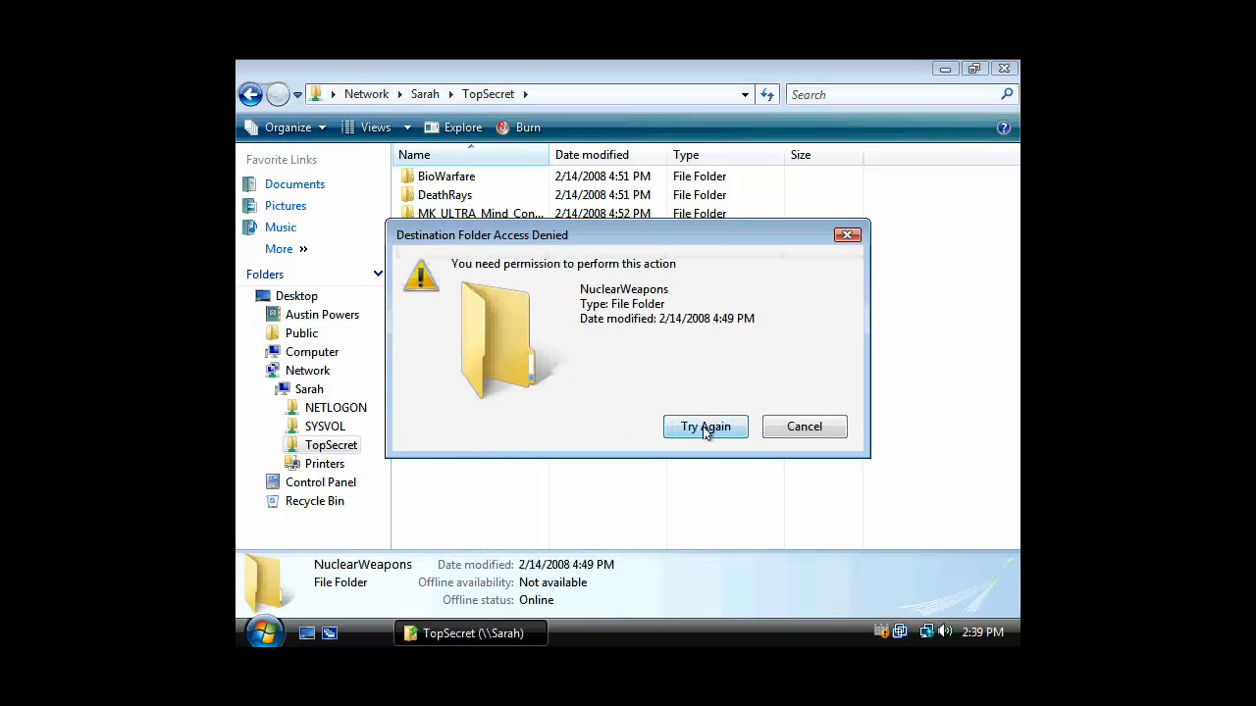
click(706, 426)
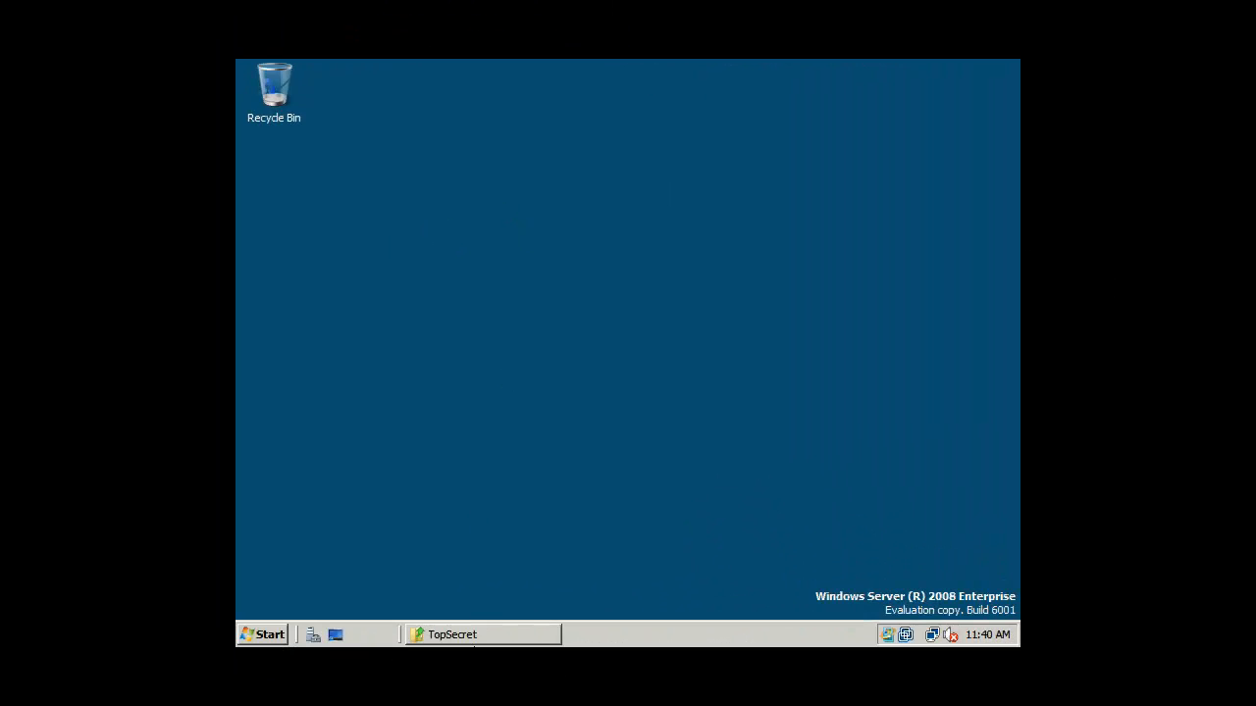
- On the server, reach Advanced Sharing from TopSecret's Properties Sharing tab
click(455, 635)
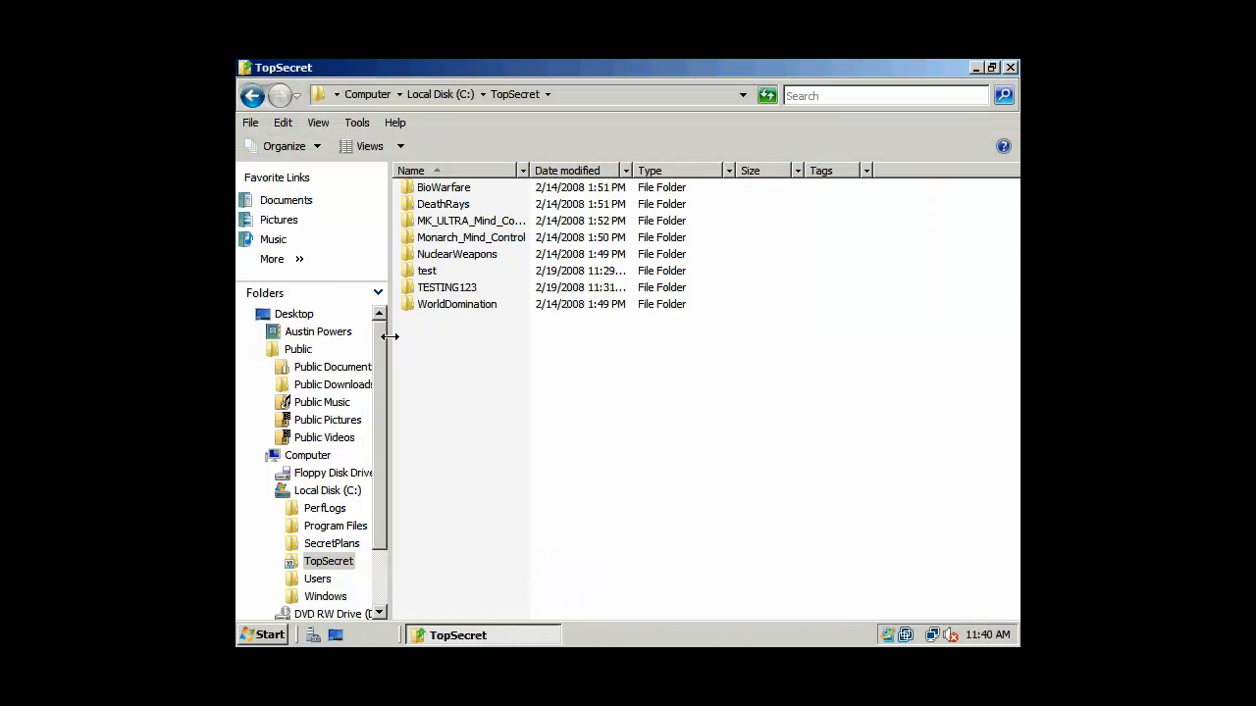
mouse_move(444, 257)
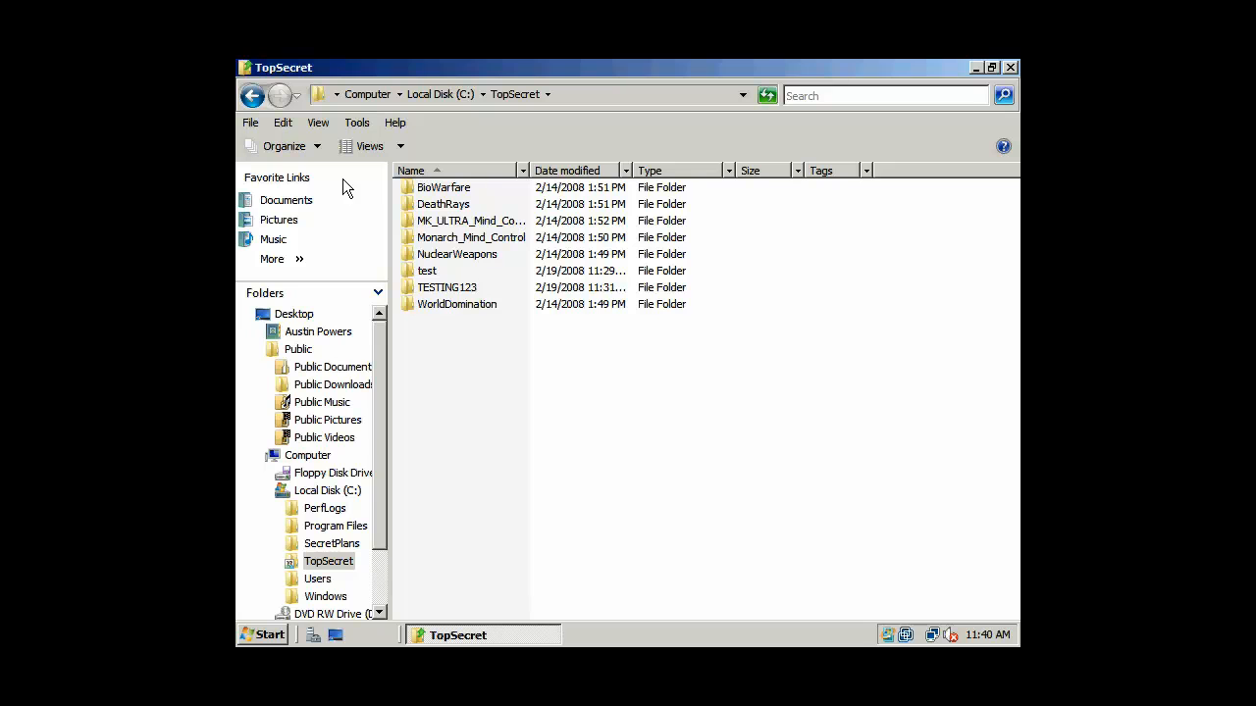
right_click(329, 560)
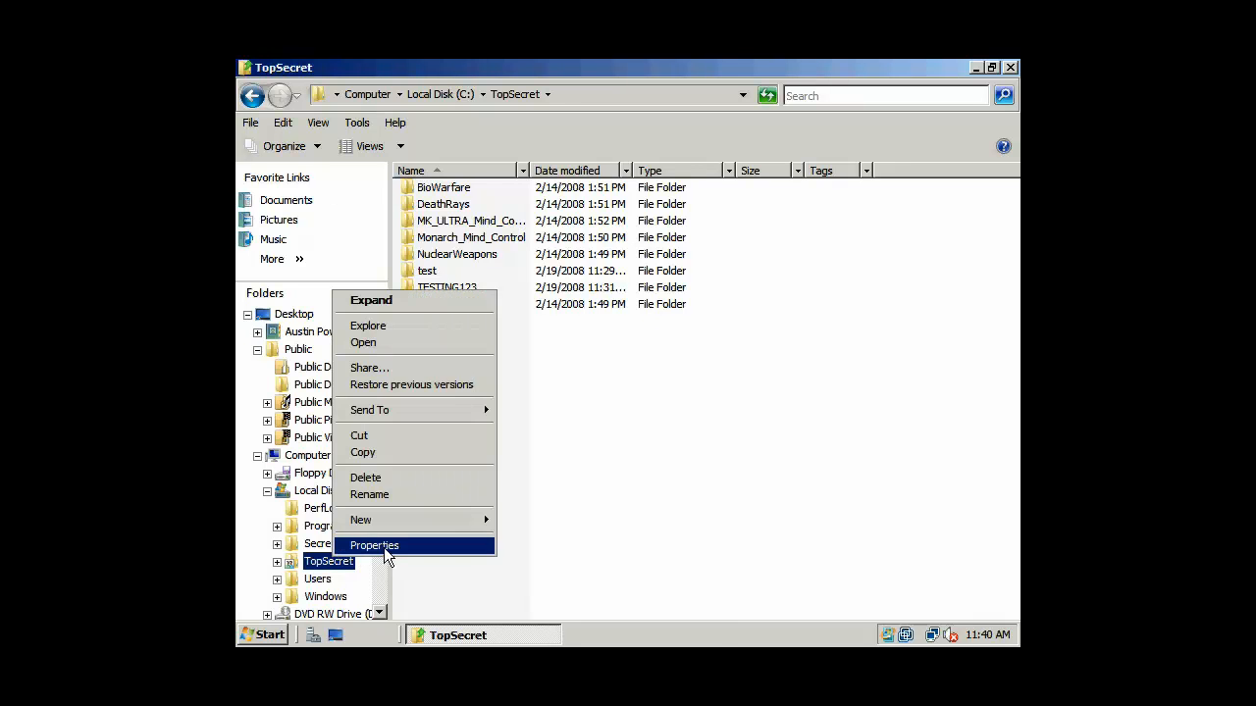
click(374, 545)
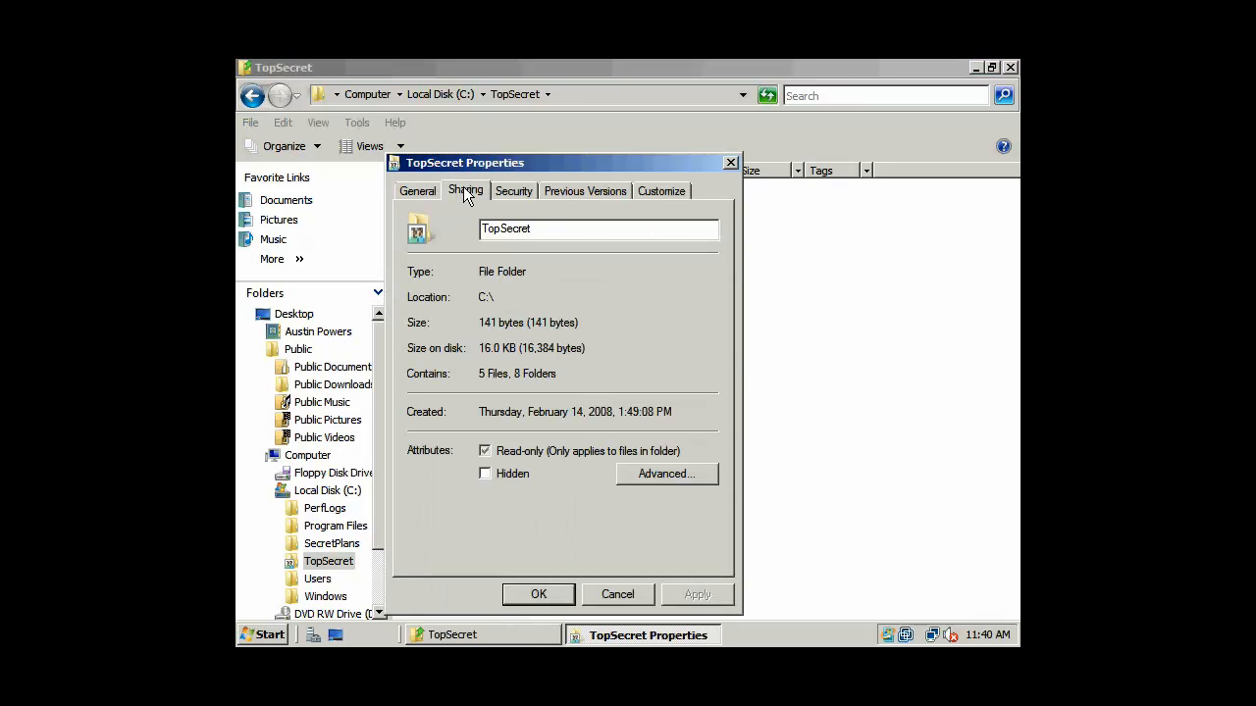
click(465, 190)
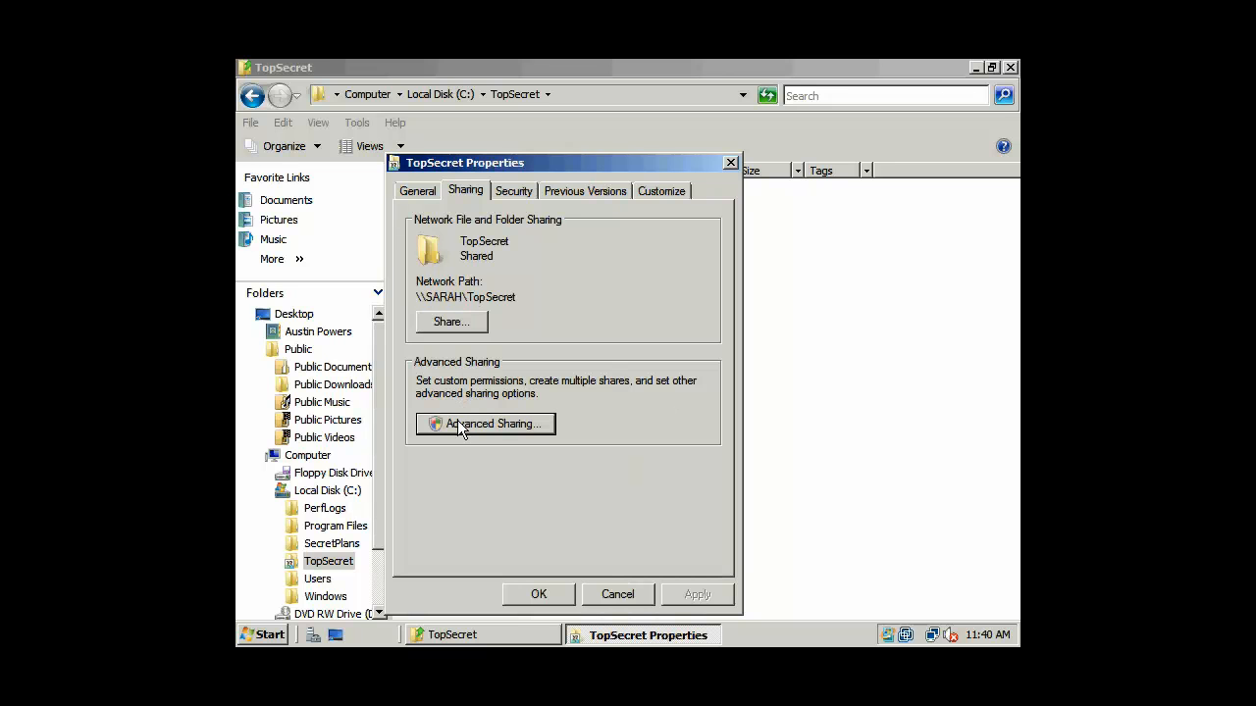
click(485, 424)
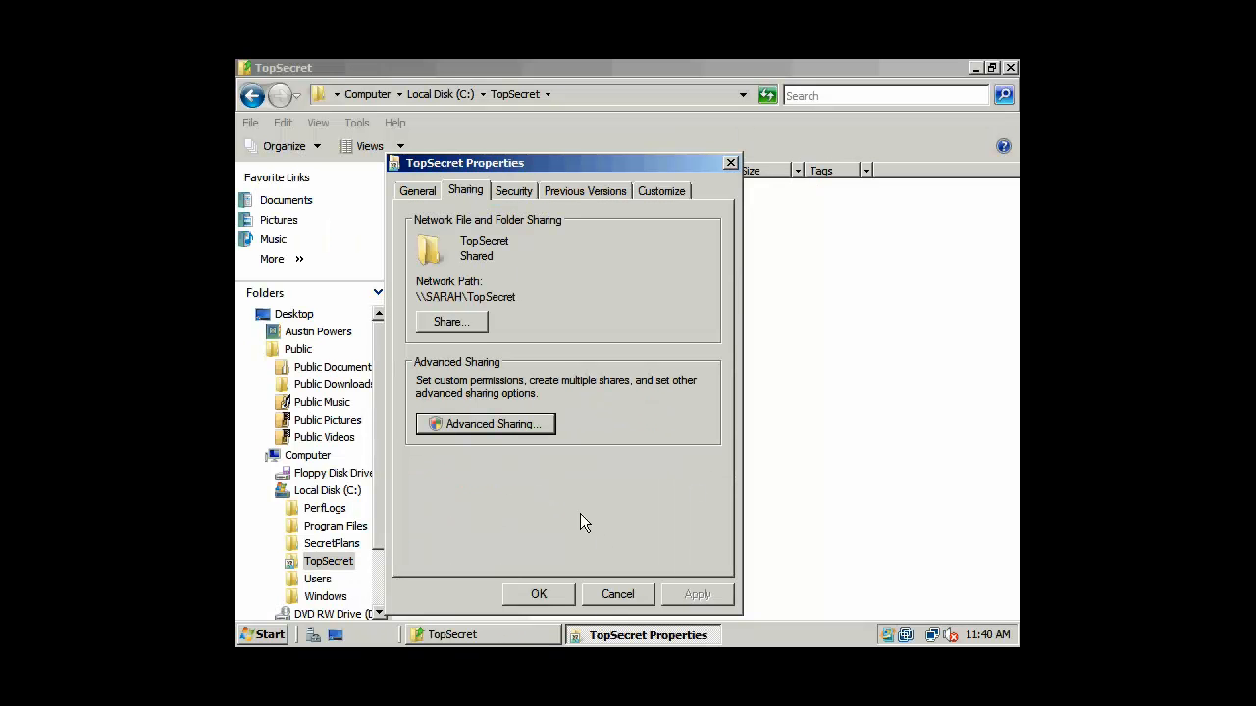
click(483, 424)
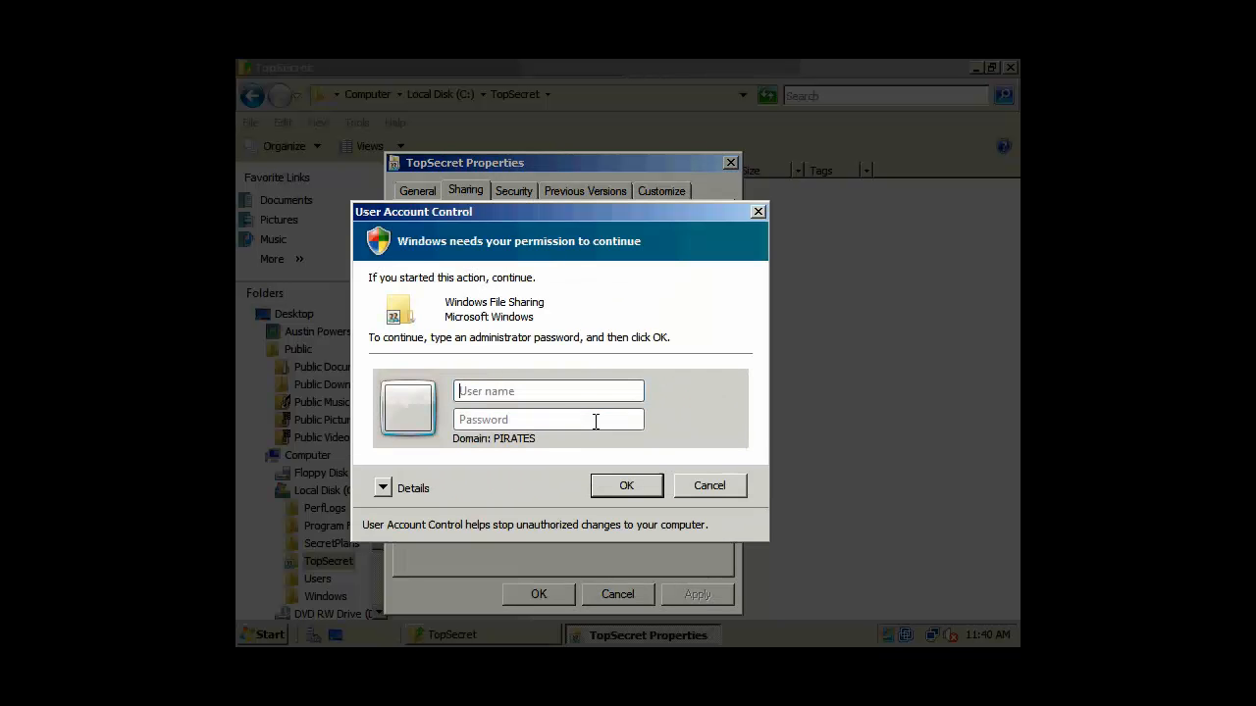
- Authenticate the elevation prompt as PIRATES\admin with its password
click(548, 390)
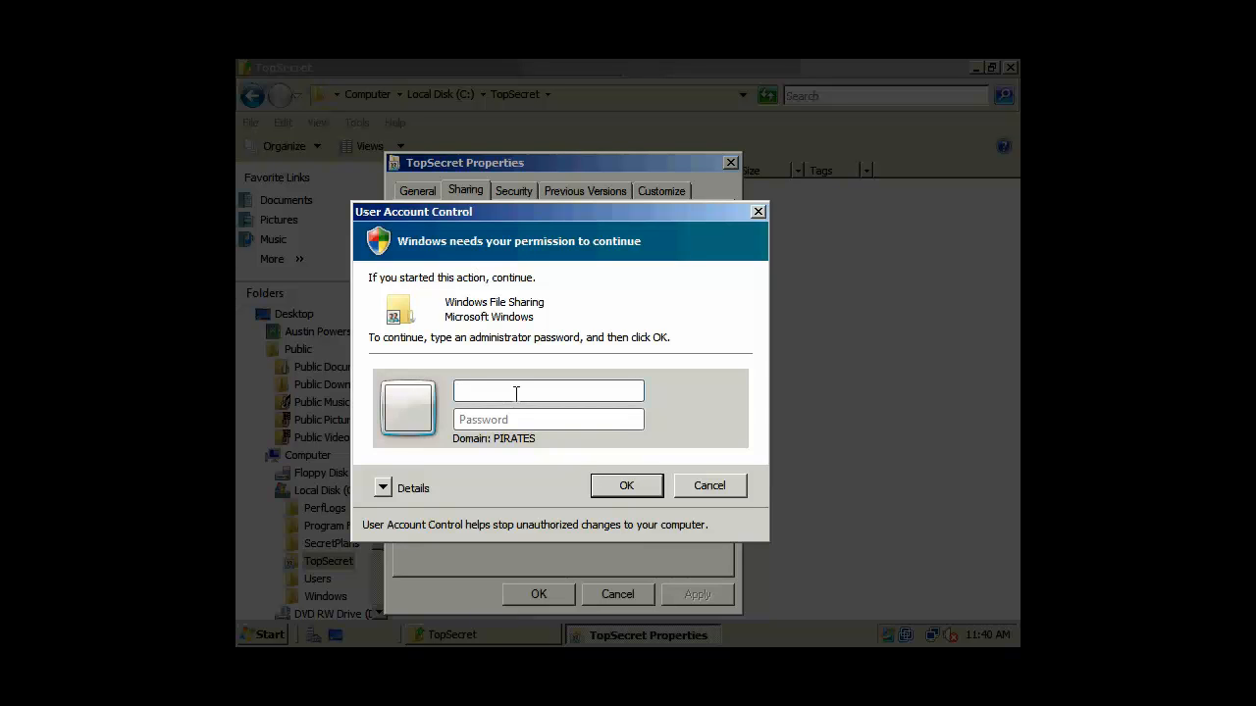
text(PIRATES)
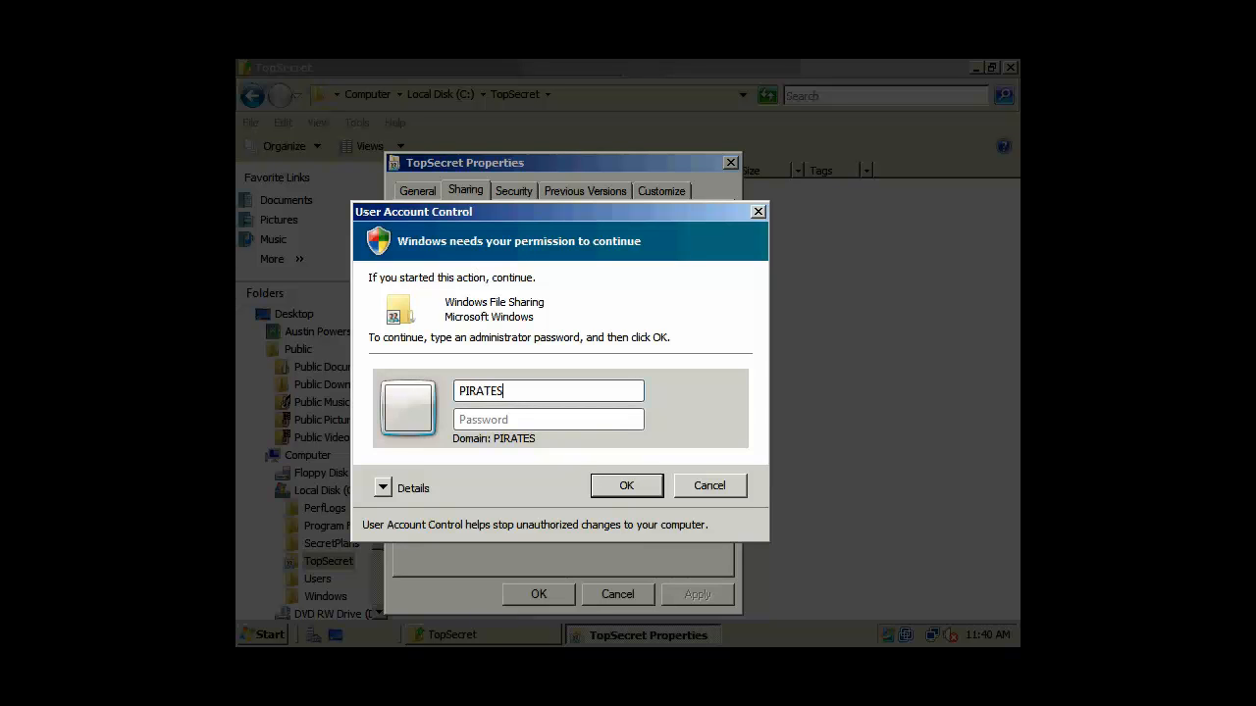
text(\administrator)
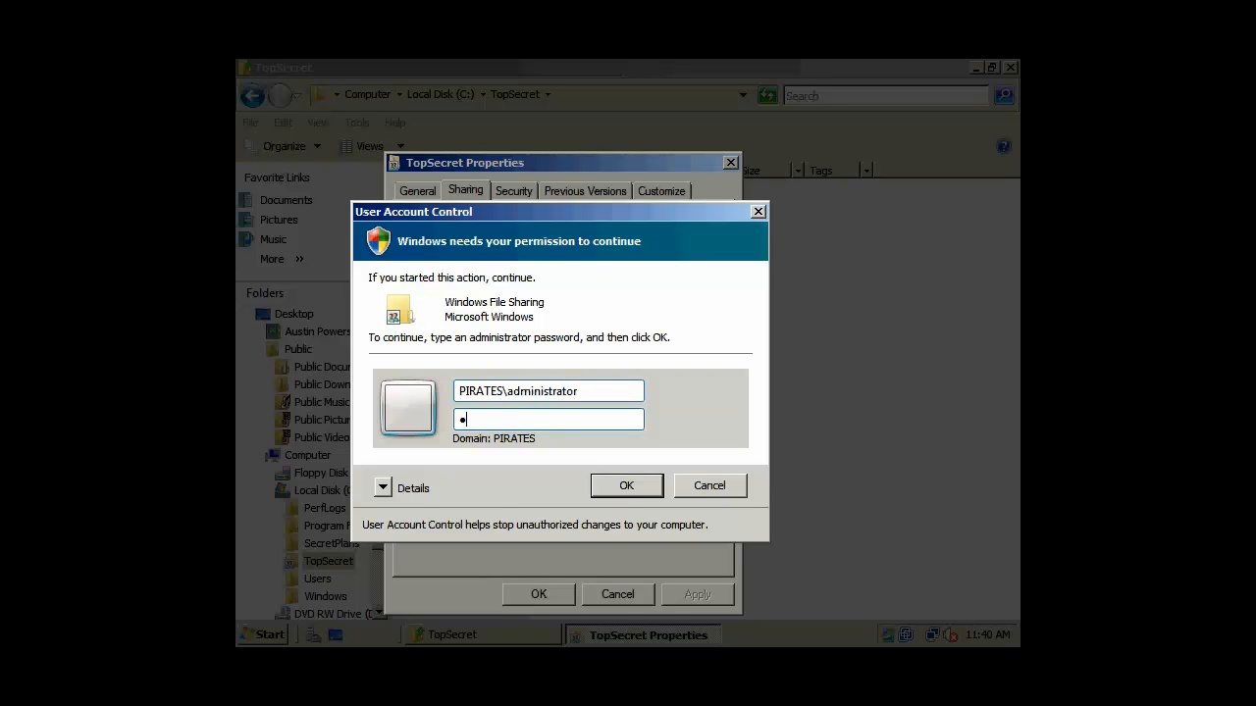
text(password)
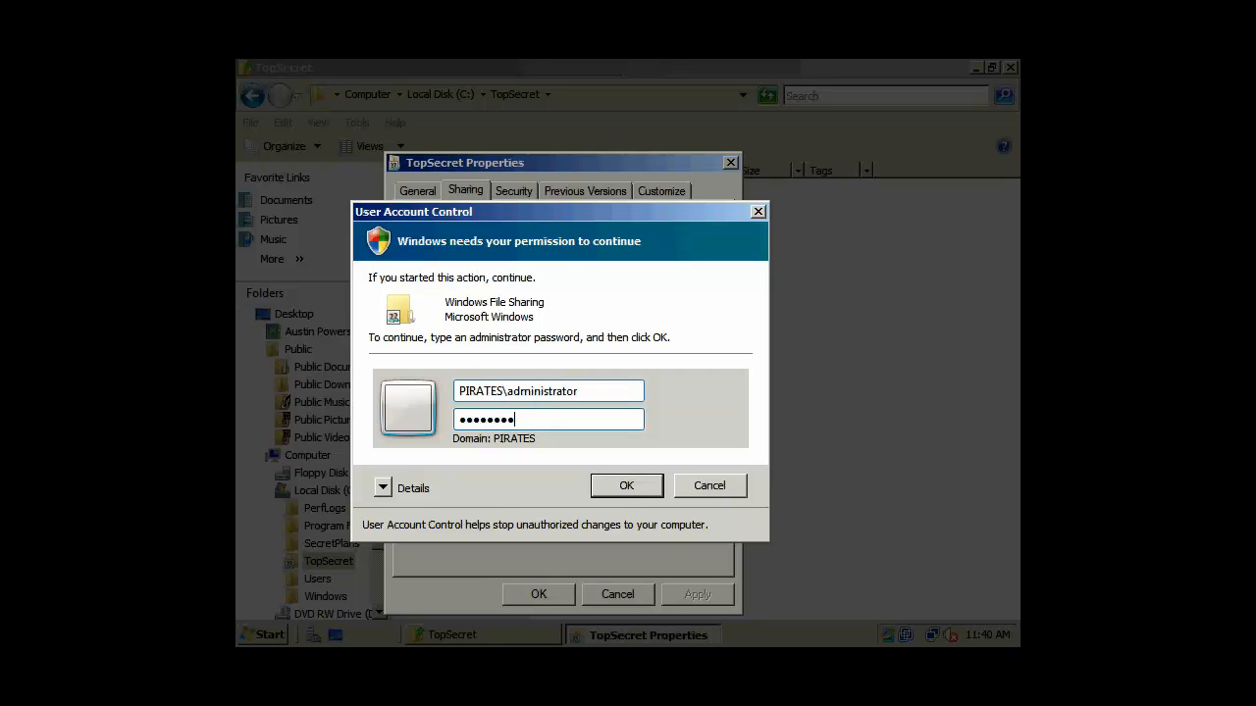
click(627, 486)
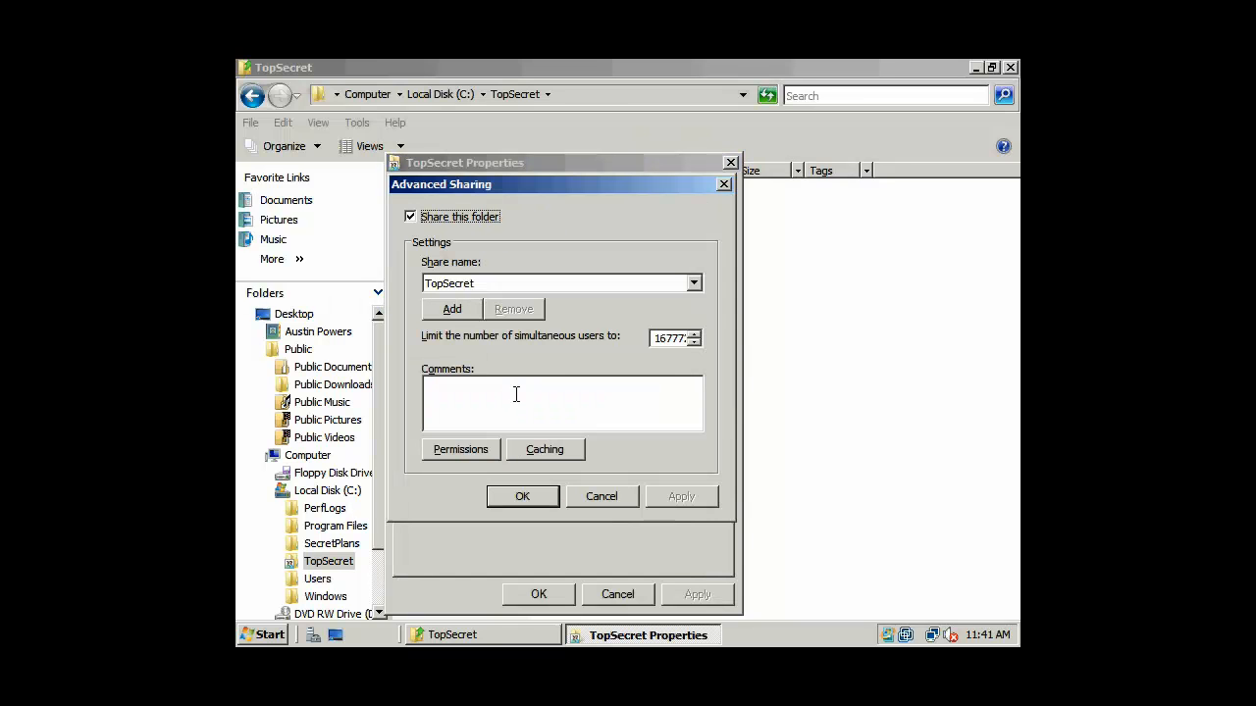
mouse_move(460, 450)
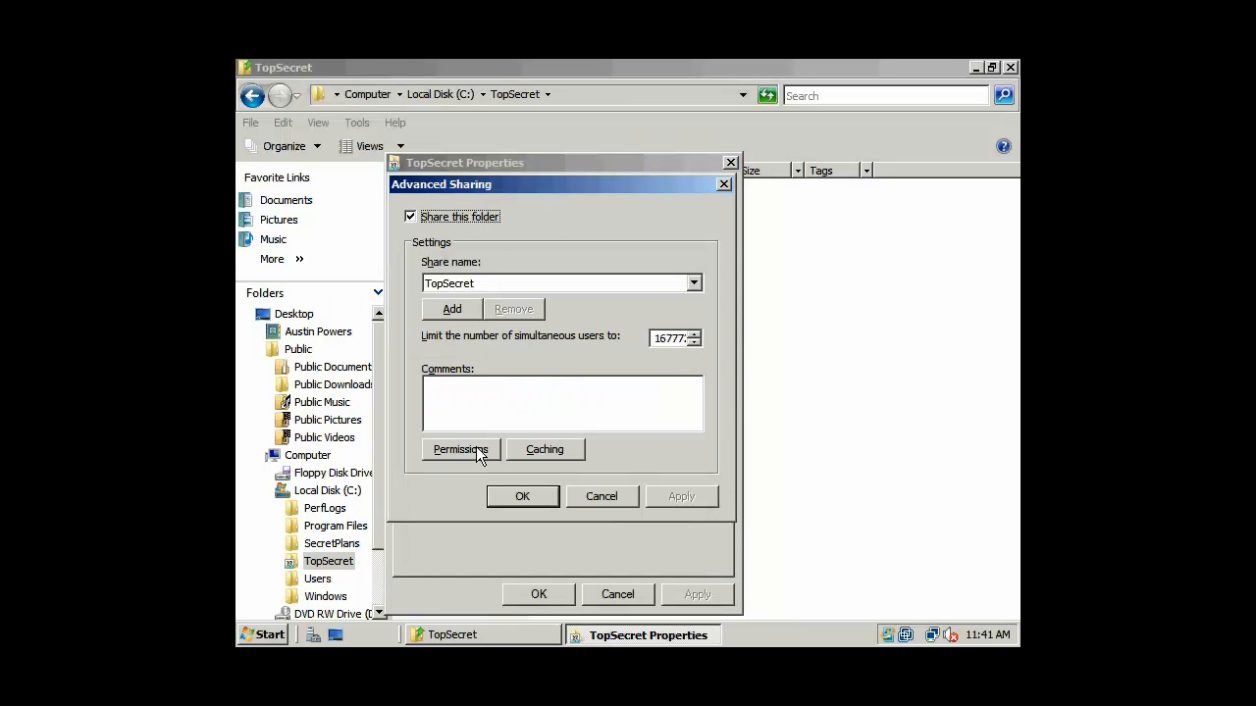
- Allow Full Control for TopSecretAccess, confirm all sharing dialogs, and minimize Explorer
click(460, 449)
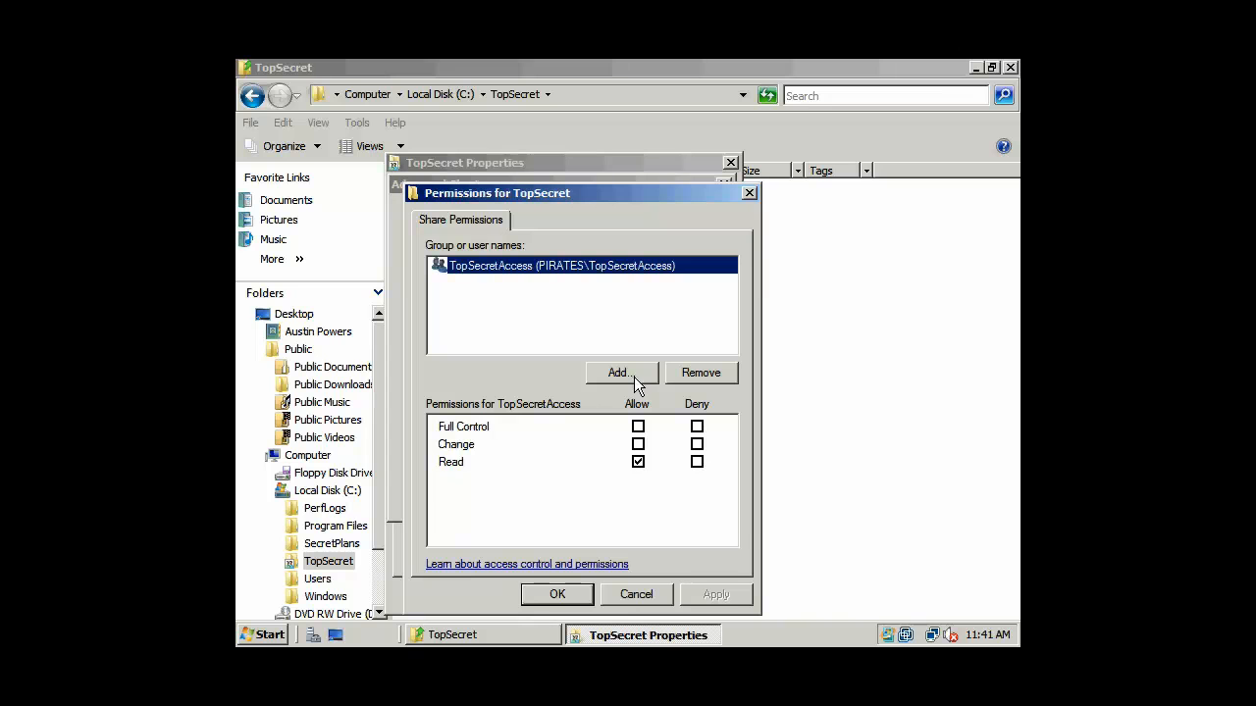
click(637, 426)
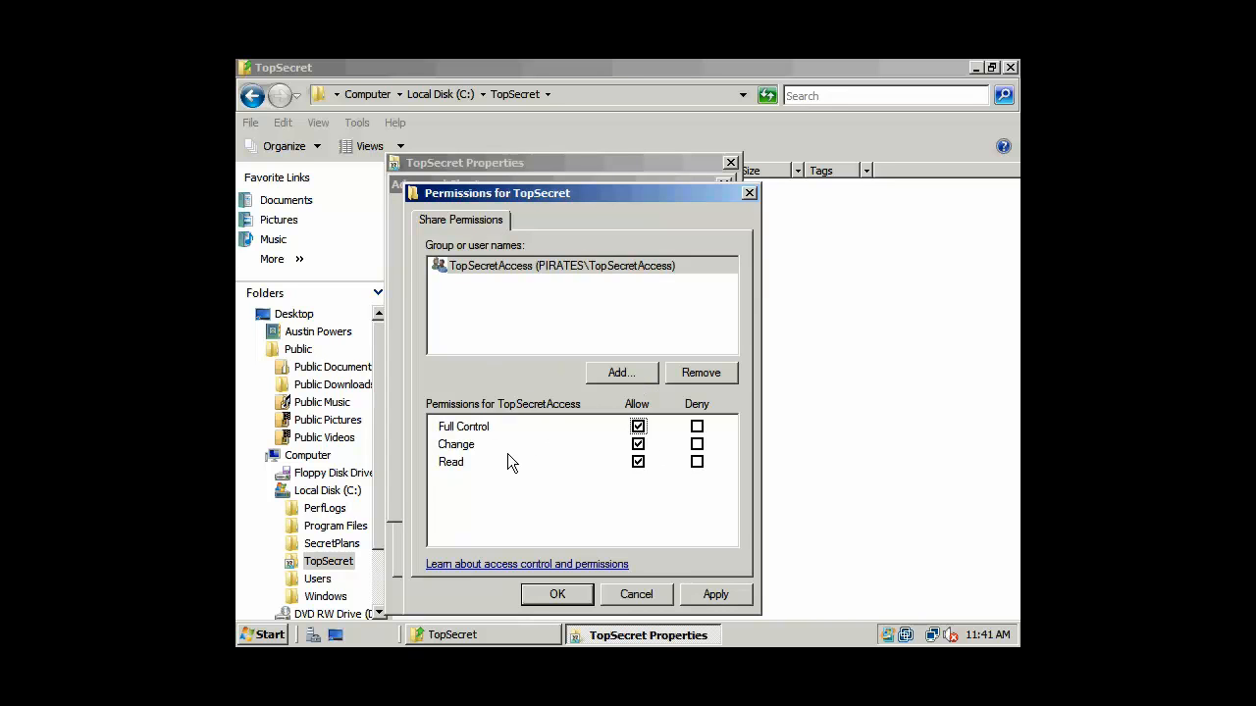
mouse_move(628, 347)
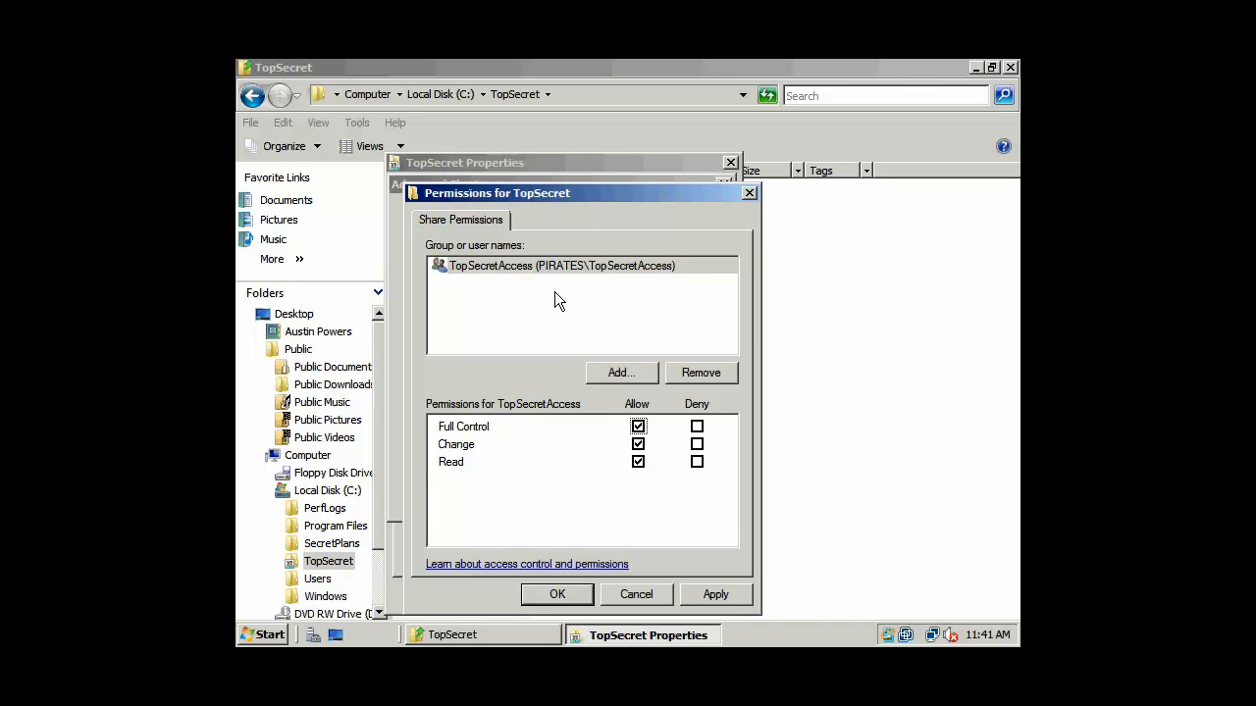
mouse_move(664, 354)
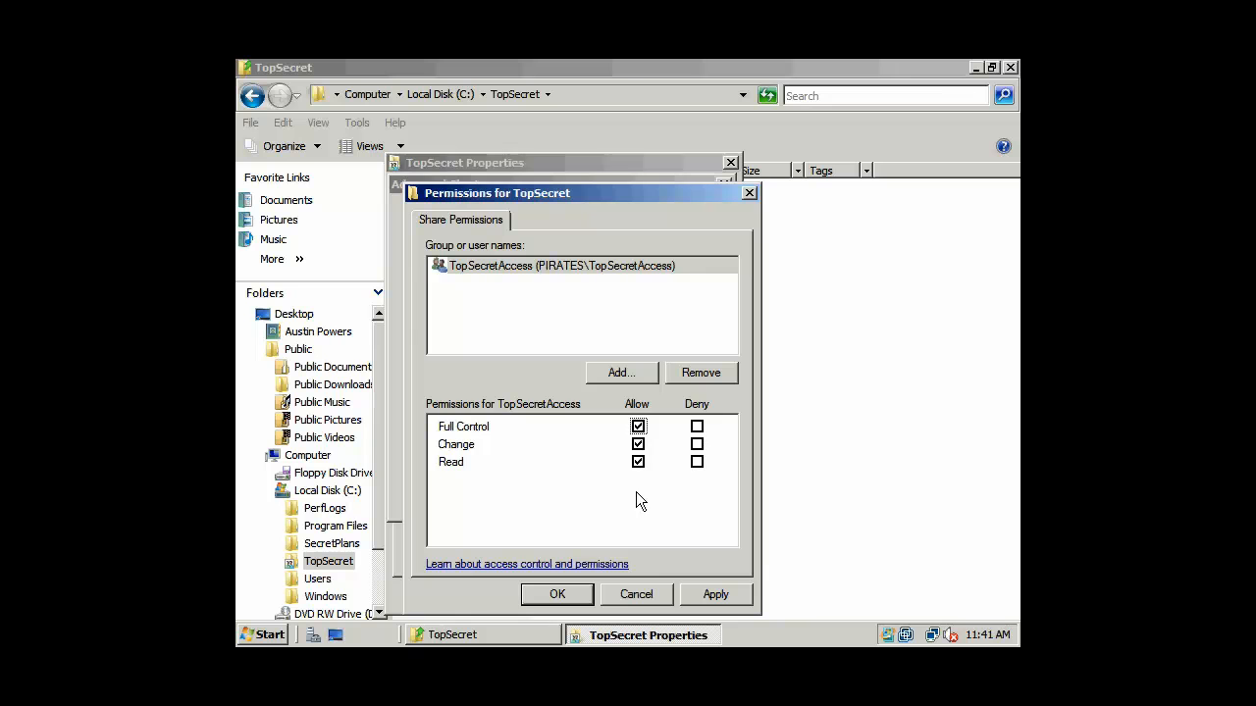
click(556, 595)
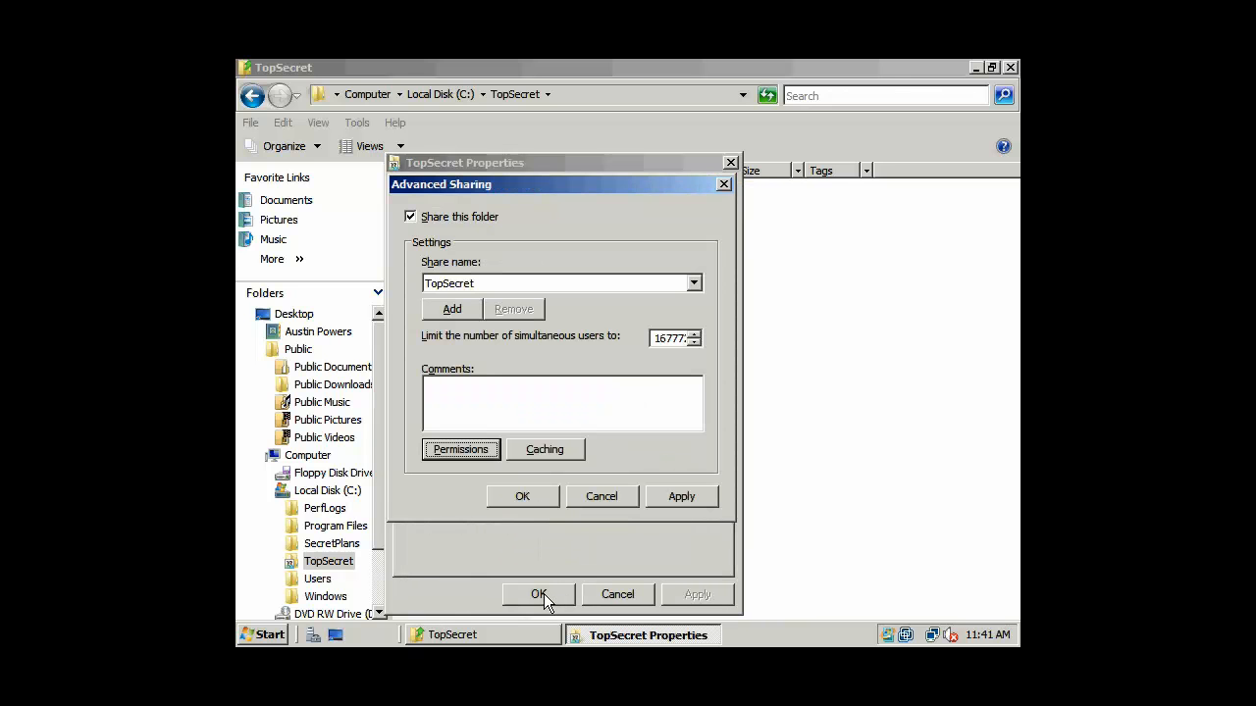
click(539, 594)
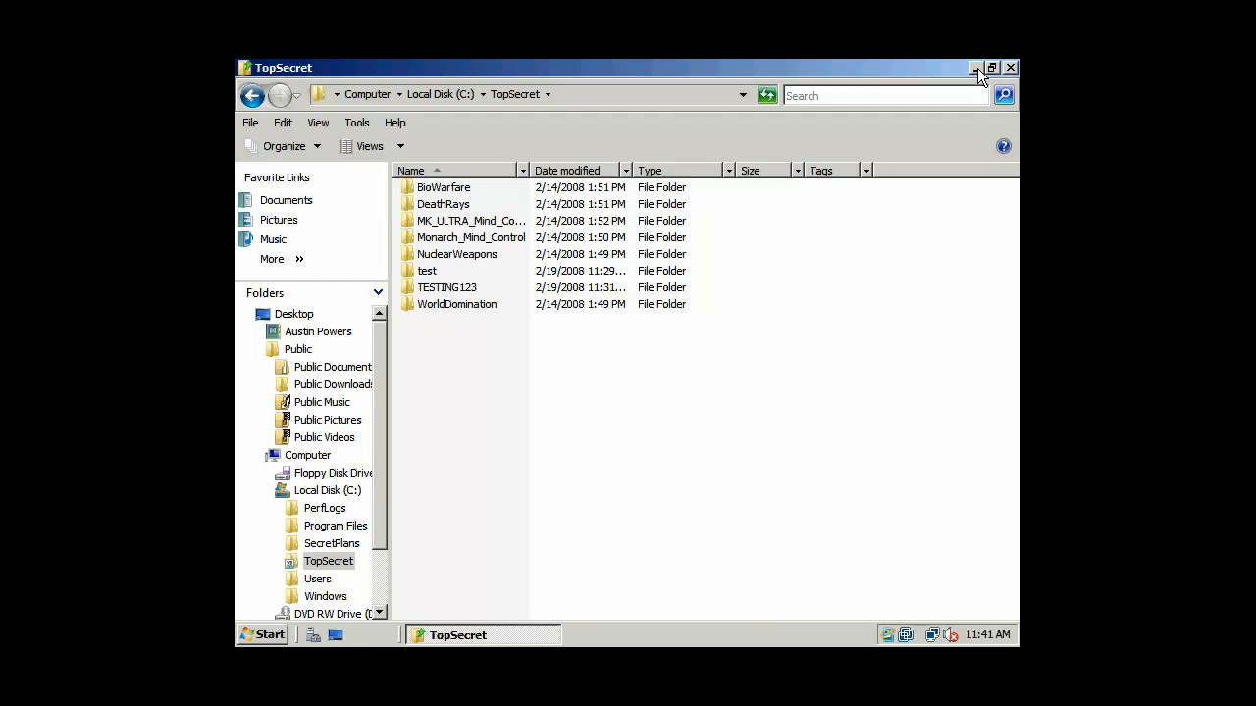
click(973, 66)
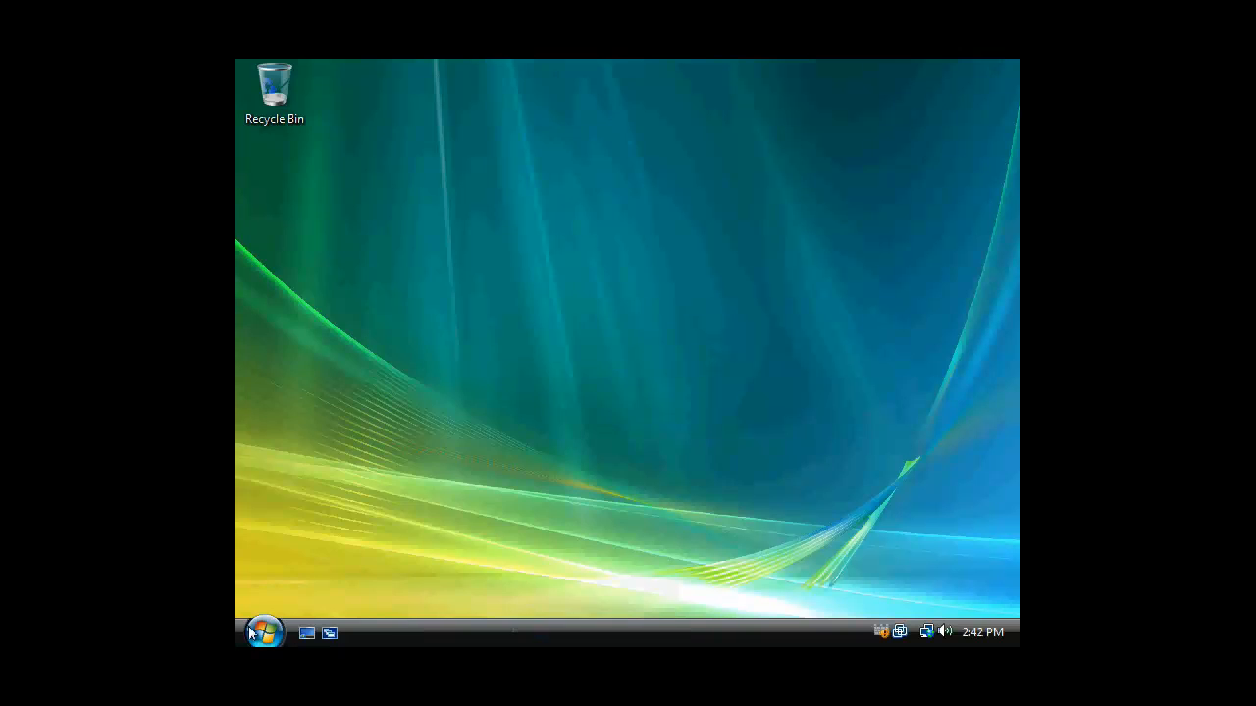
- From Vista's Start Search, go to \\Sarah to list the server's shares
click(264, 632)
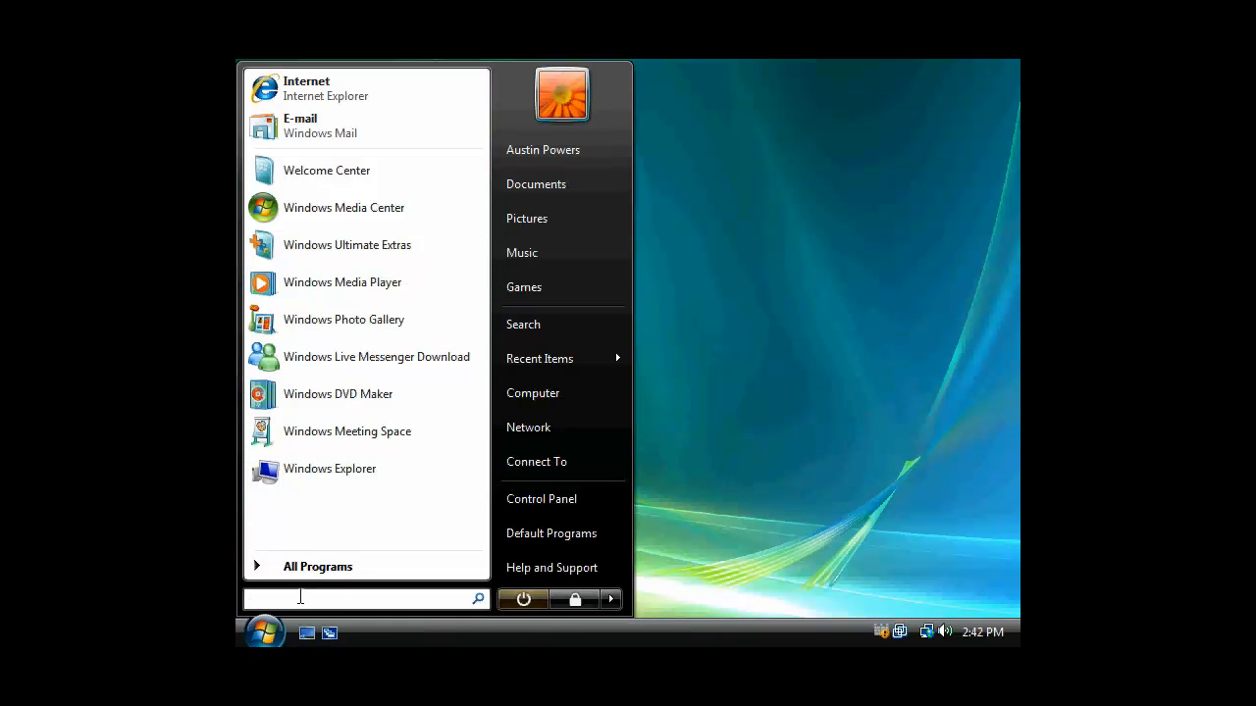
text(\\Sar)
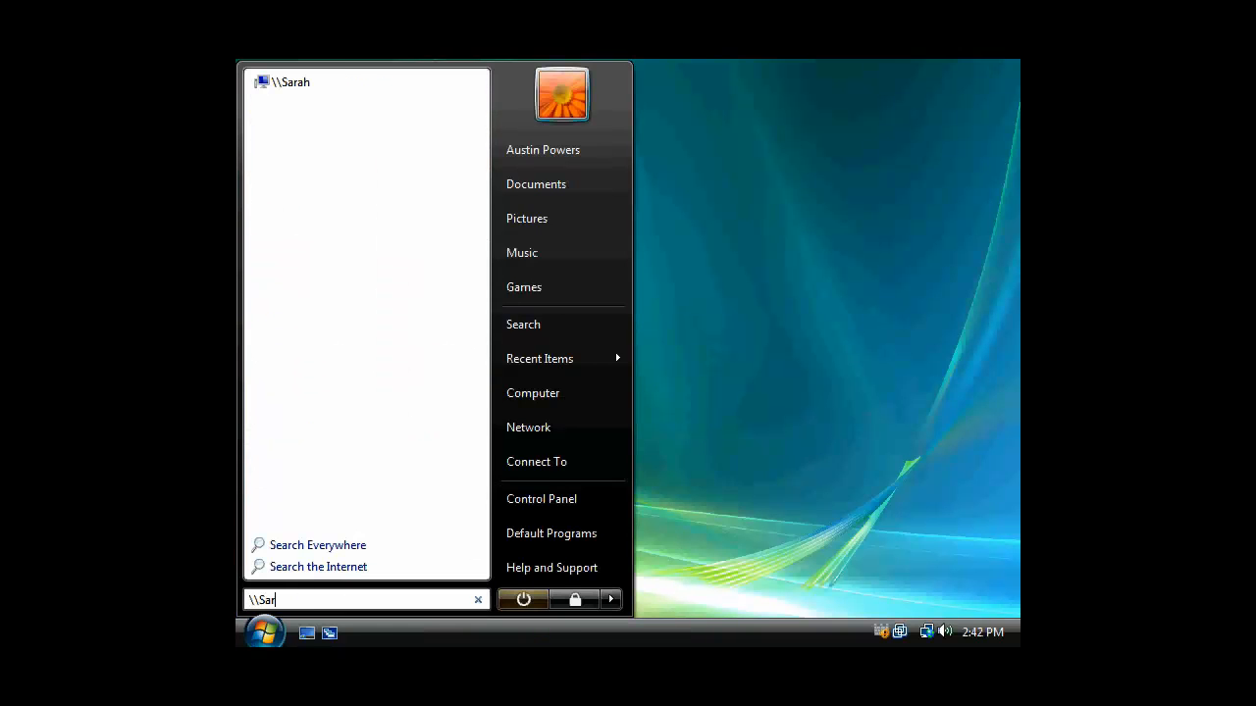
text(ah)
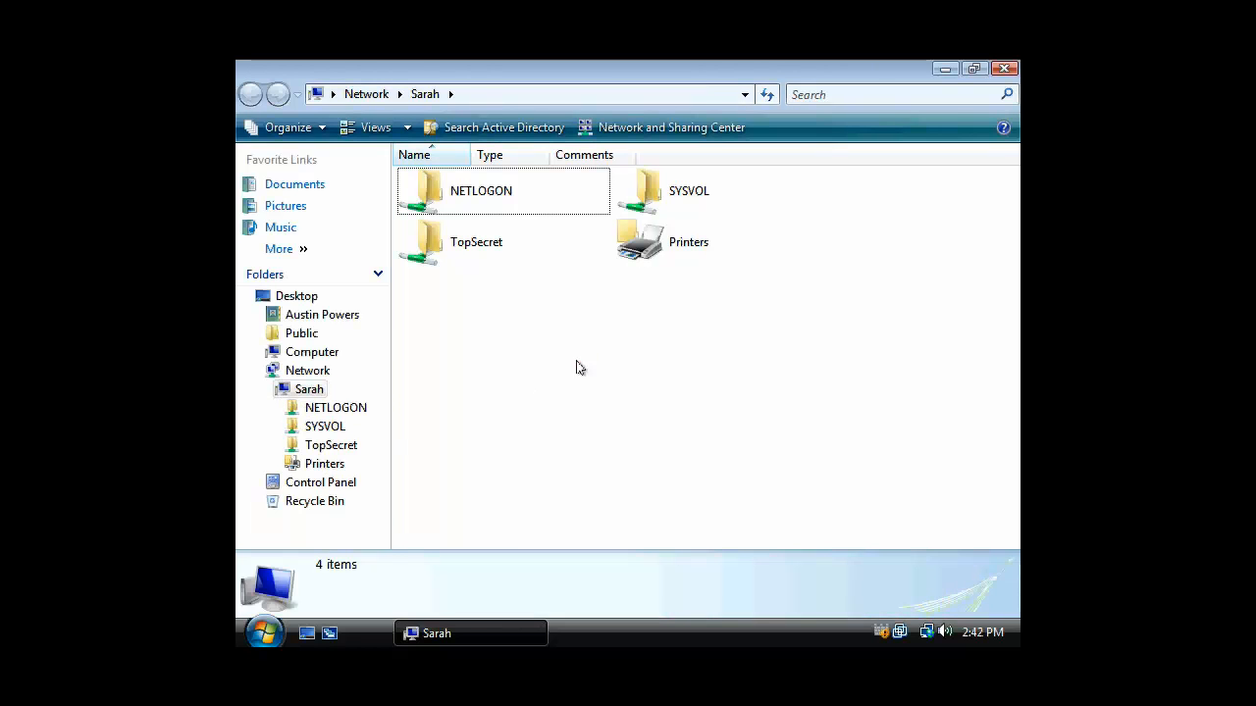
- Delete the test folder in TopSecret, then open TESTING123 and testing123.bat's menu
double_click(476, 241)
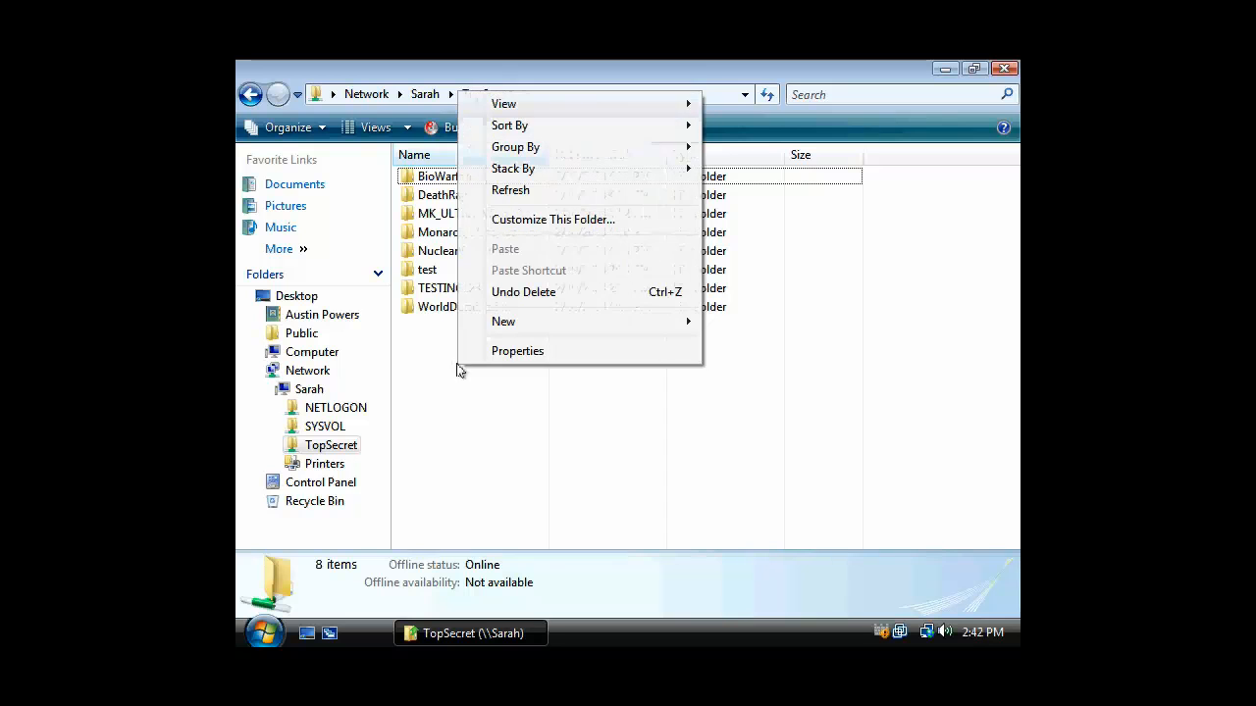
right_click(427, 269)
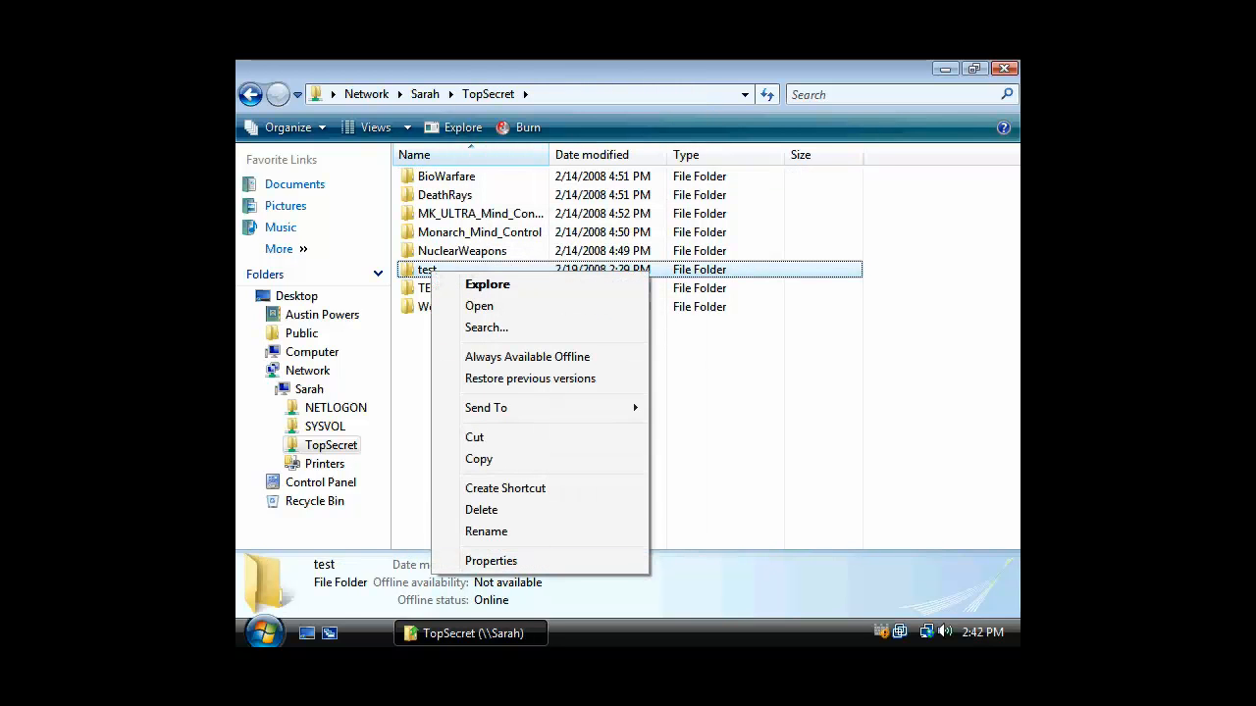
click(481, 509)
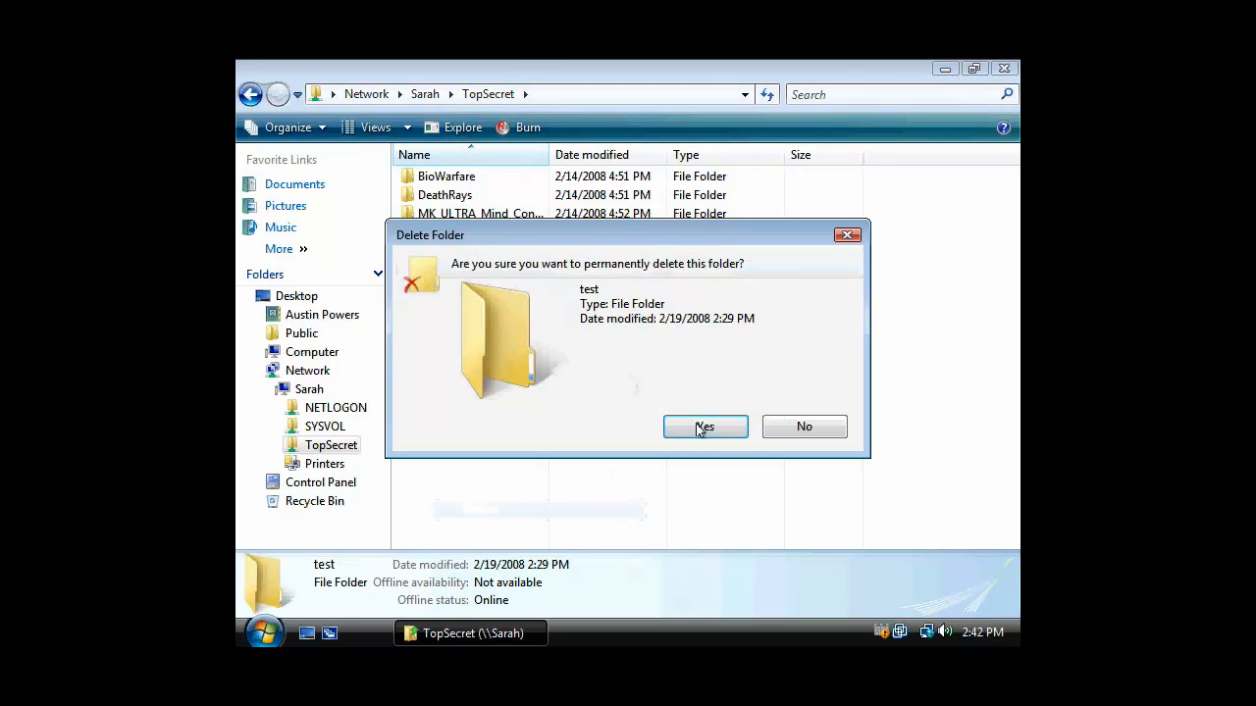
click(704, 427)
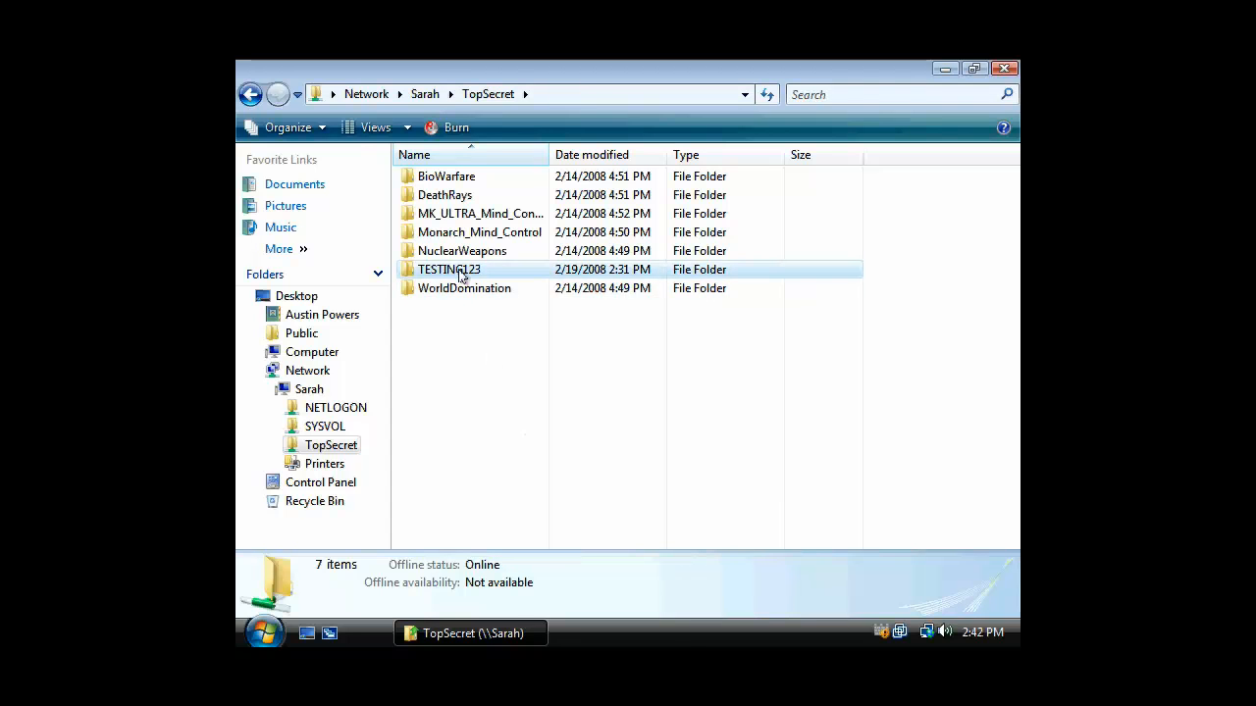
double_click(448, 269)
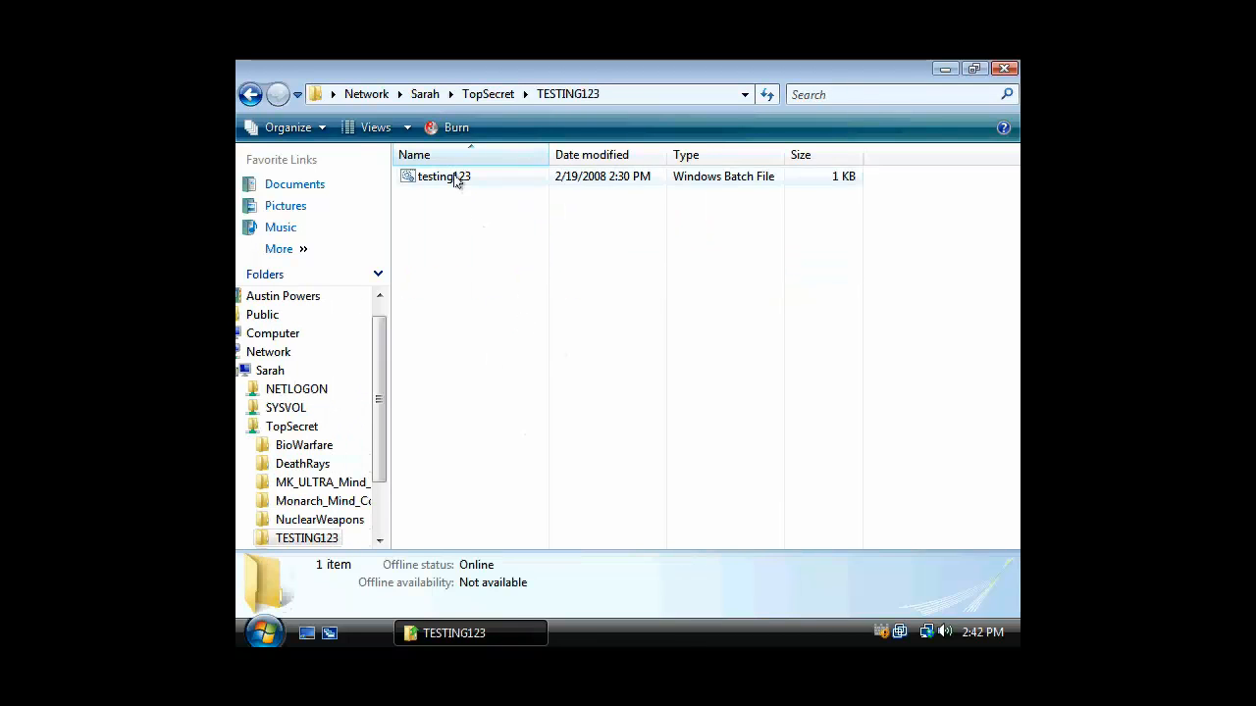
right_click(439, 175)
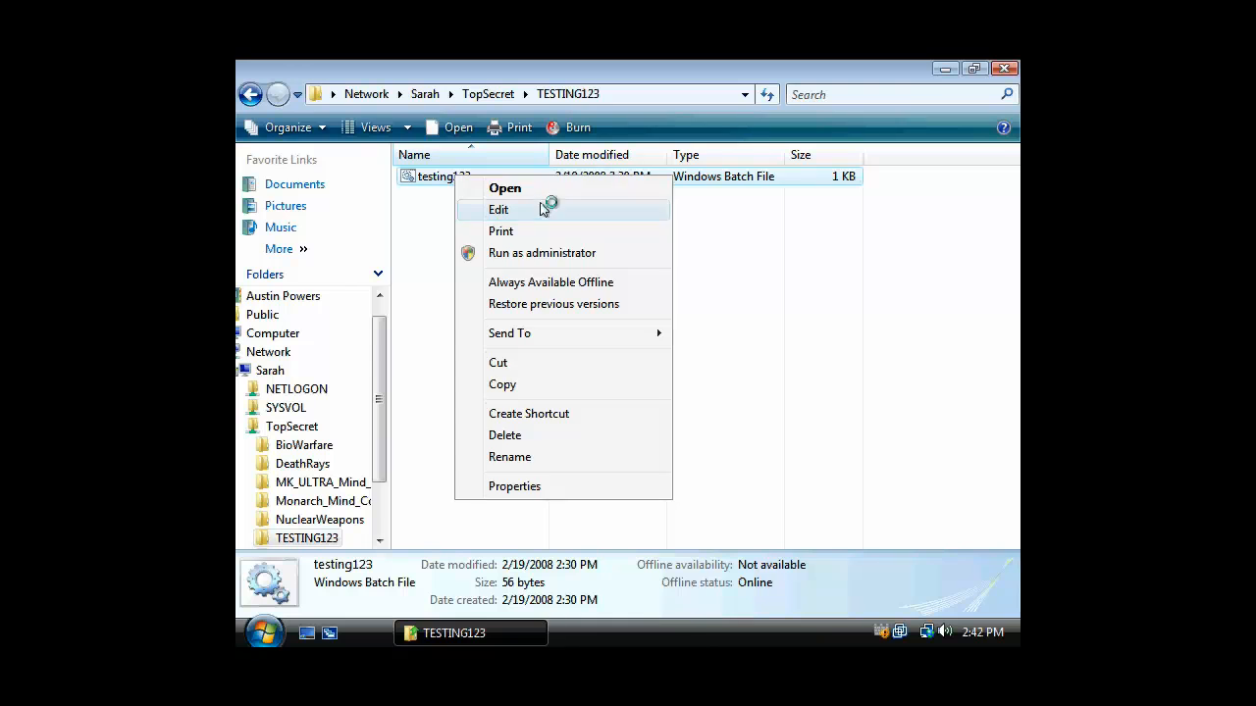
- Add the line 'REM Can we save it?' to testing123.bat and save it
click(499, 209)
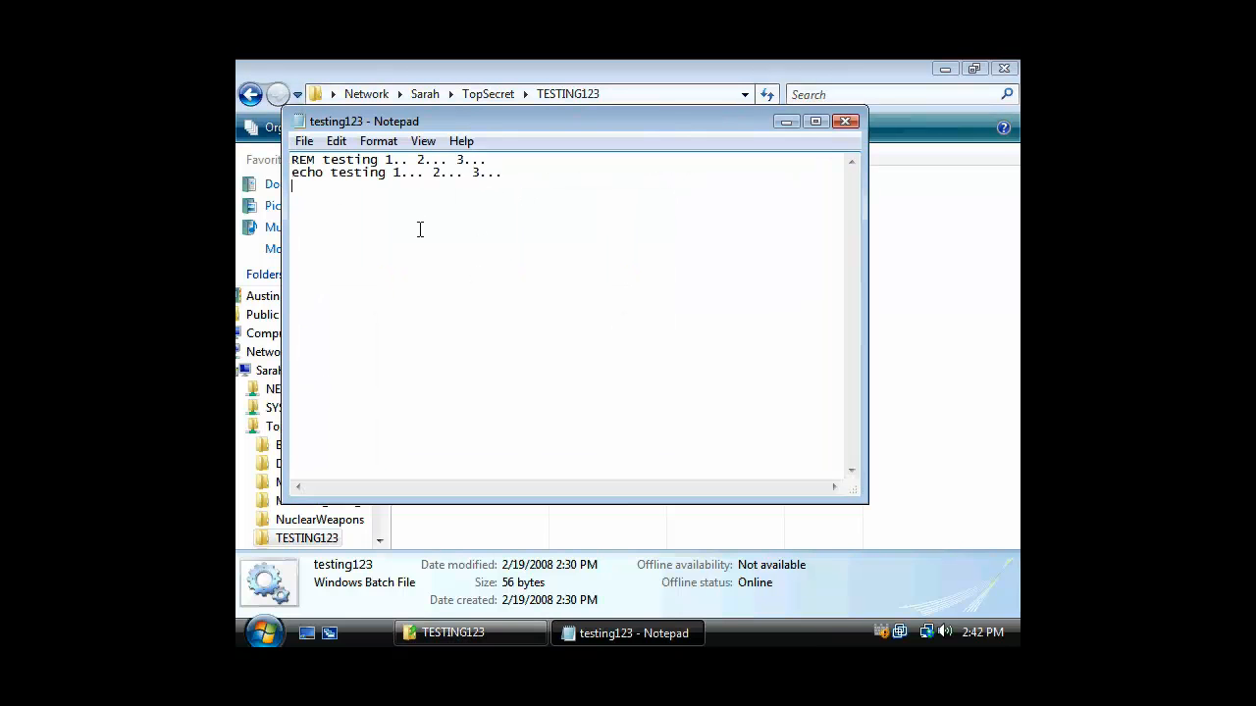
text(REM)
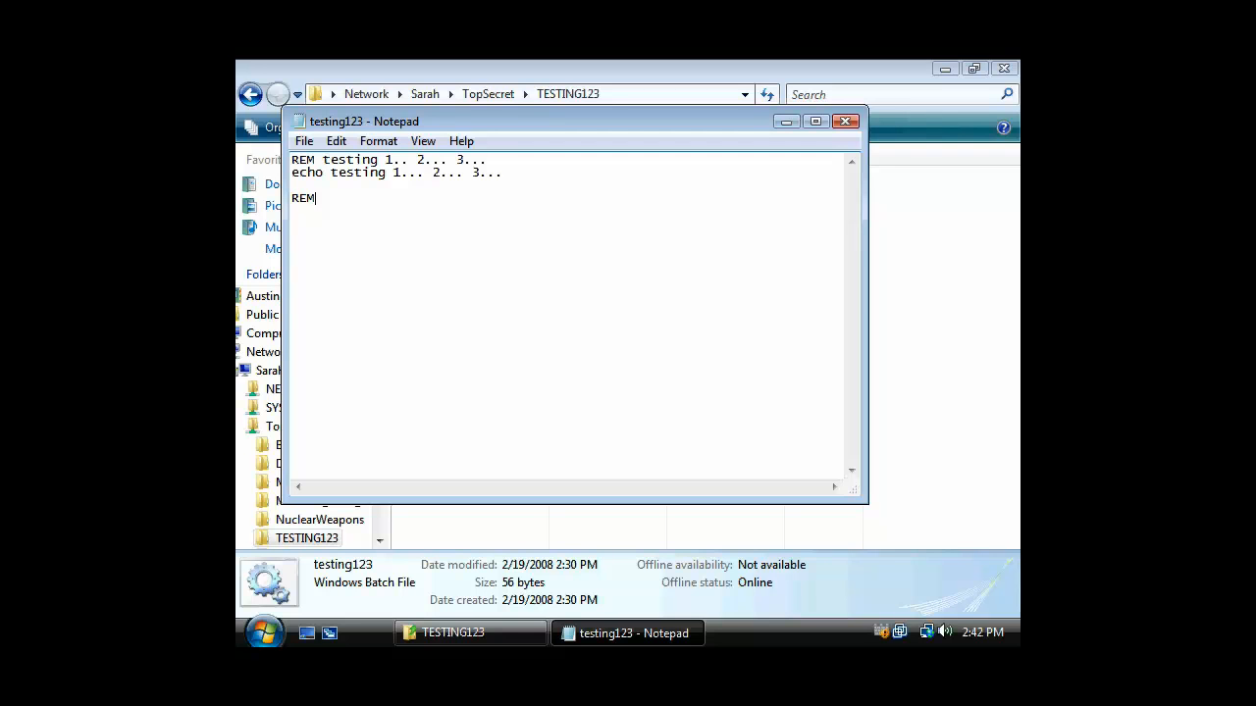
text(Can we save)
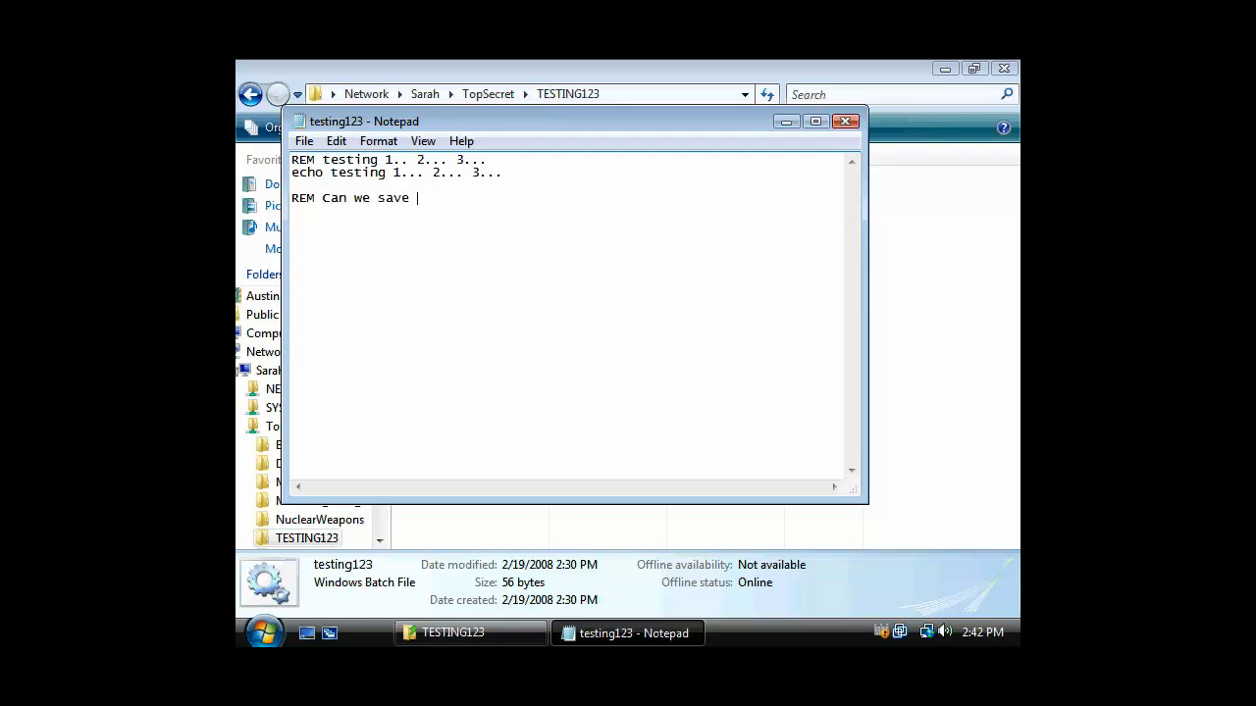
text(it?)
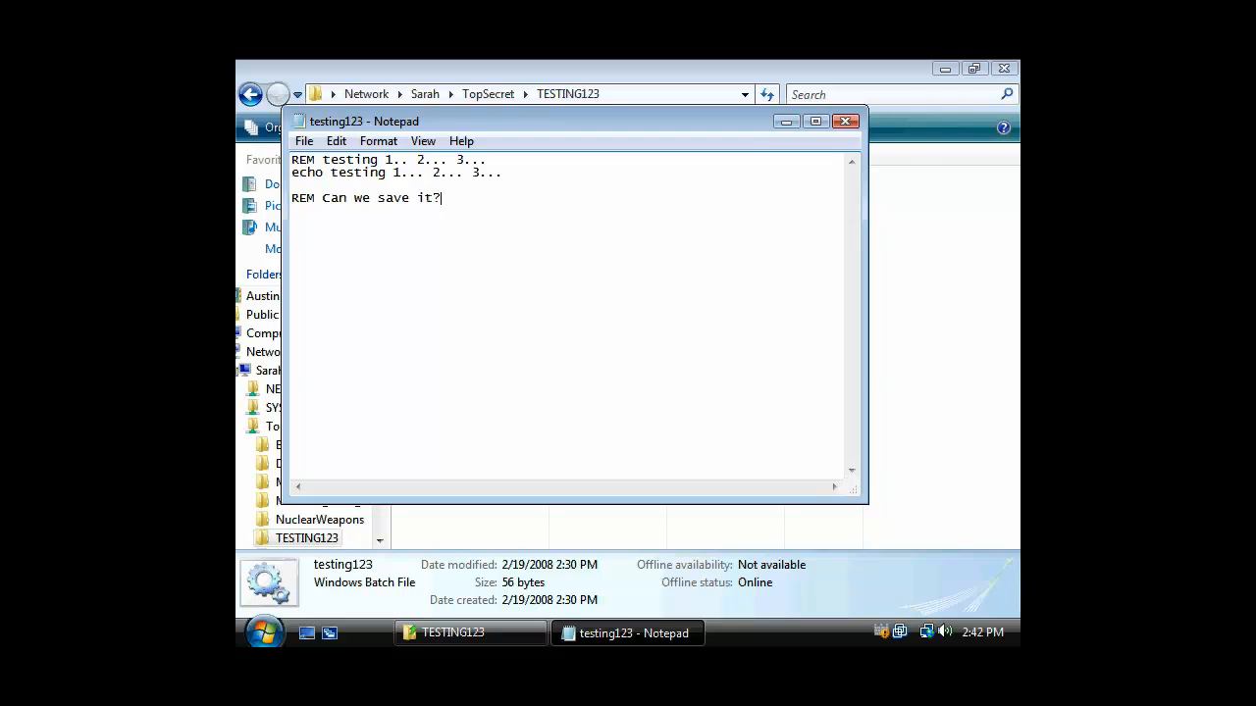
click(303, 140)
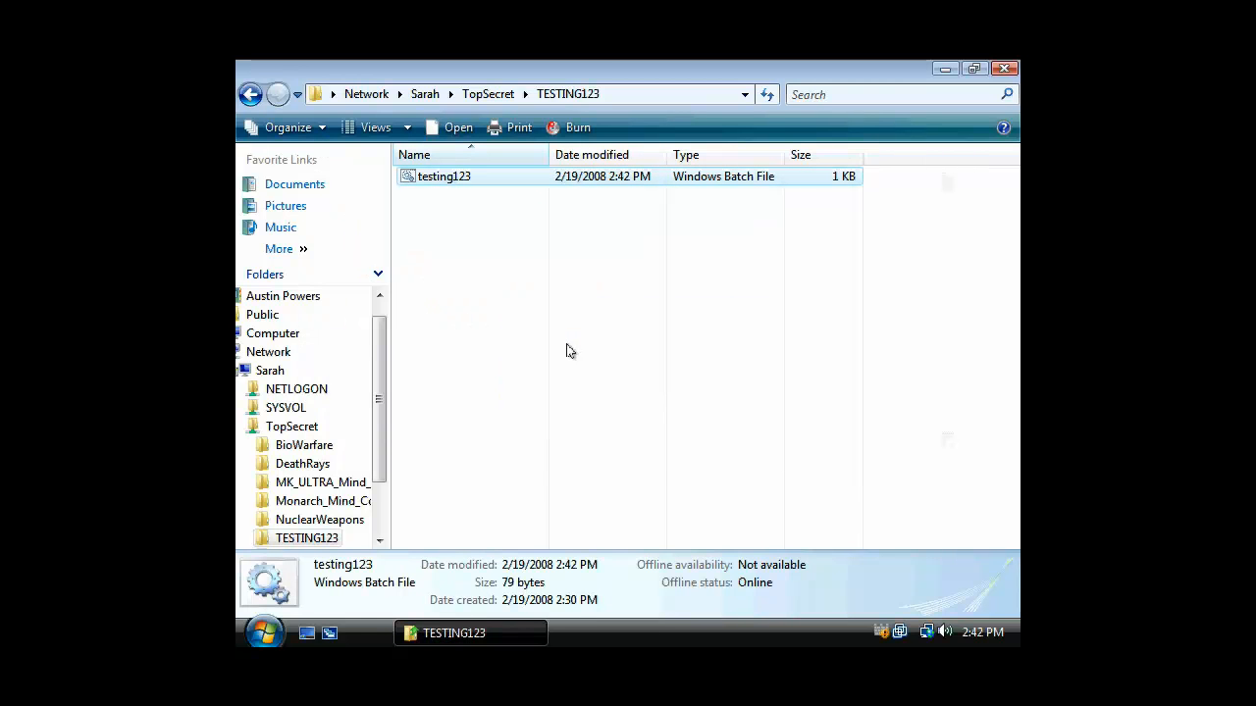
- Reopen testing123.bat to confirm the new line persisted, then close it
right_click(443, 175)
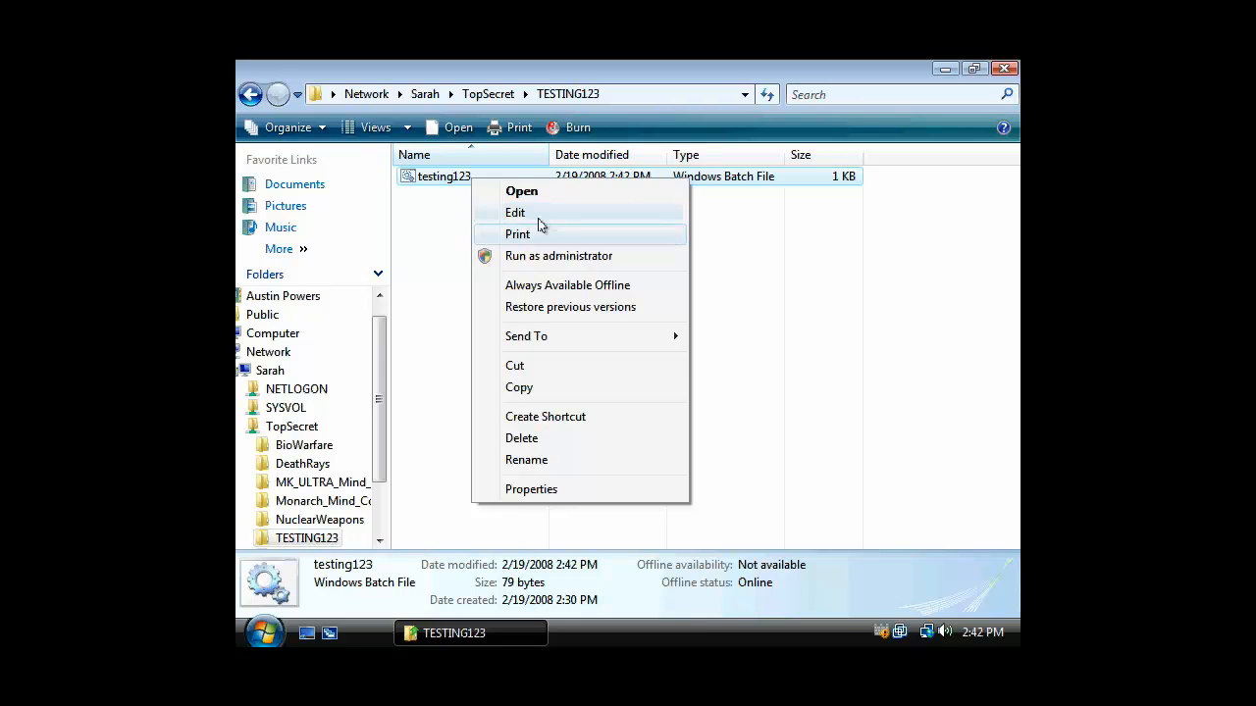
click(514, 213)
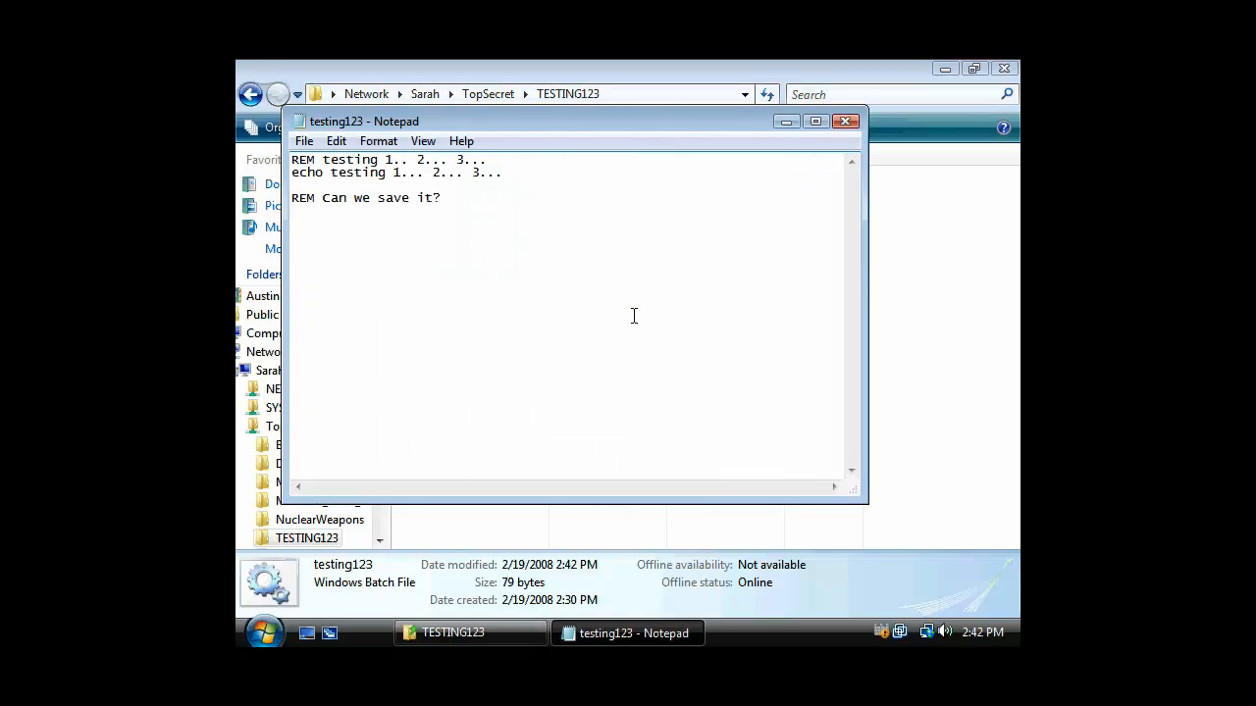
click(846, 121)
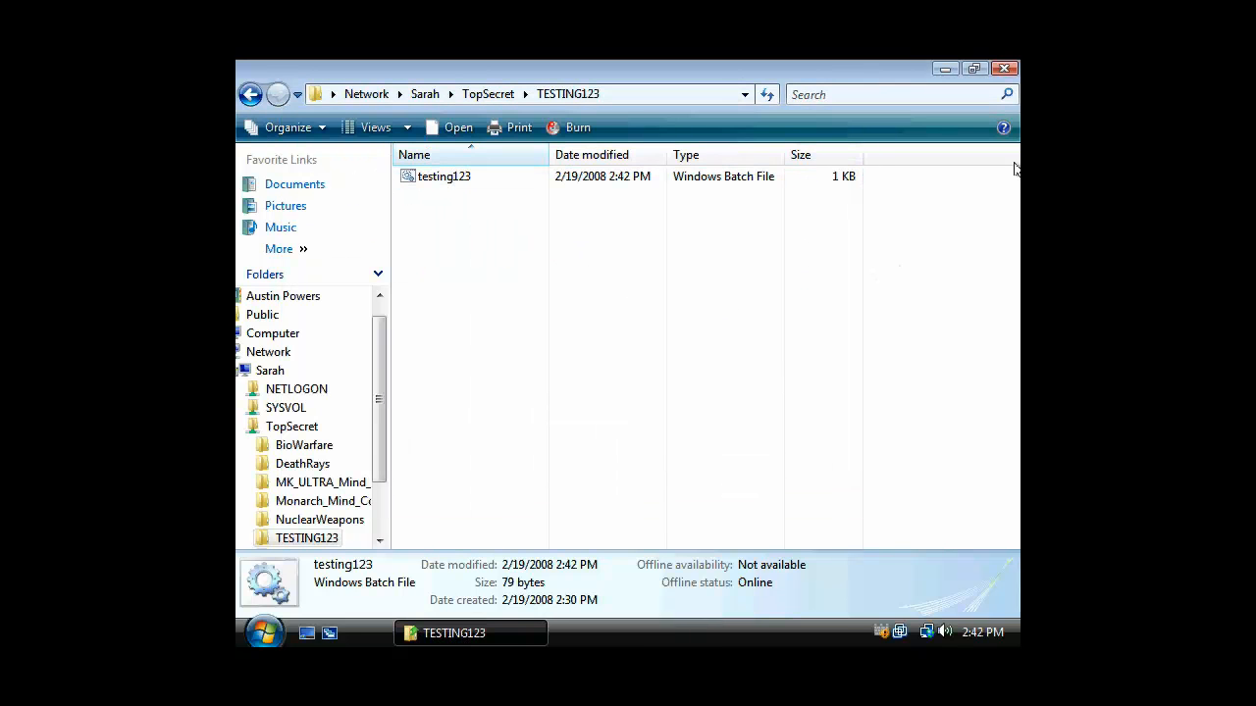